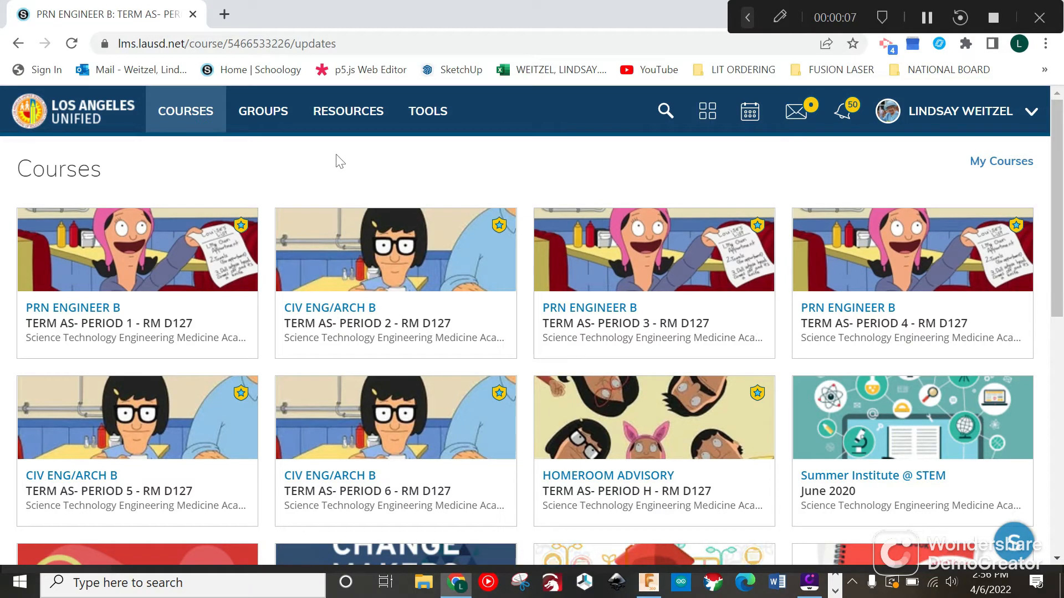
mouse_move(89, 247)
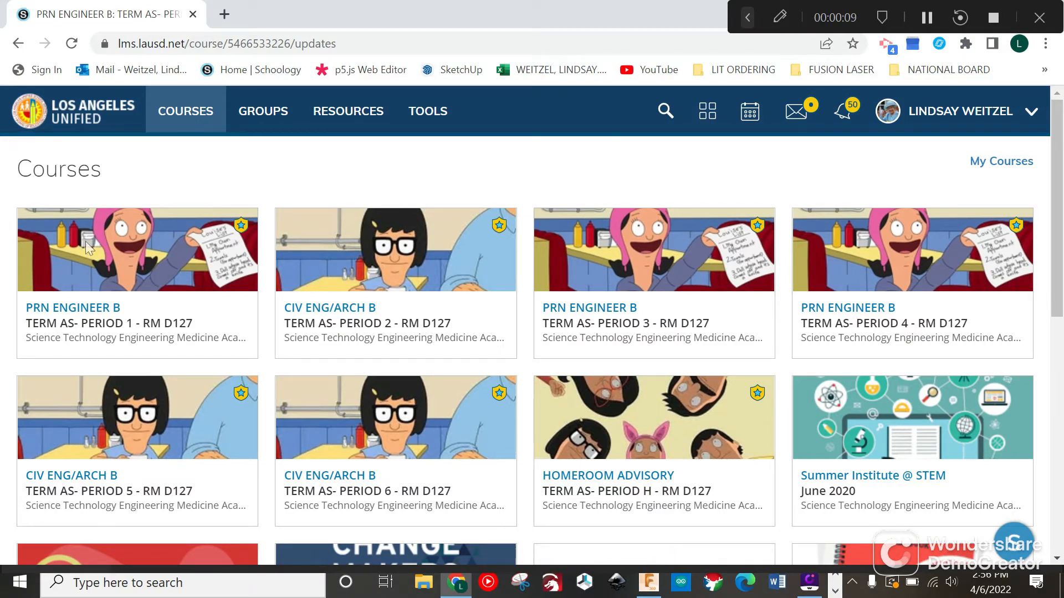
mouse_move(102, 318)
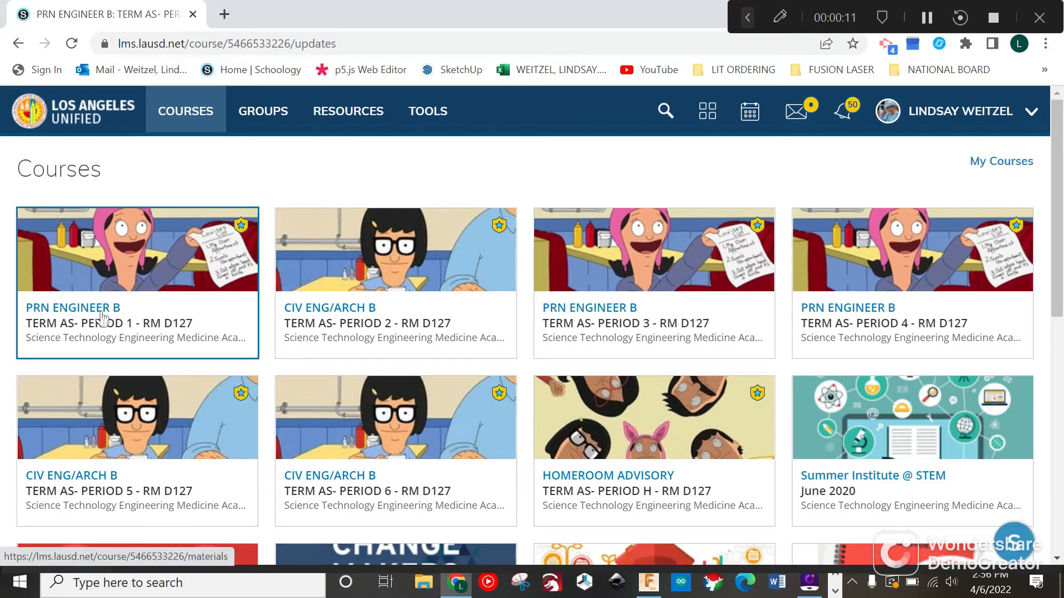
- Download Light_Cube_Demonstration.ino from the PRN ENGINEER B Period 1 Updates feed
click(72, 307)
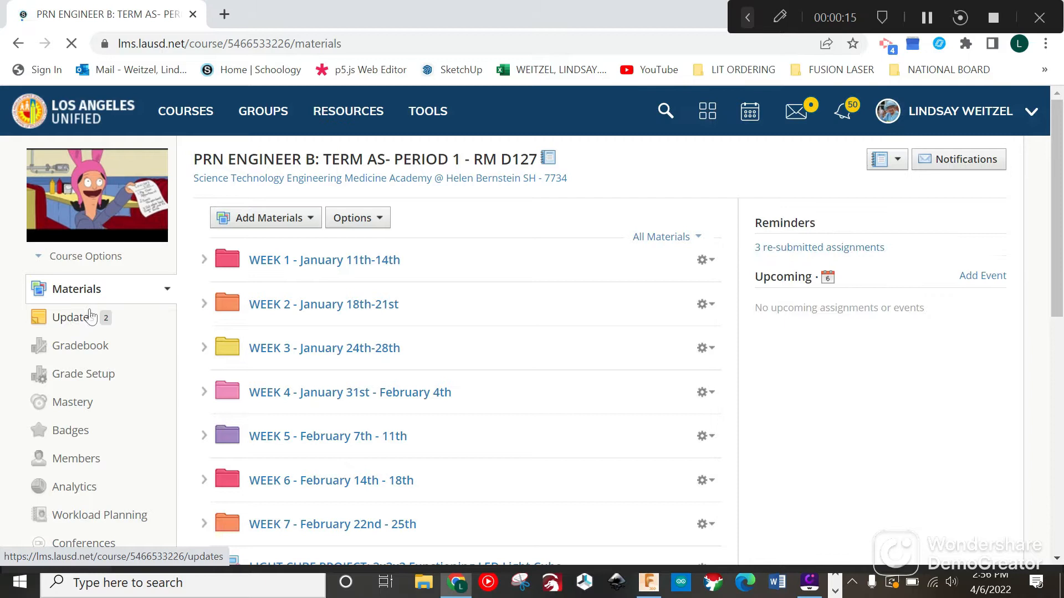
click(74, 317)
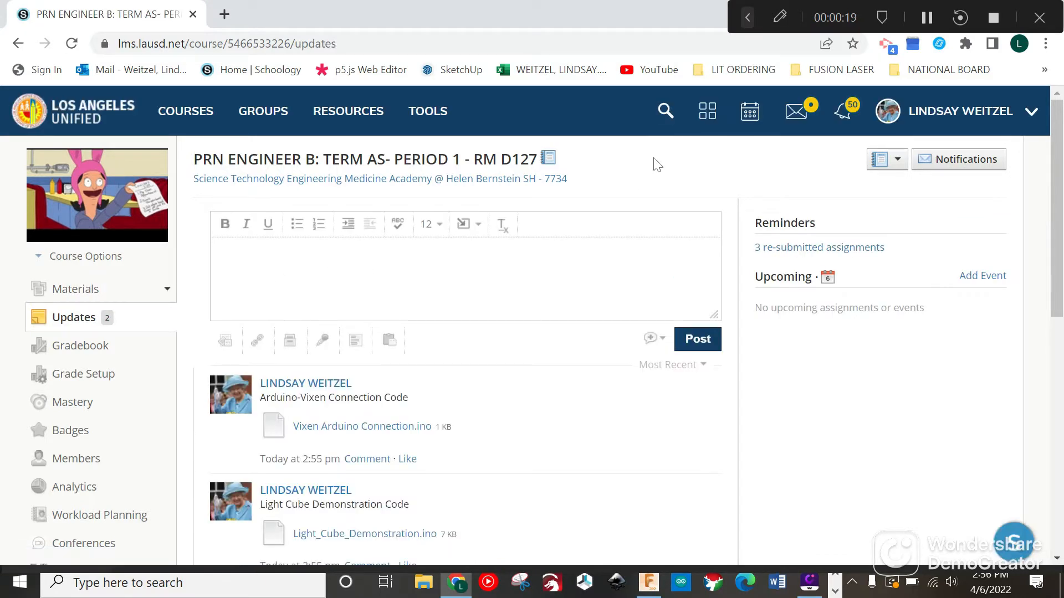
scroll(down, 3)
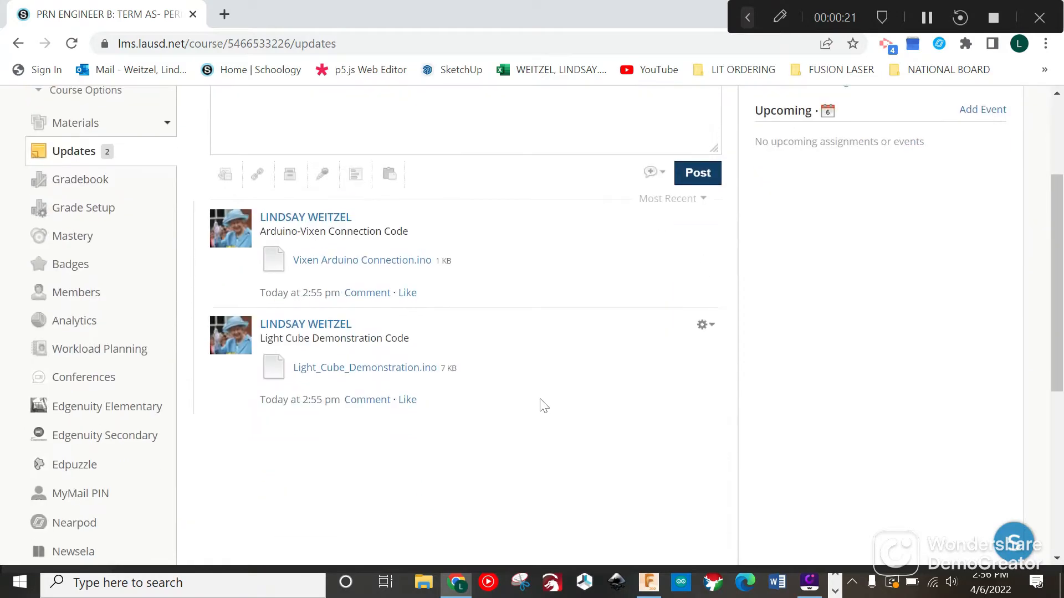
mouse_move(337, 374)
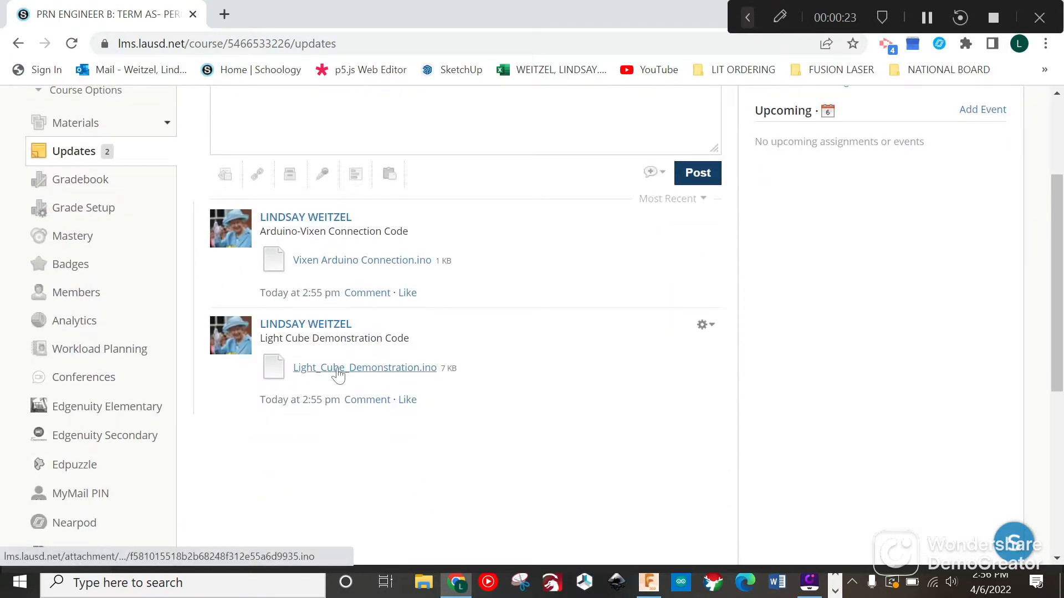
click(365, 366)
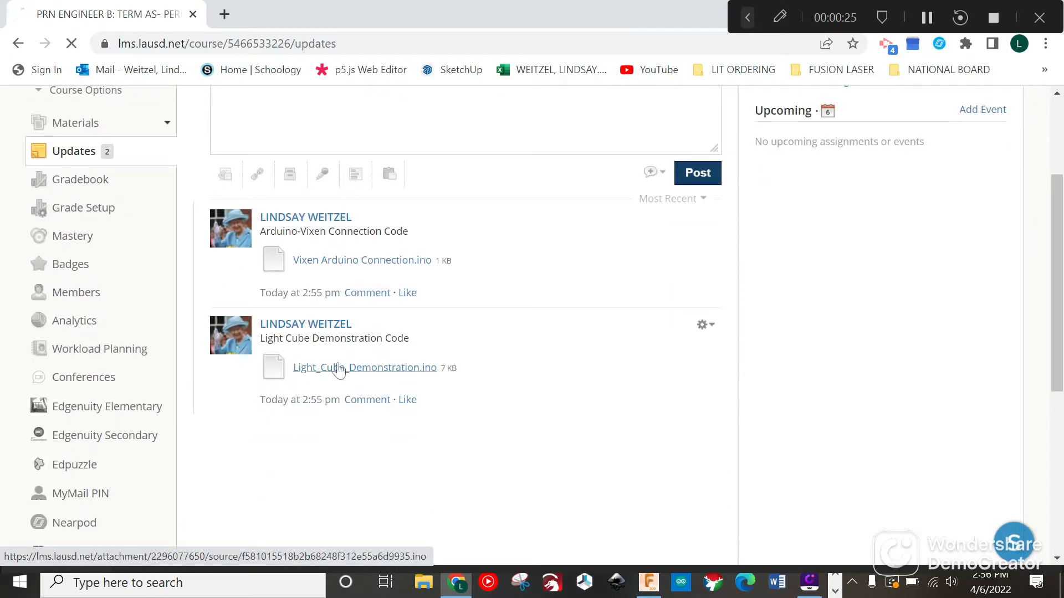
click(365, 367)
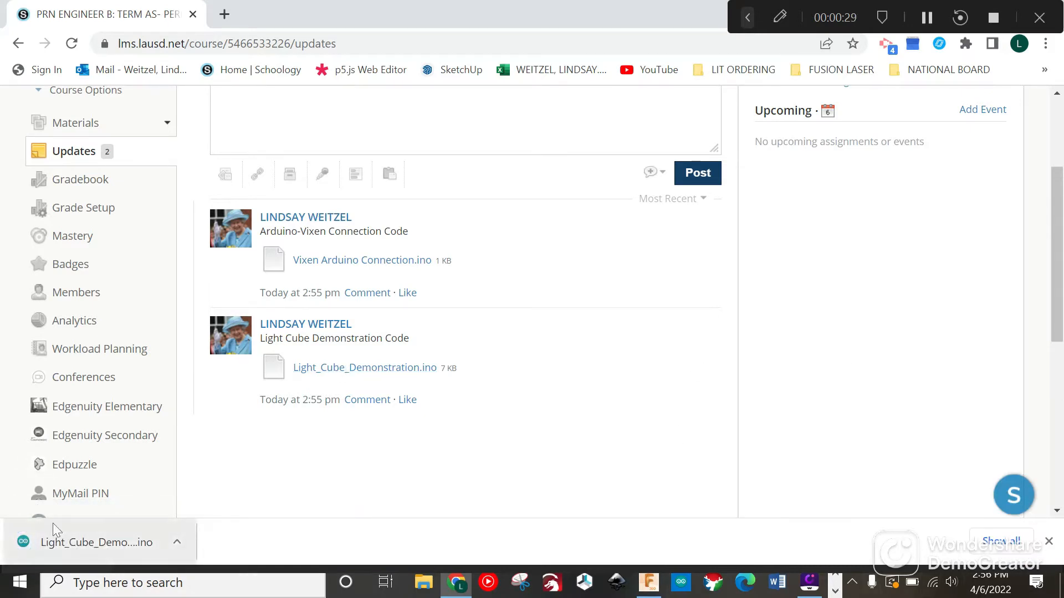
- Open the downloaded .ino in Arduino IDE, letting it move into its own sketch folder
click(95, 542)
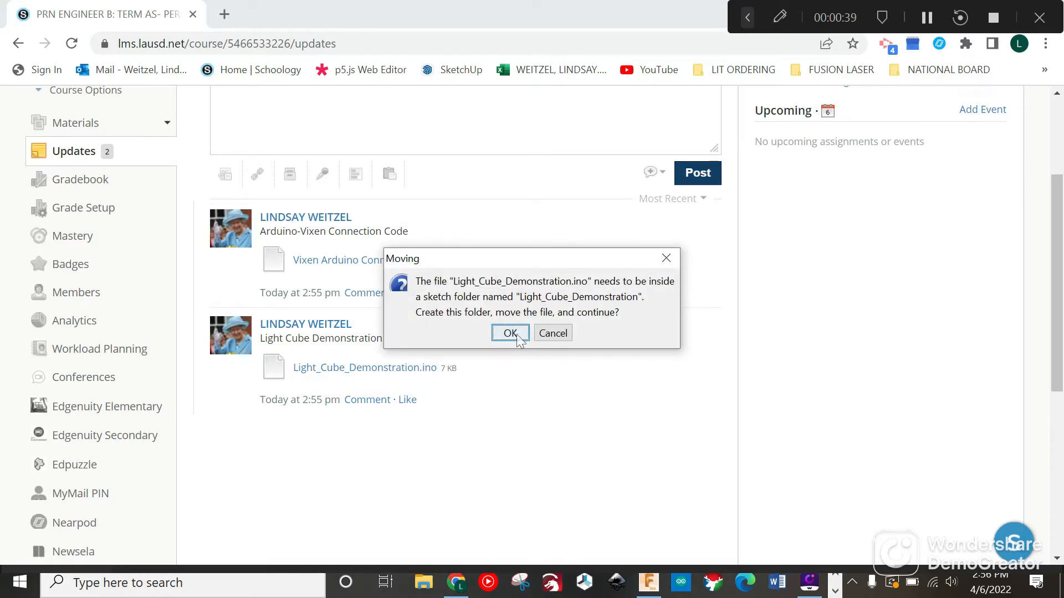
click(509, 333)
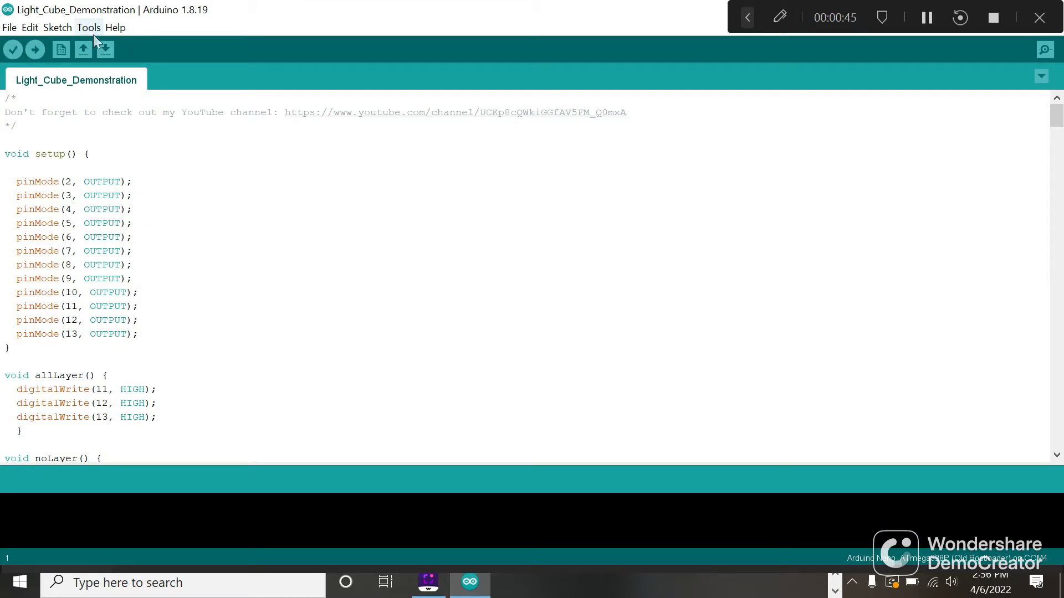
mouse_move(104, 50)
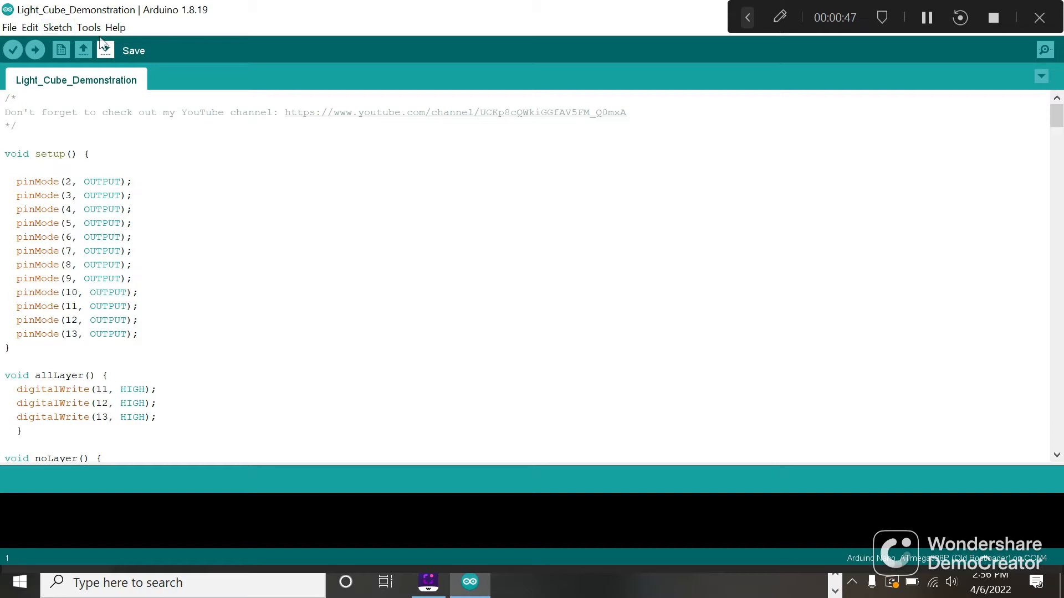
- Set the board to Arduino Nano with the ATmega328P (Old Bootloader) processor
click(89, 27)
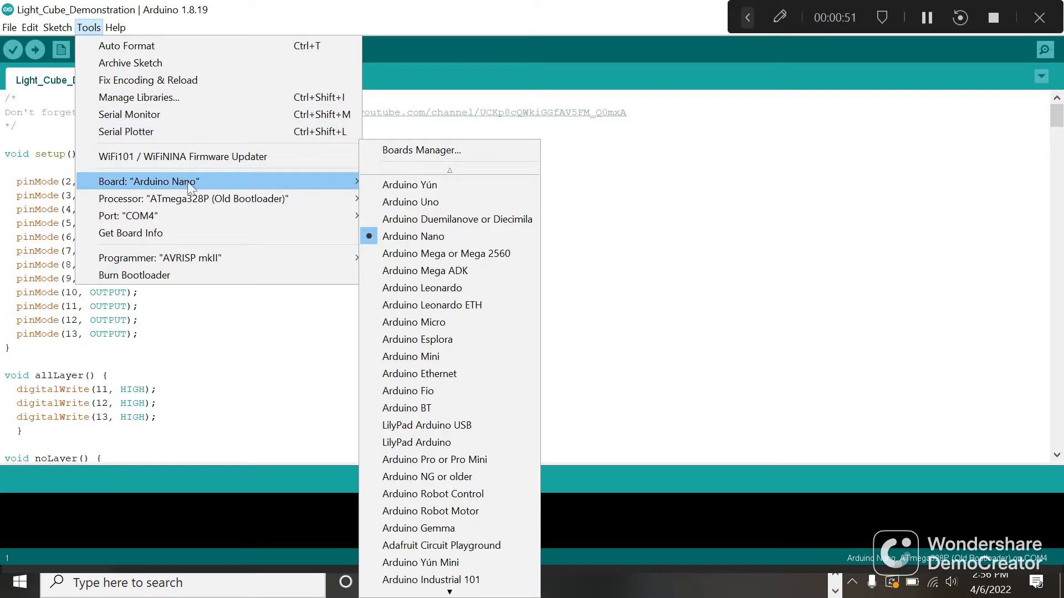
click(410, 201)
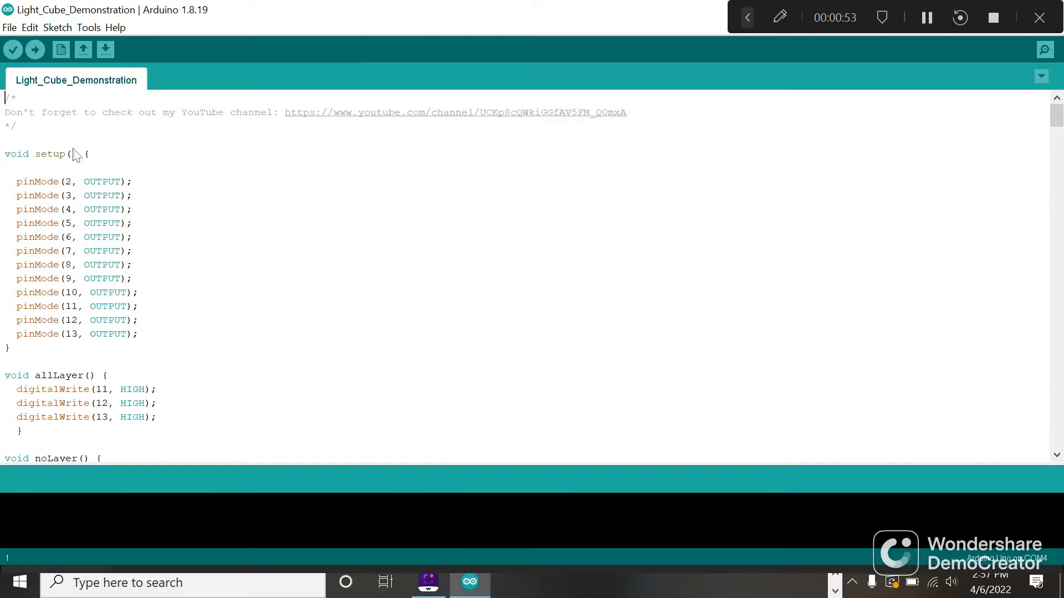
click(89, 26)
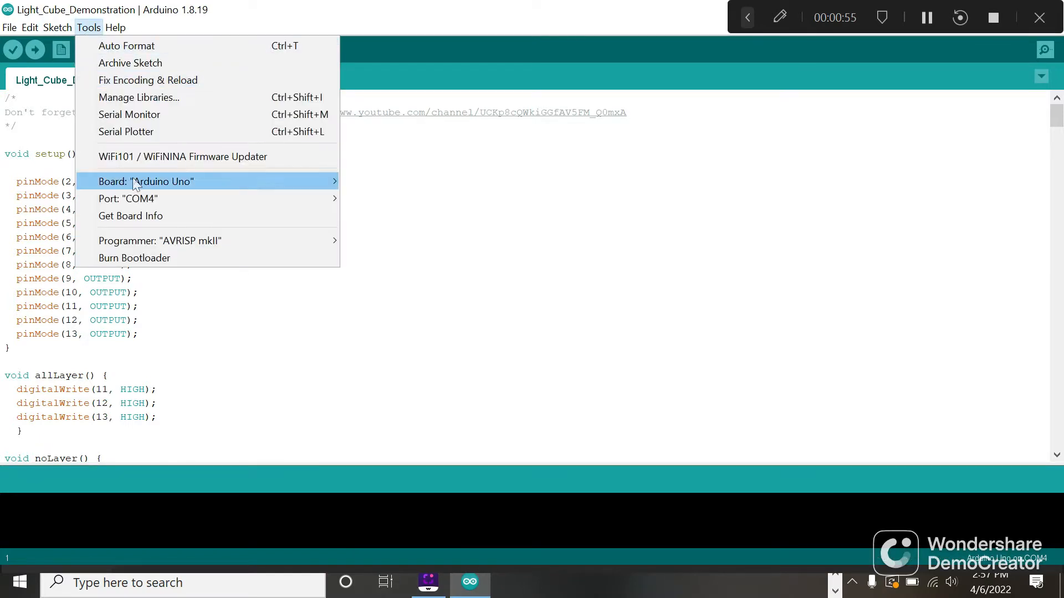
click(146, 180)
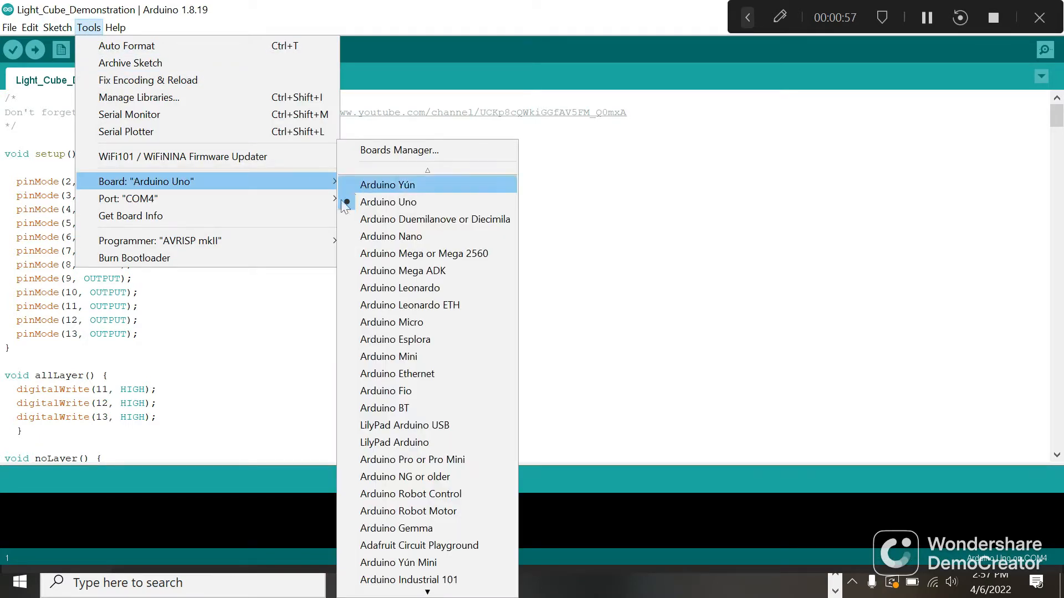
mouse_move(391, 236)
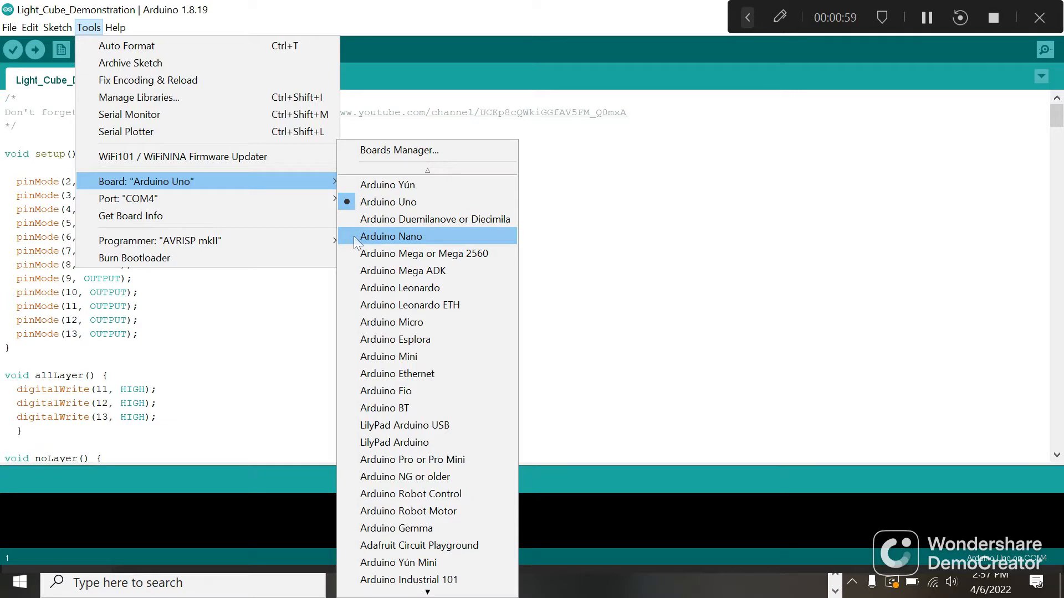
click(391, 236)
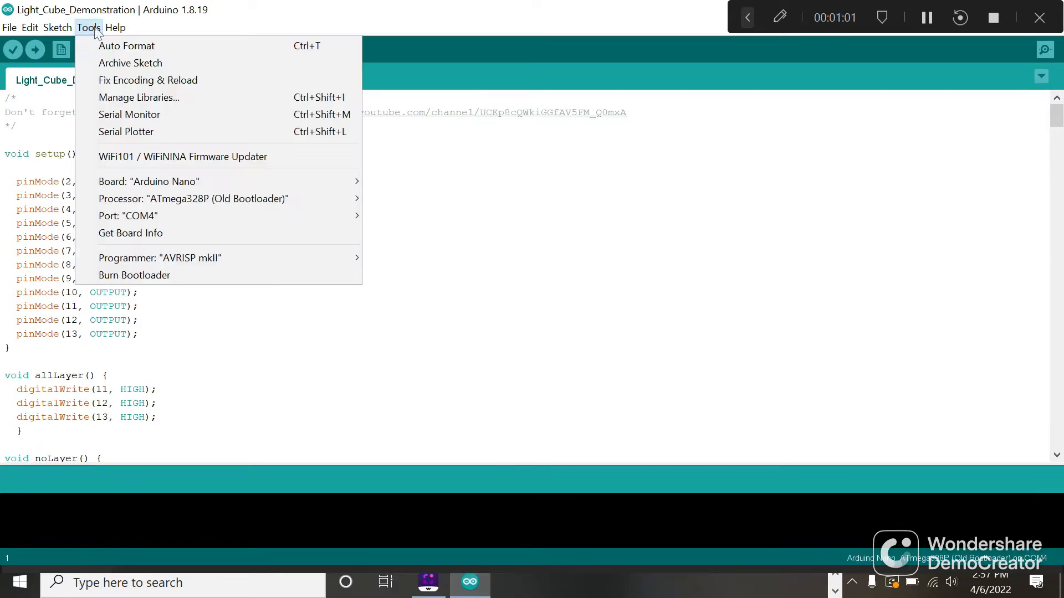
mouse_move(150, 180)
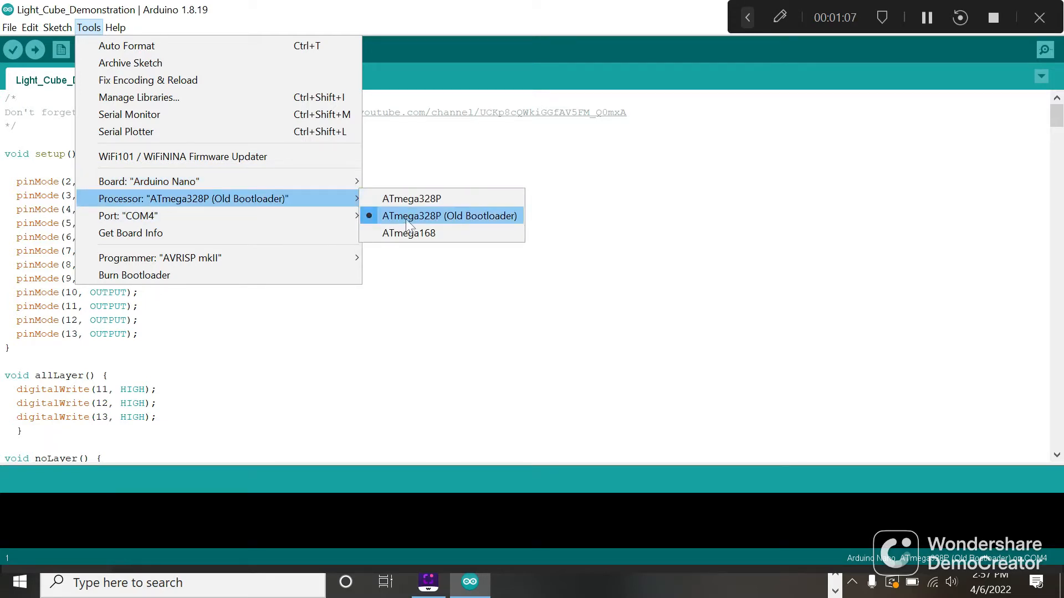
click(449, 216)
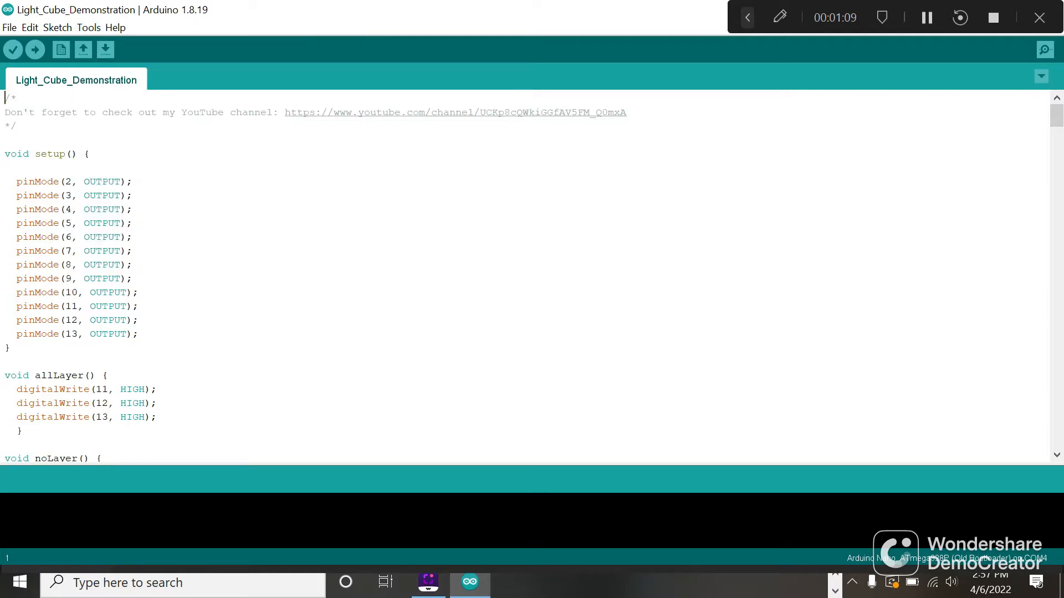
- Set the upload port to COM4
click(89, 27)
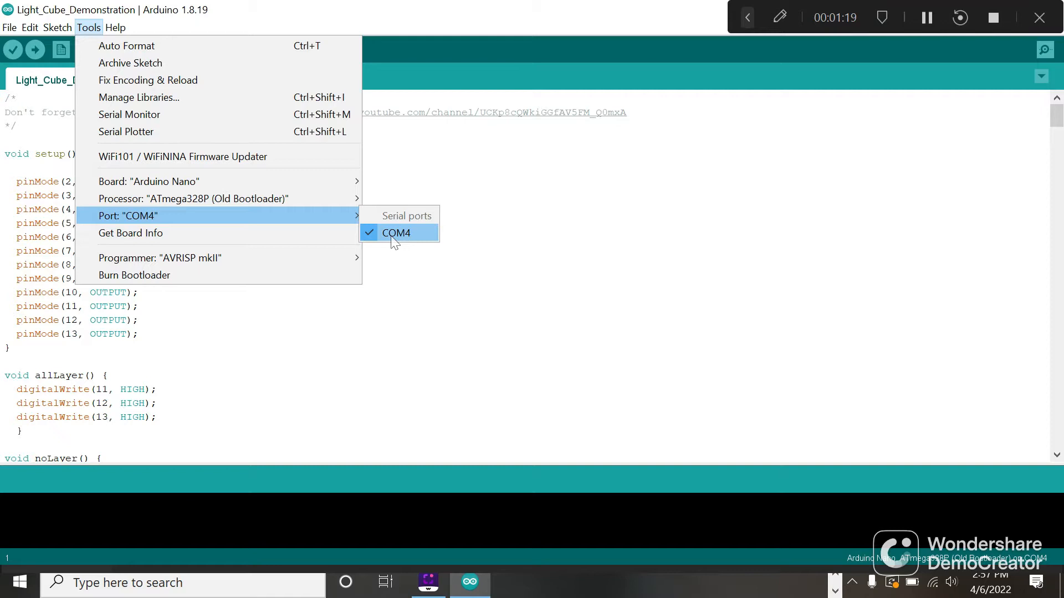
click(396, 233)
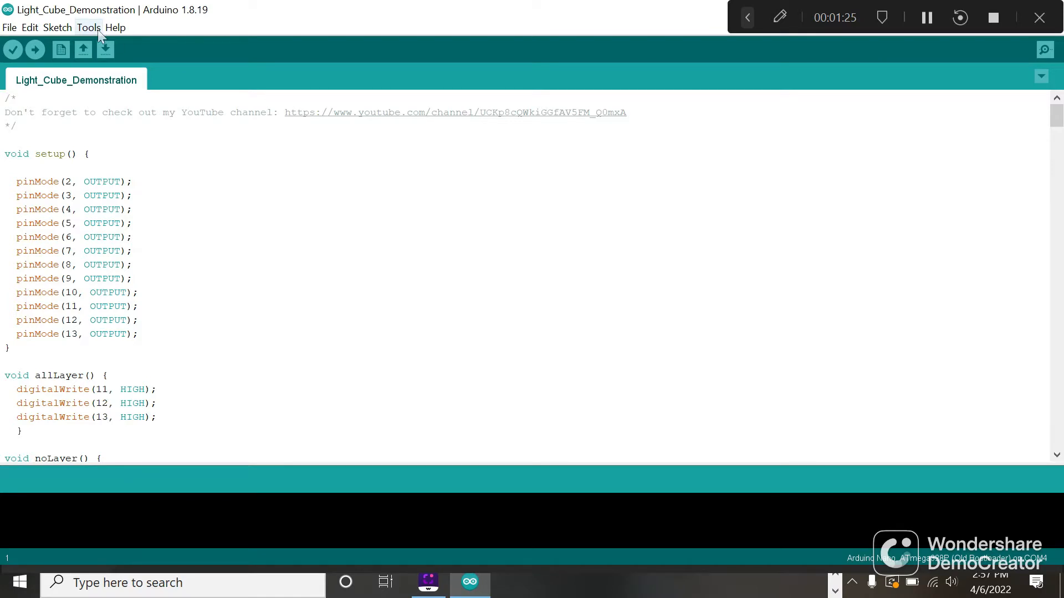
- Upload the Light_Cube_Demonstration sketch to the Nano and dismiss the updates notice
click(88, 27)
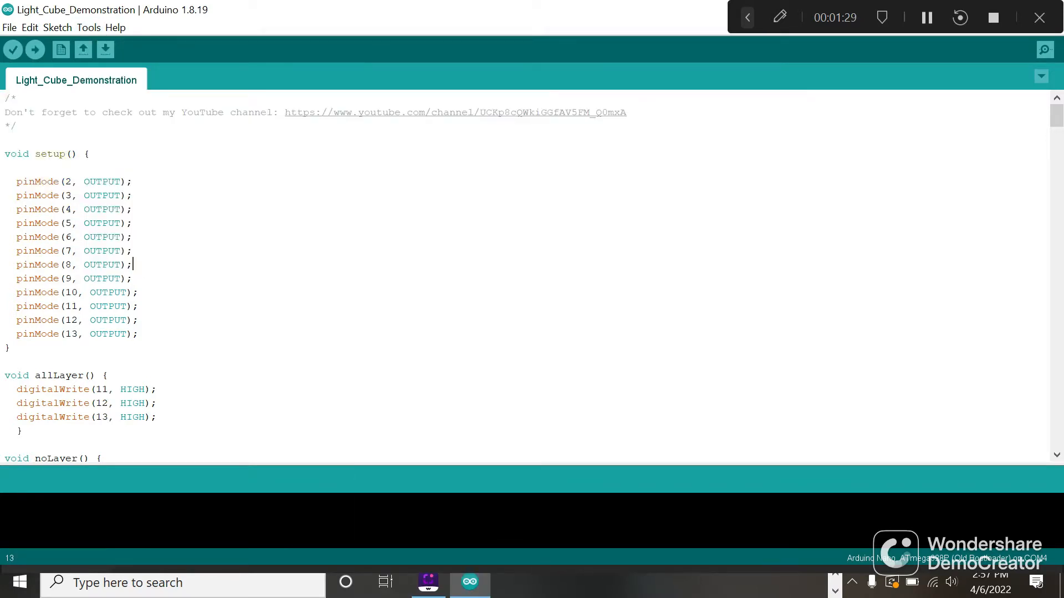
click(34, 50)
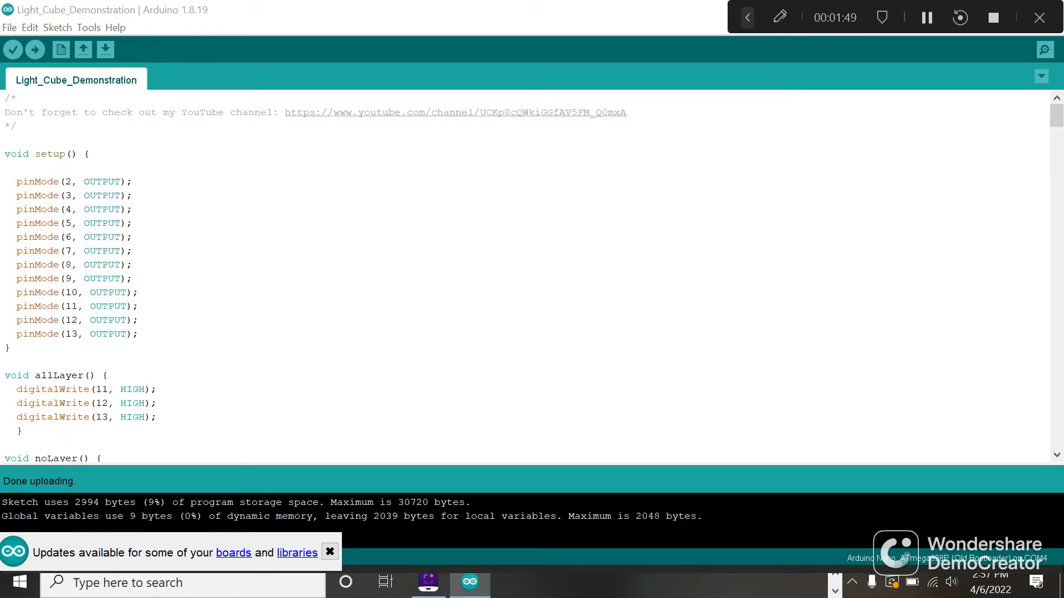
click(329, 551)
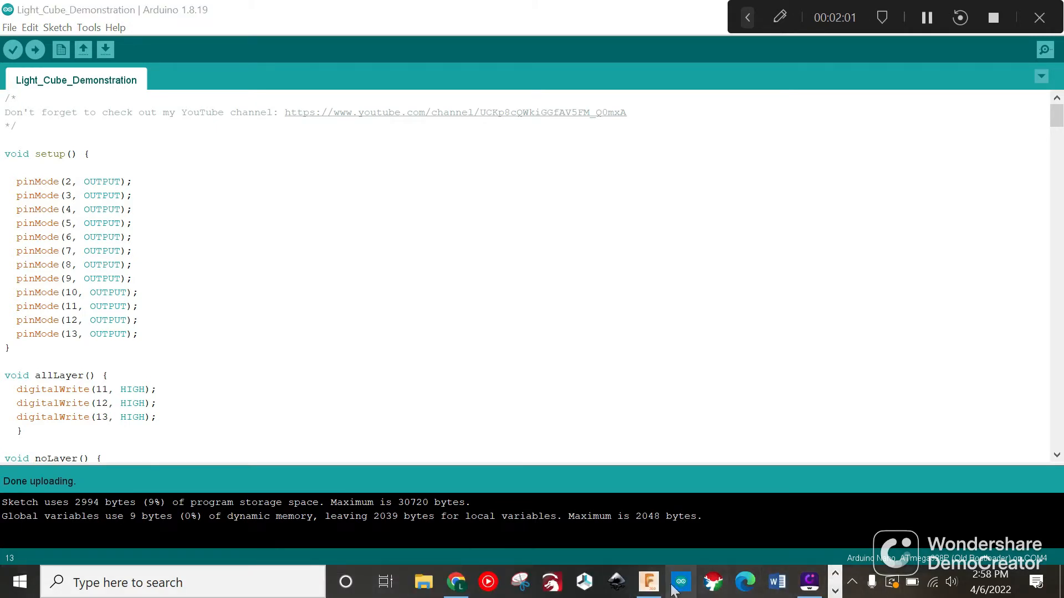
- Download Vixen_Arduino_Connection.ino from the updates feed and open it in Arduino IDE
click(455, 582)
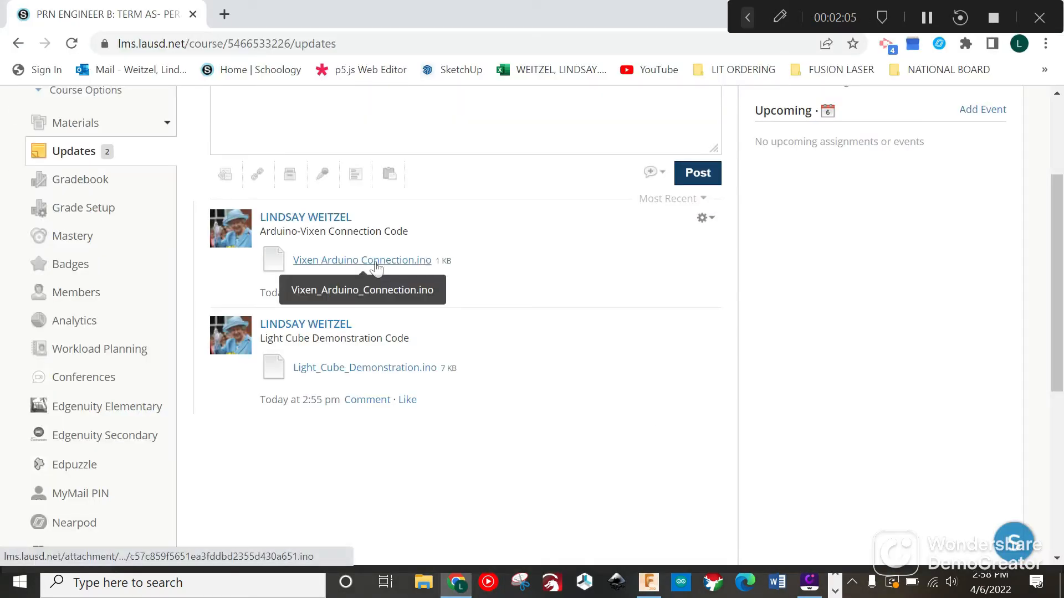
click(361, 259)
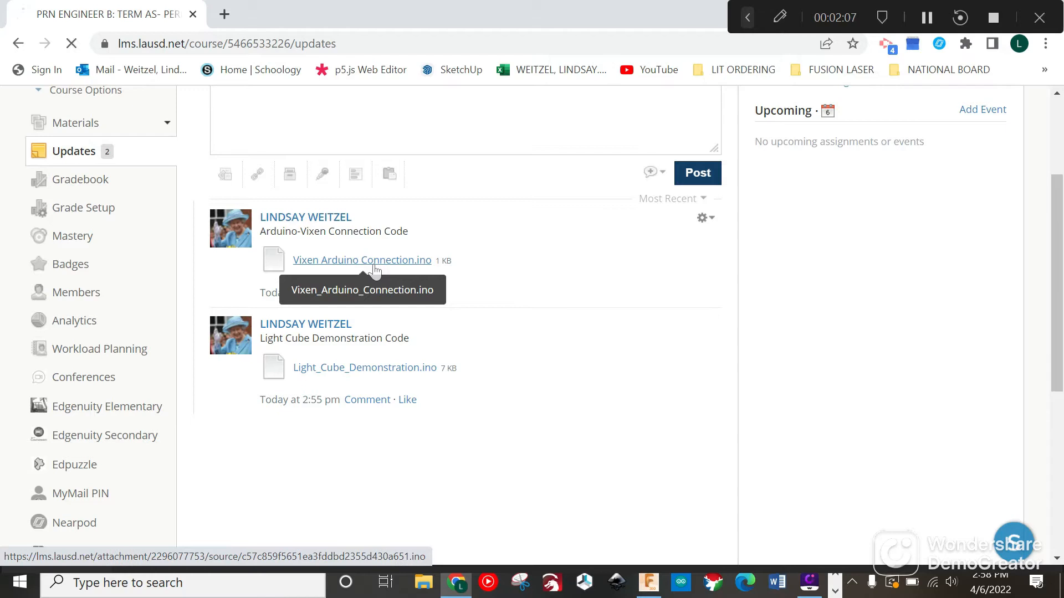
click(362, 259)
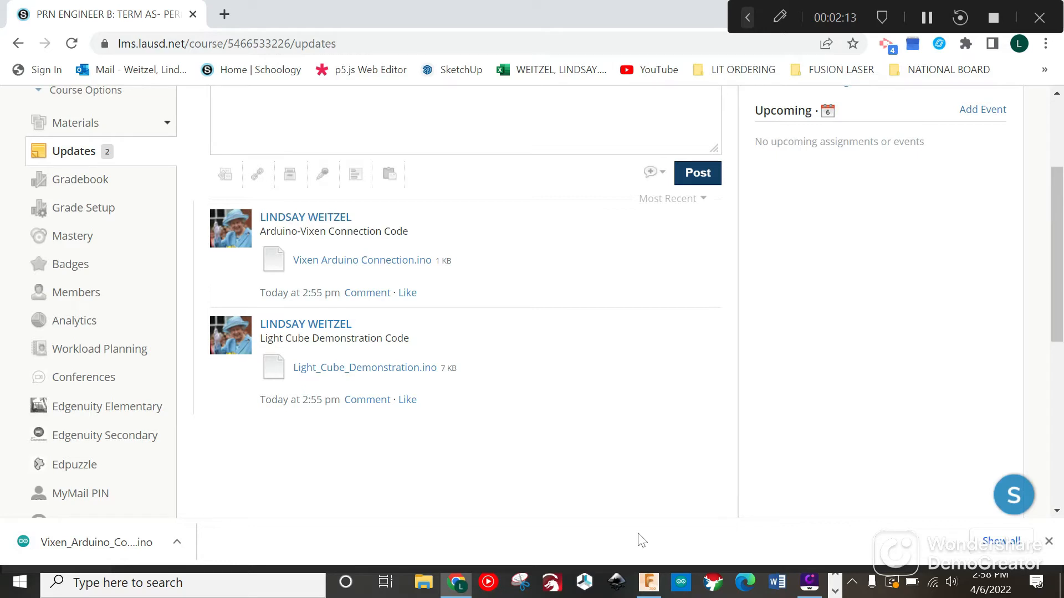
click(98, 542)
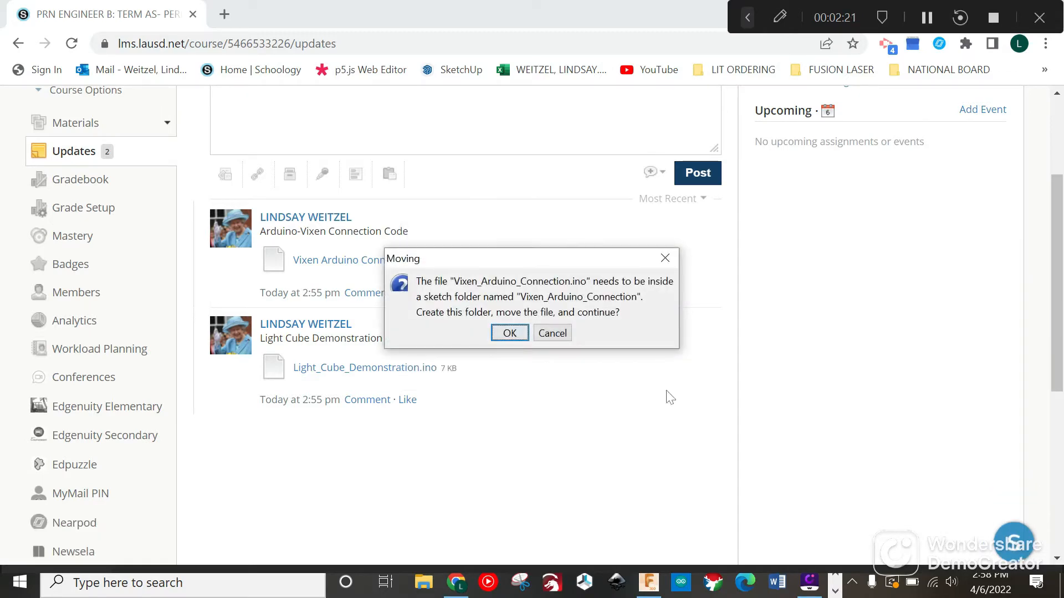
- Move the sketch into its folder and confirm Arduino Nano board and COM4 port
click(508, 332)
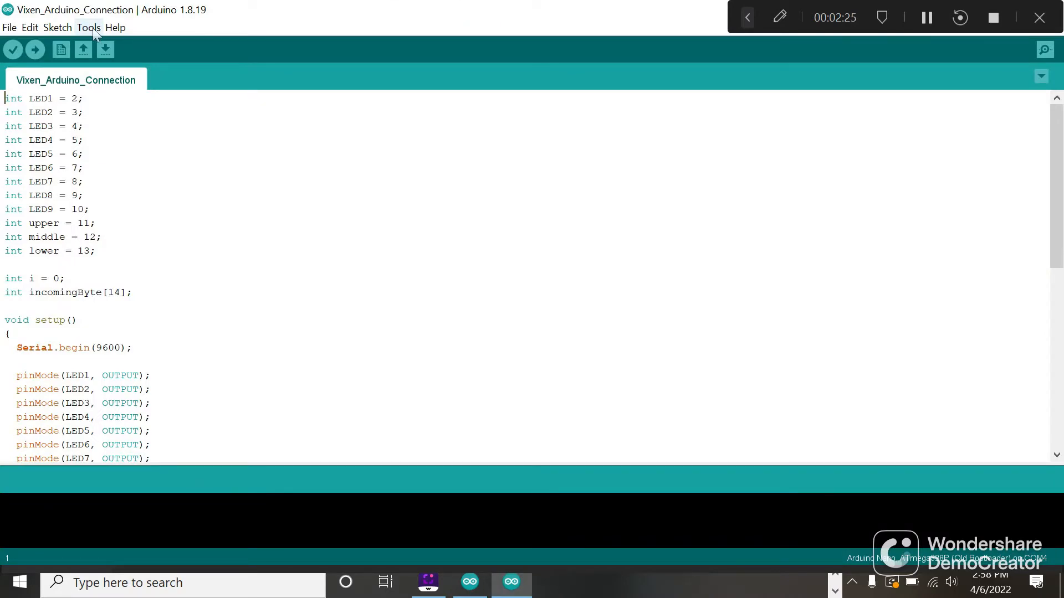
click(89, 26)
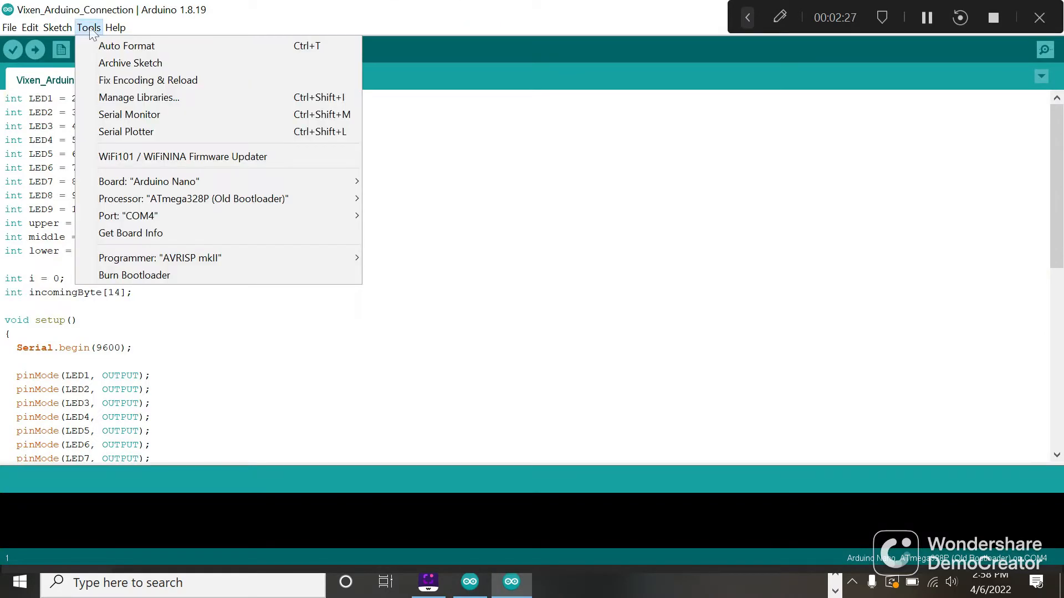
click(149, 180)
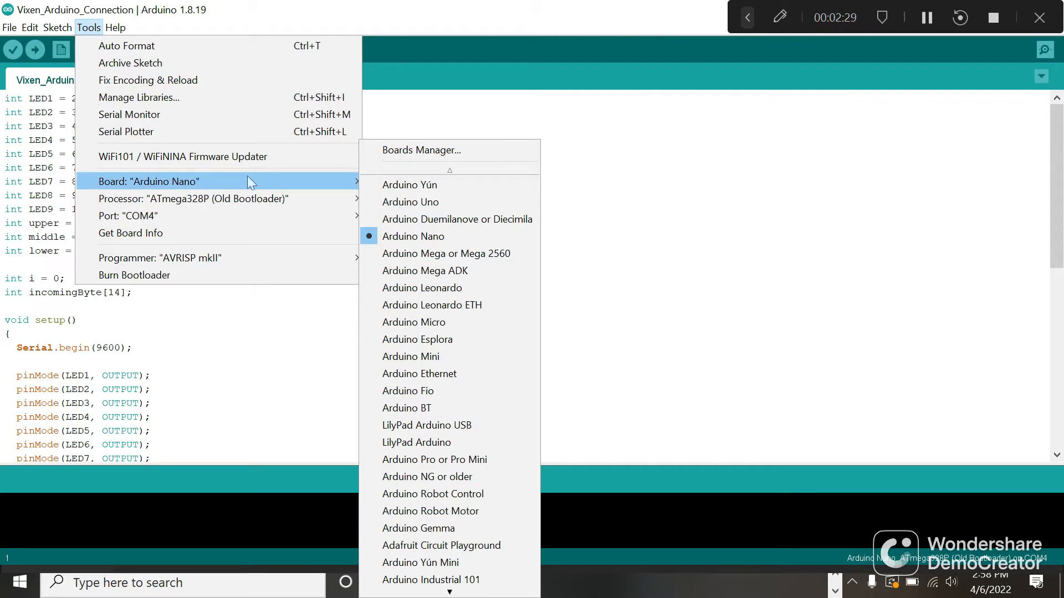
mouse_move(414, 236)
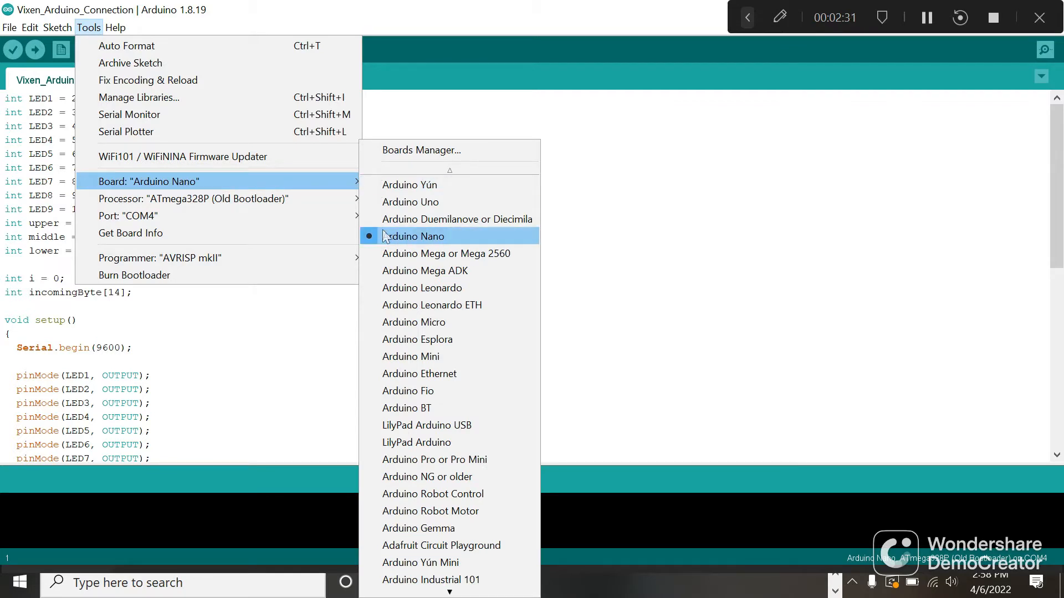
click(58, 27)
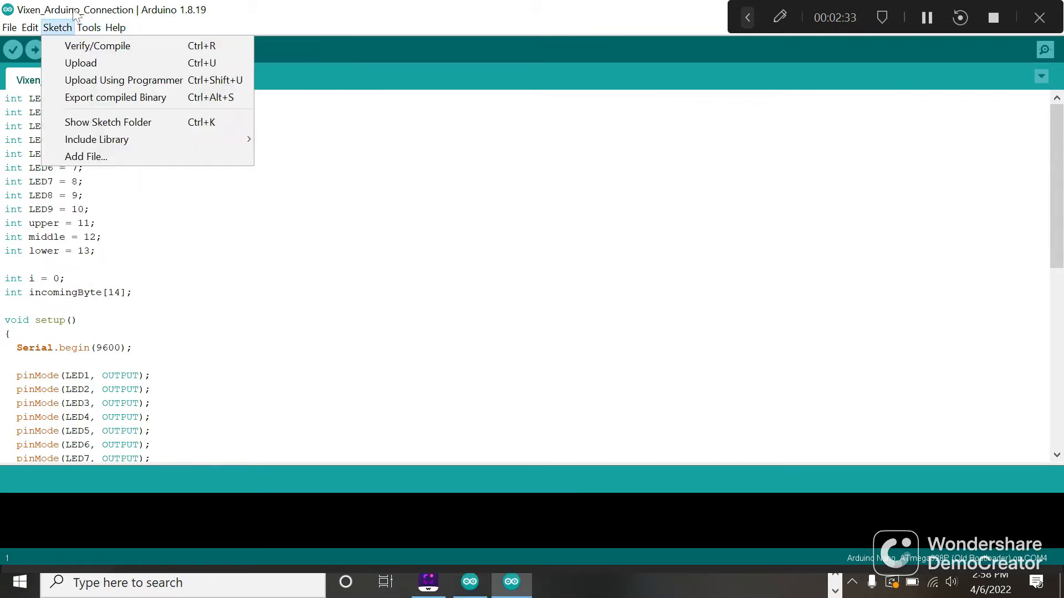
click(89, 26)
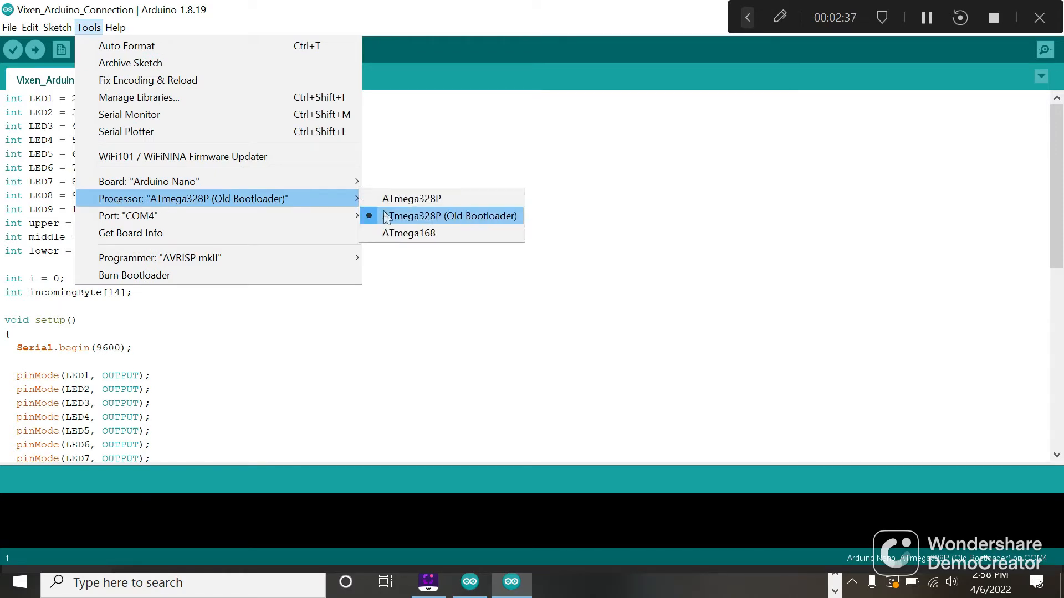
mouse_move(127, 216)
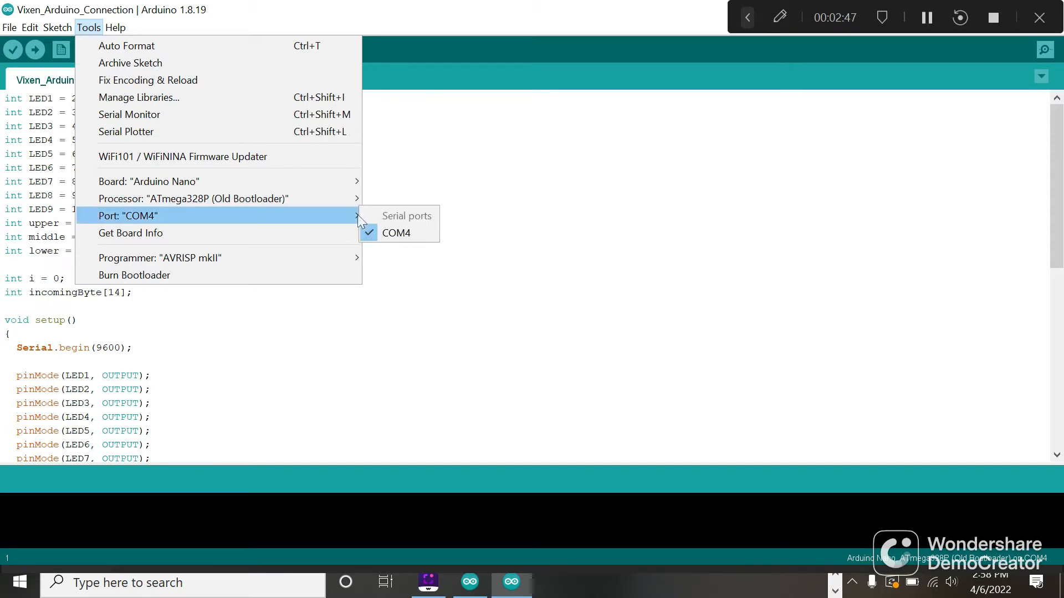
click(396, 233)
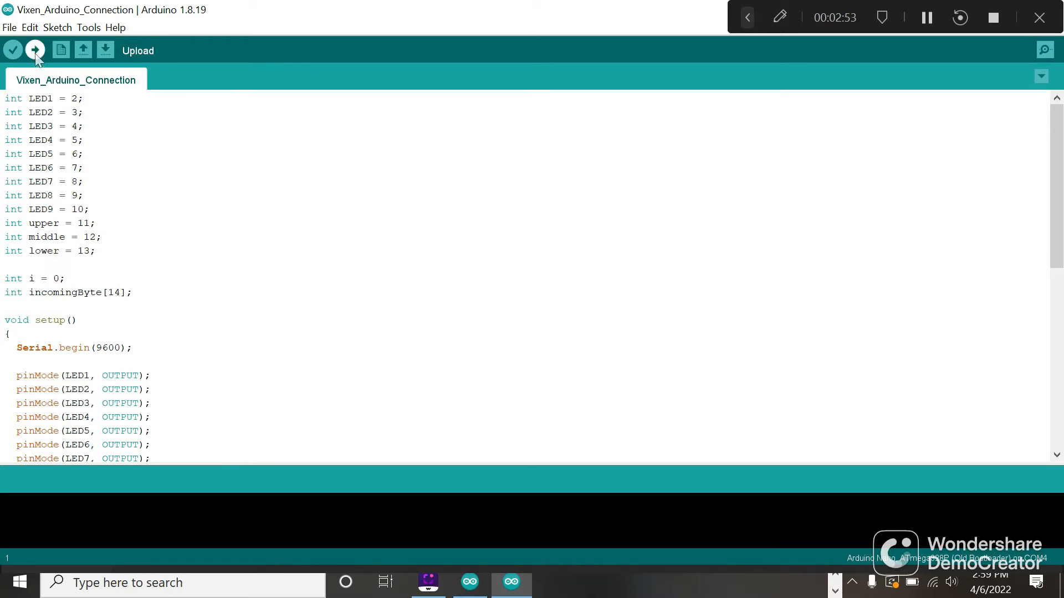
- Upload the Vixen_Arduino_Connection sketch to the board
click(34, 50)
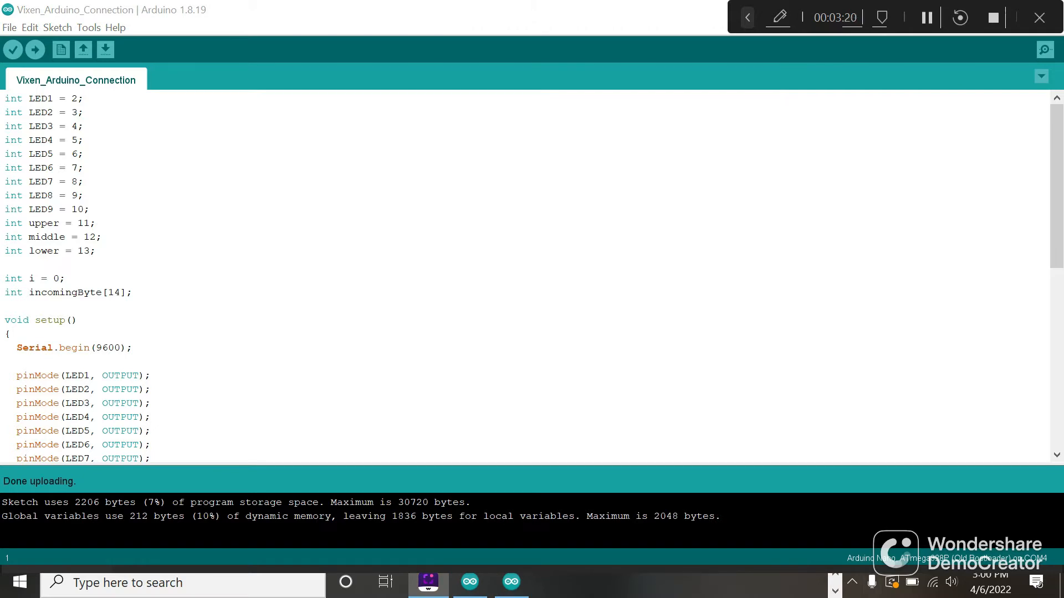
mouse_move(594, 30)
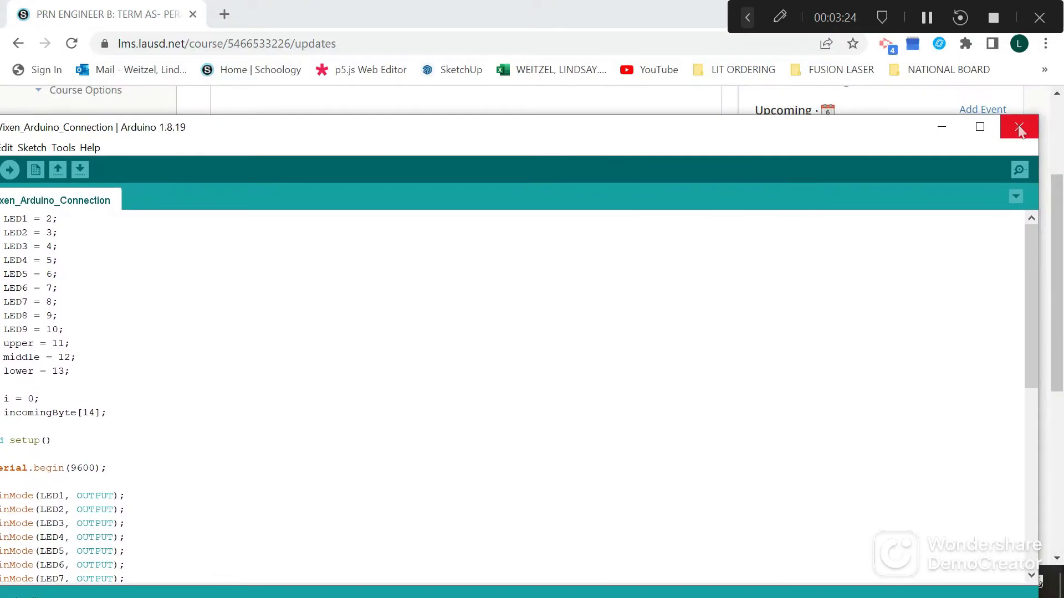
- Close Arduino IDE and launch Vixen Administration
click(1019, 126)
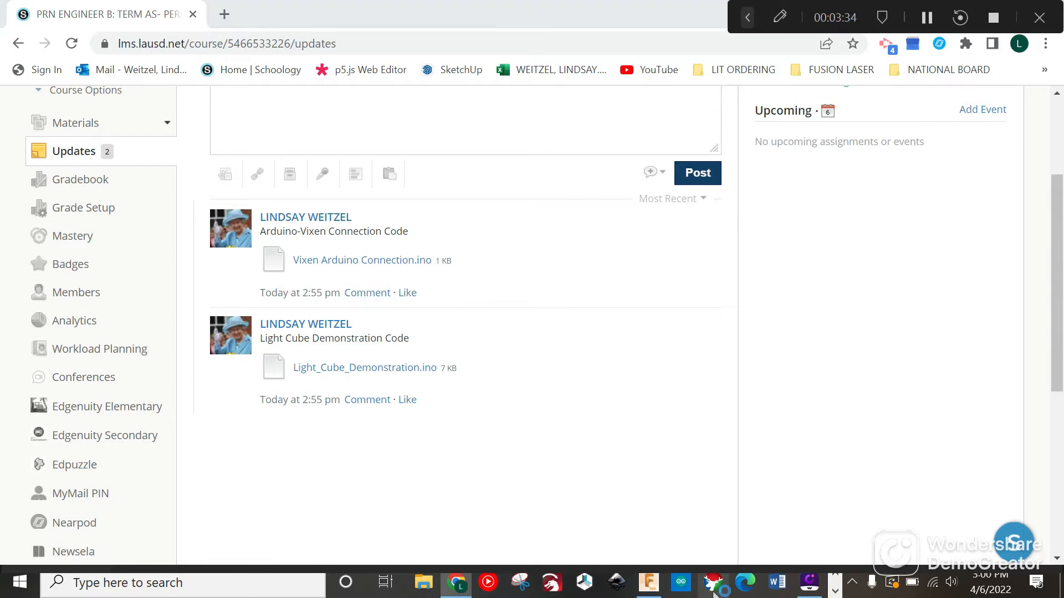
click(711, 582)
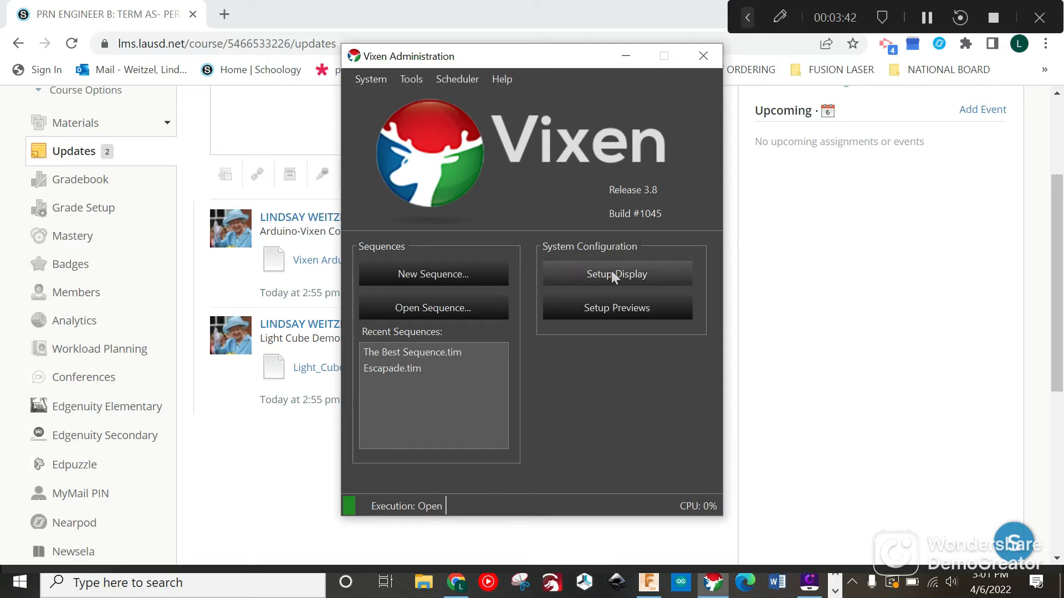
- In Display Setup, delete all twelve elements from LED1 through LOWER
click(616, 274)
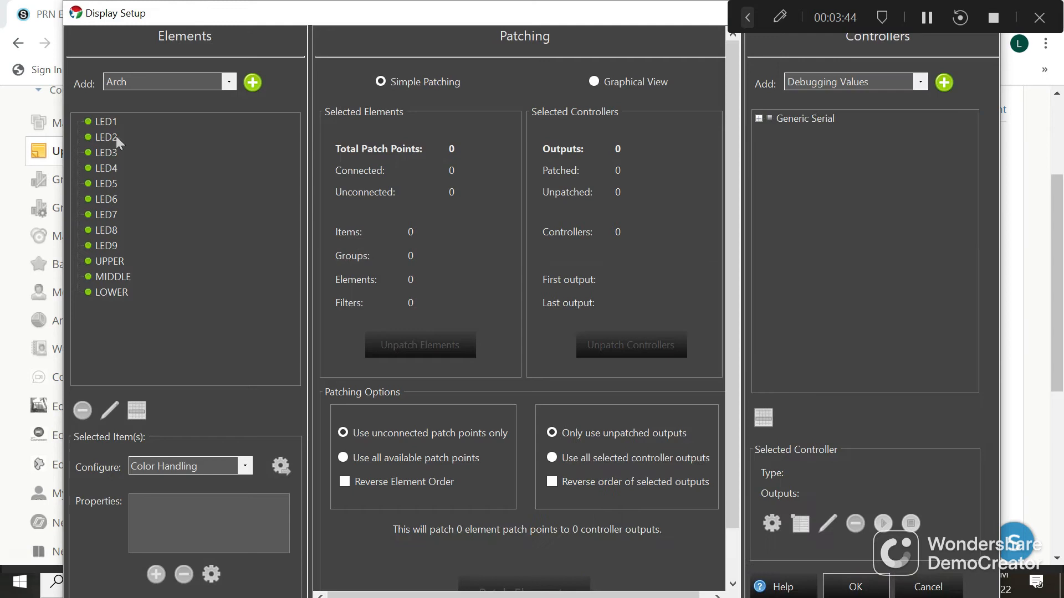
click(106, 122)
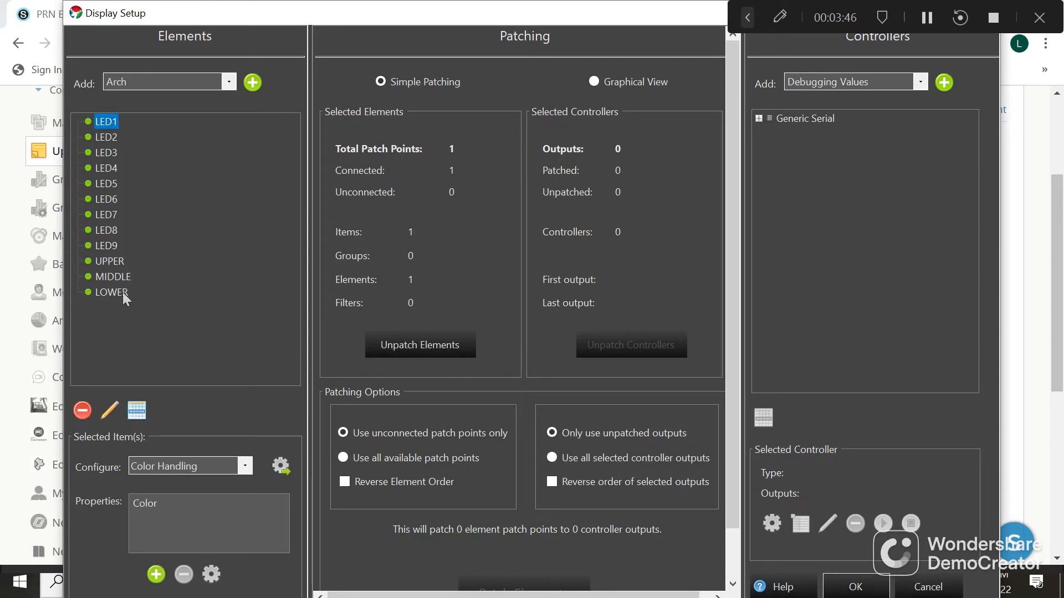
click(111, 291)
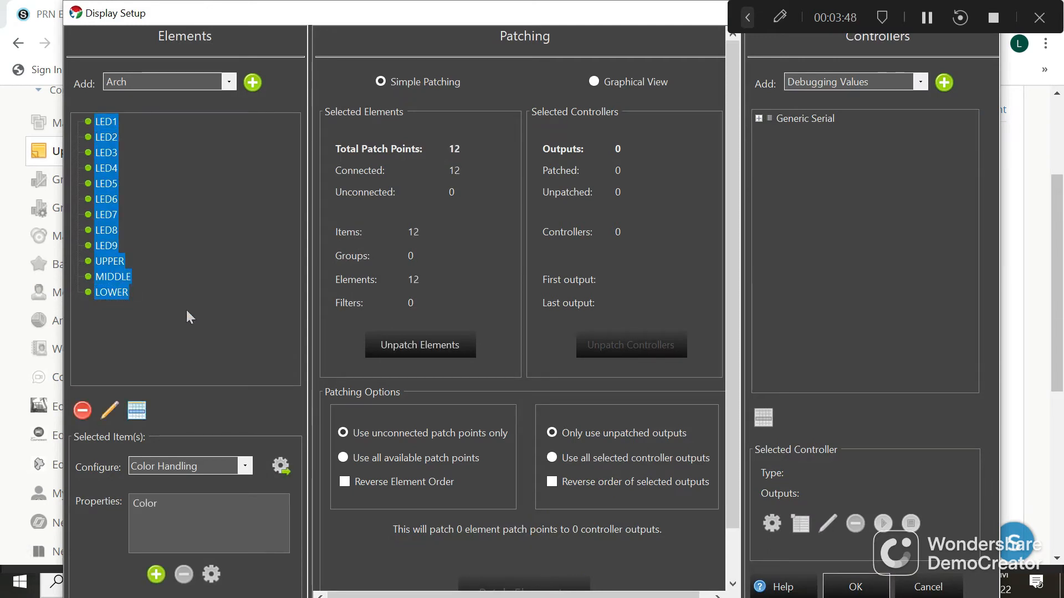
click(83, 410)
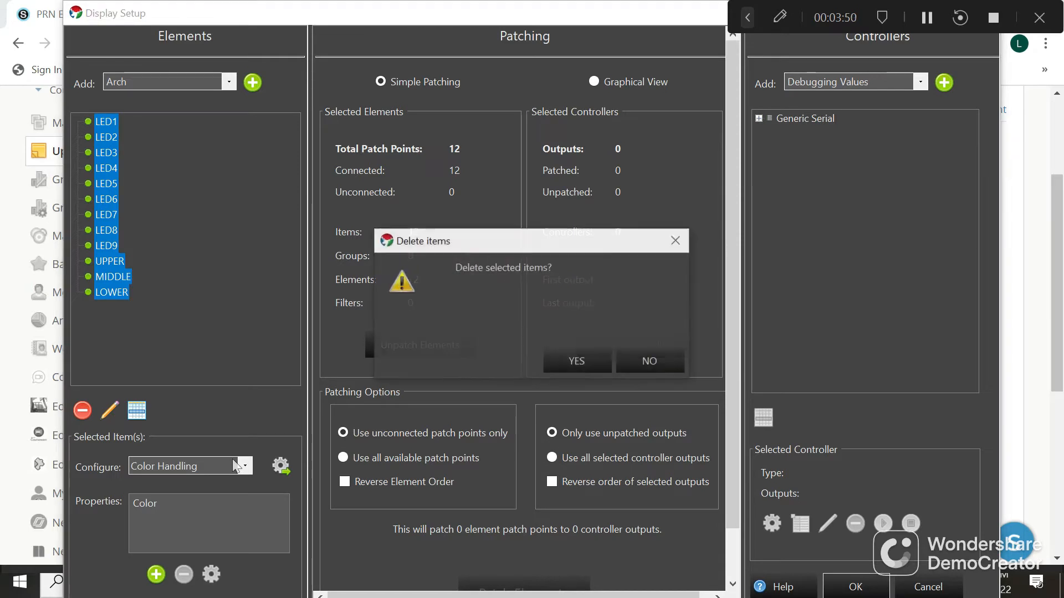
click(575, 360)
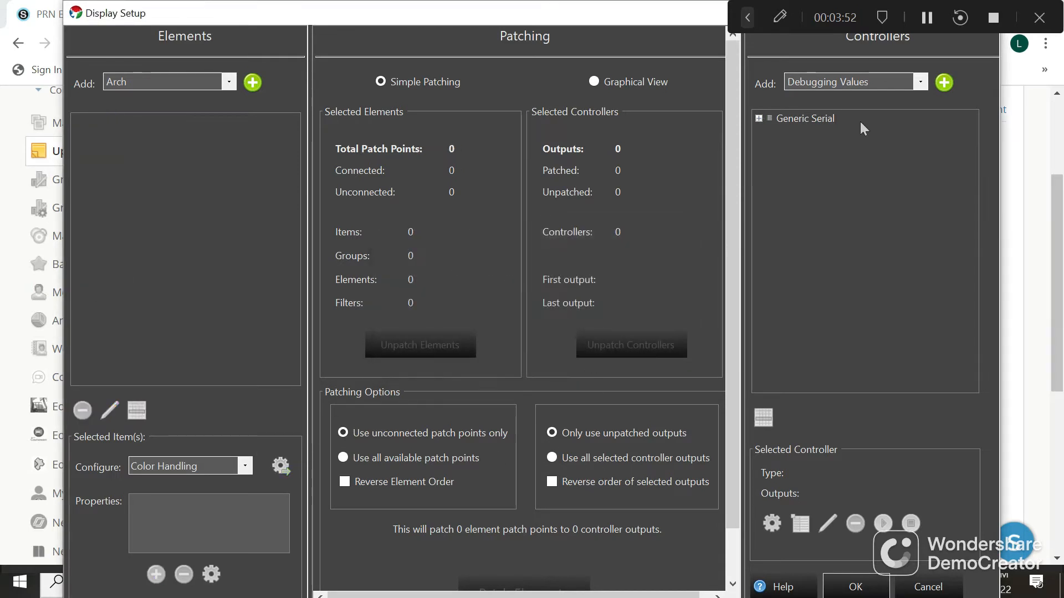
- Delete the Generic Serial controller
right_click(804, 119)
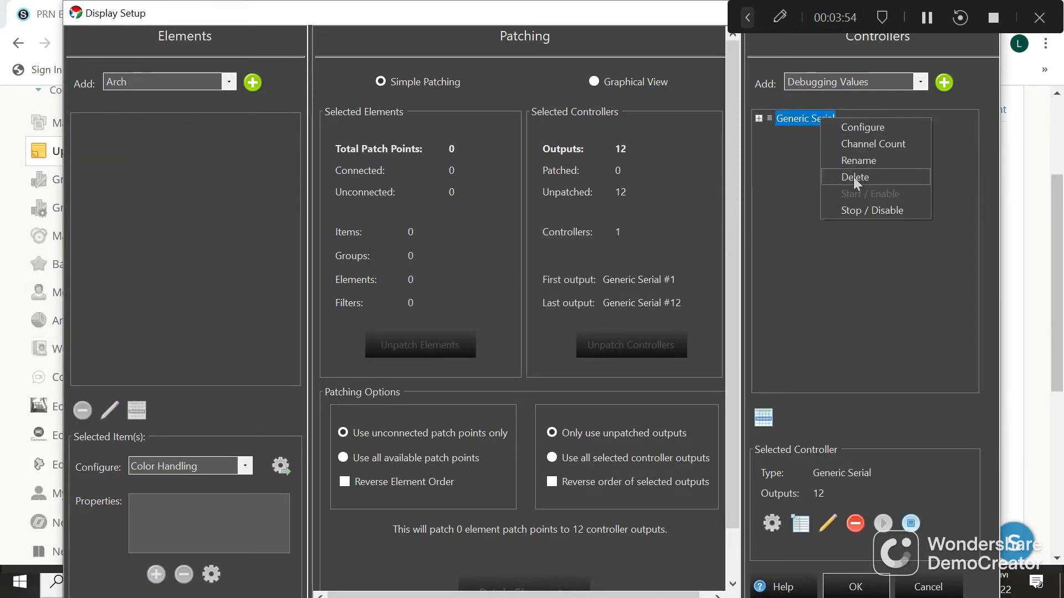
click(856, 178)
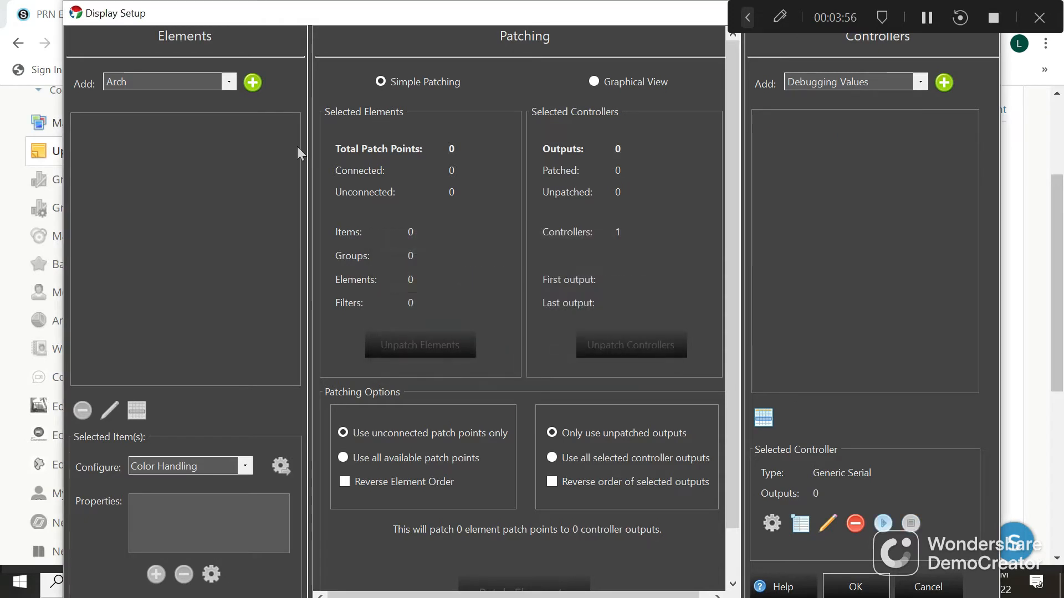
mouse_move(198, 83)
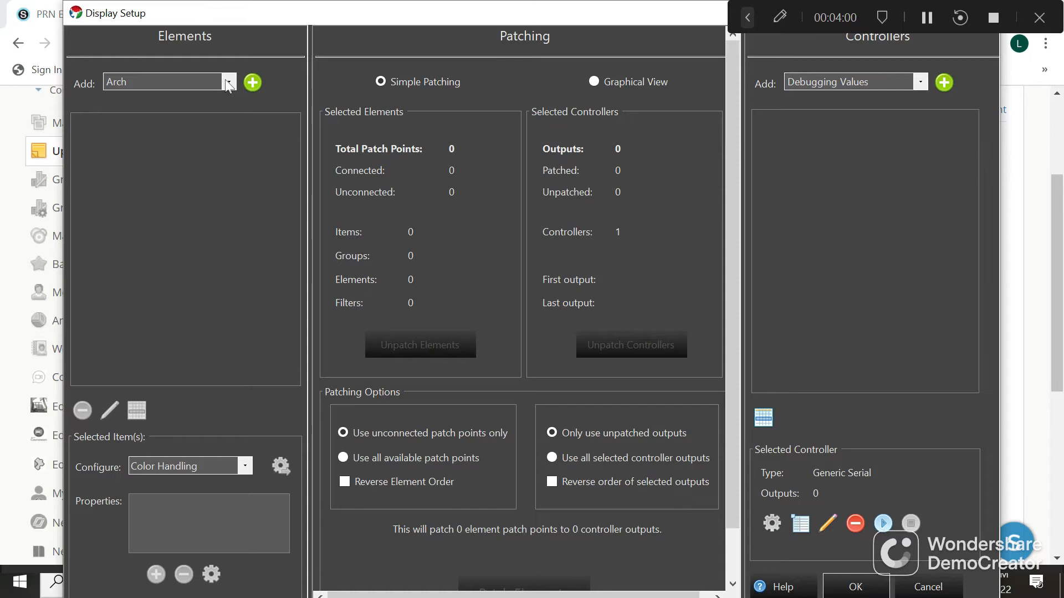
- Add a Single Item element named LED1 with no dimming curve
click(228, 81)
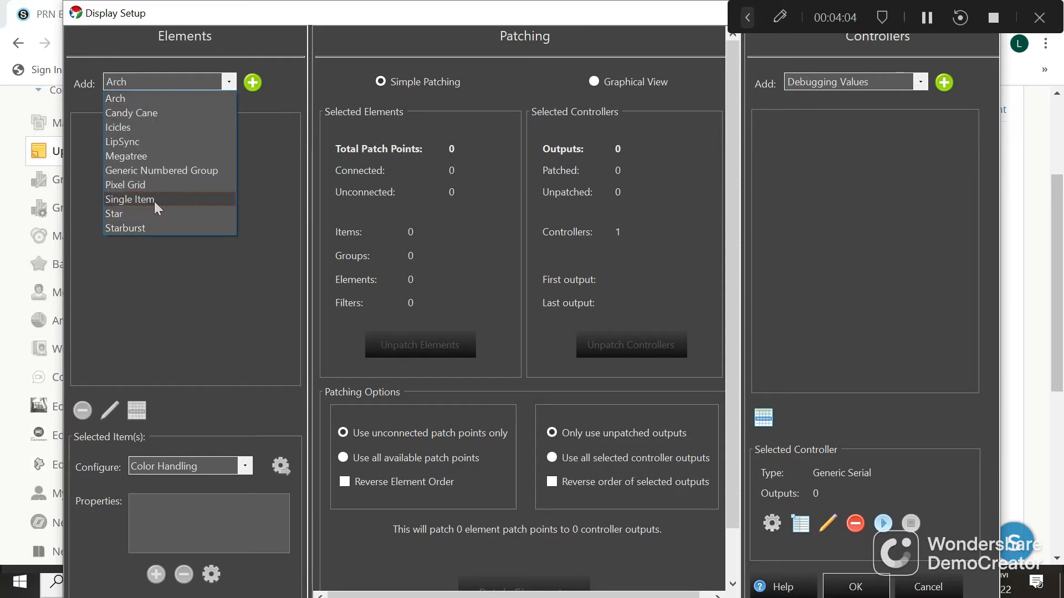
click(129, 198)
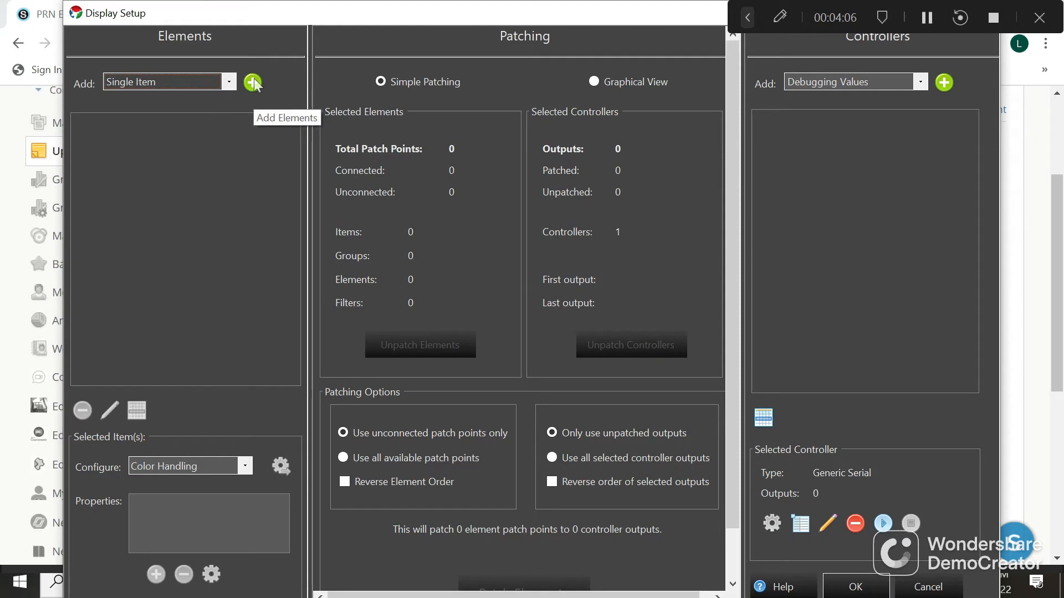
click(252, 82)
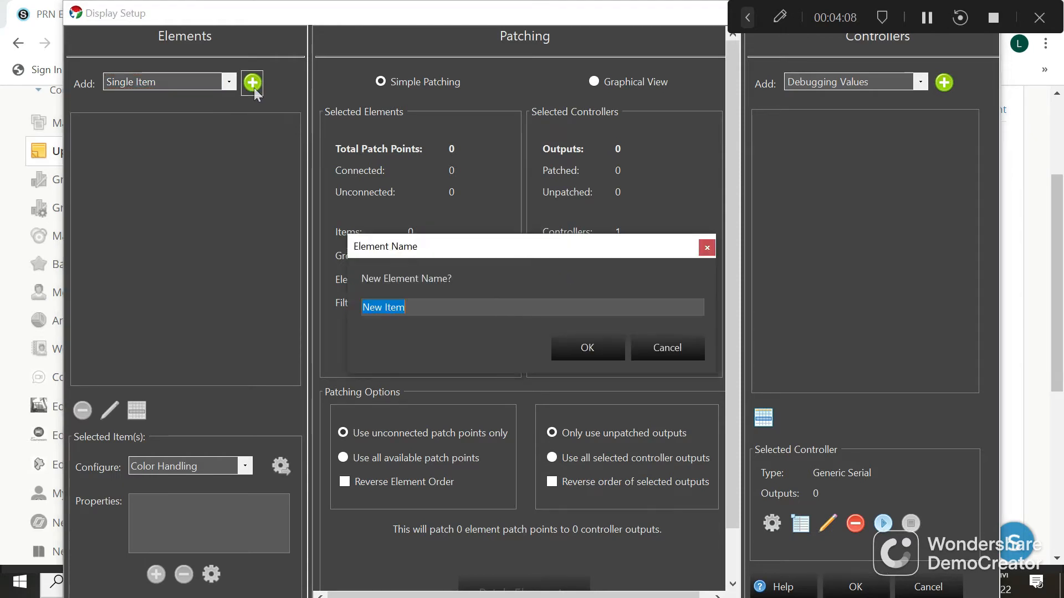
text(LED)
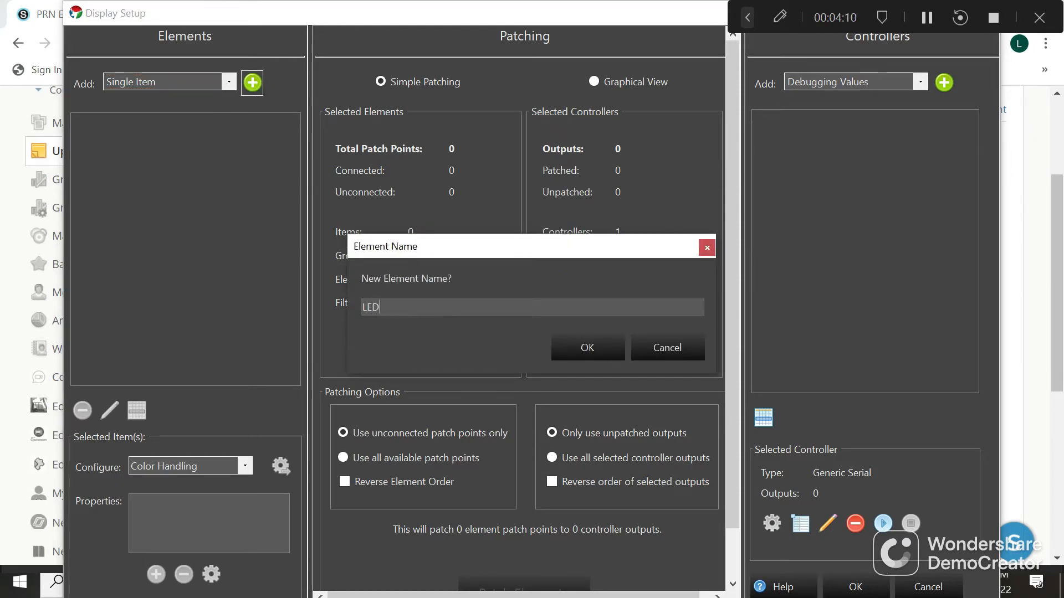
click(587, 347)
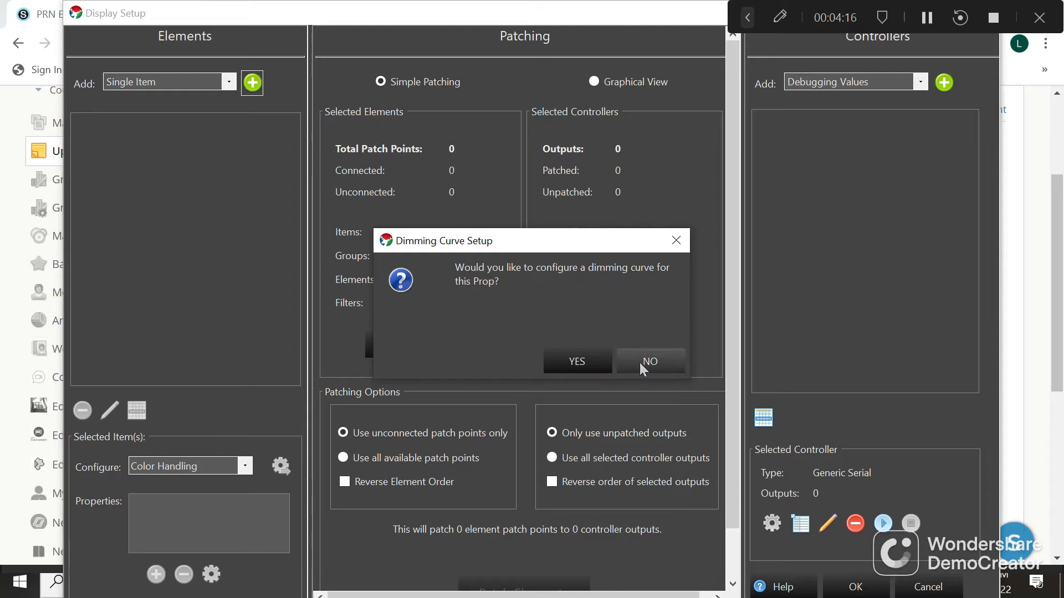
click(649, 360)
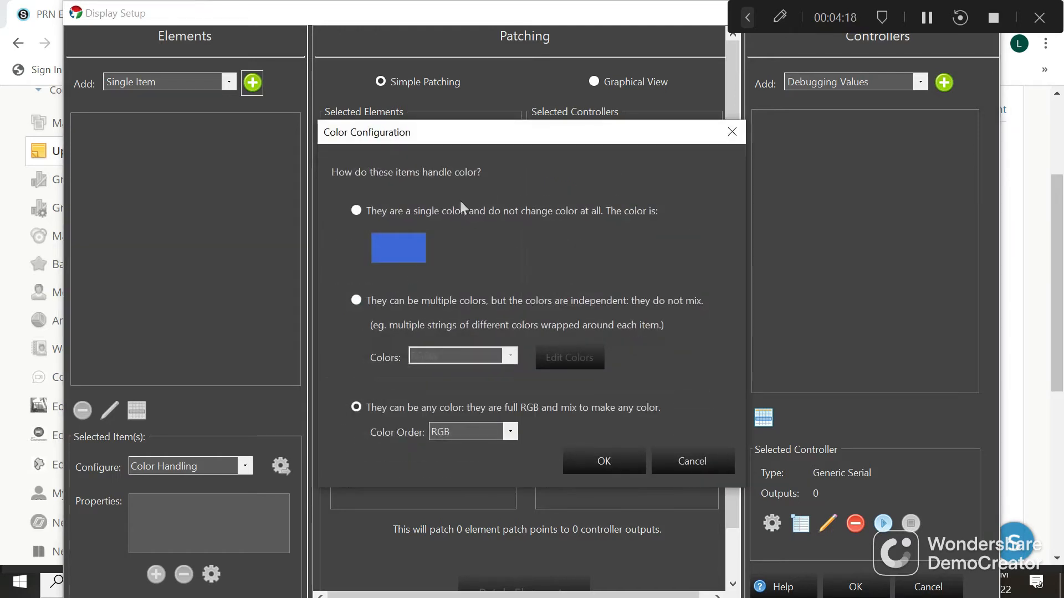
- Configure LED1 as a single fixed red colour and accept the setup summary
click(356, 211)
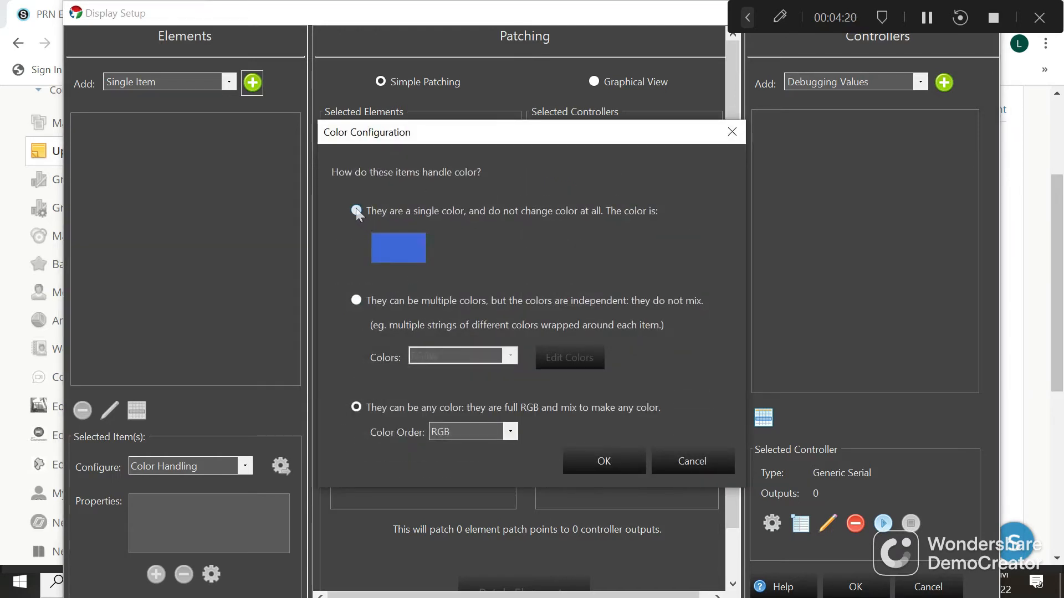
click(355, 211)
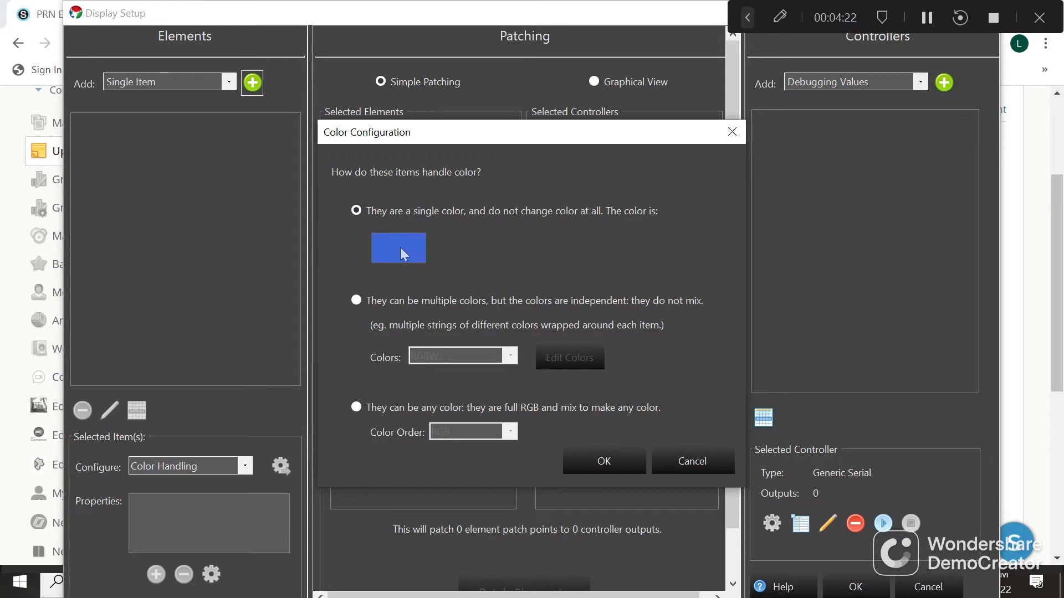
click(398, 247)
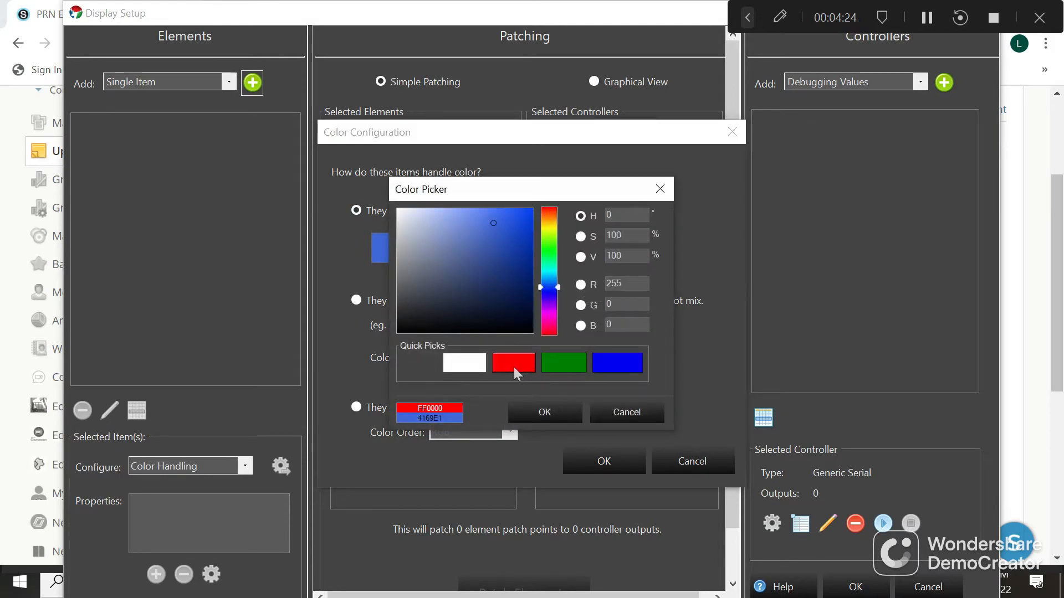
click(543, 412)
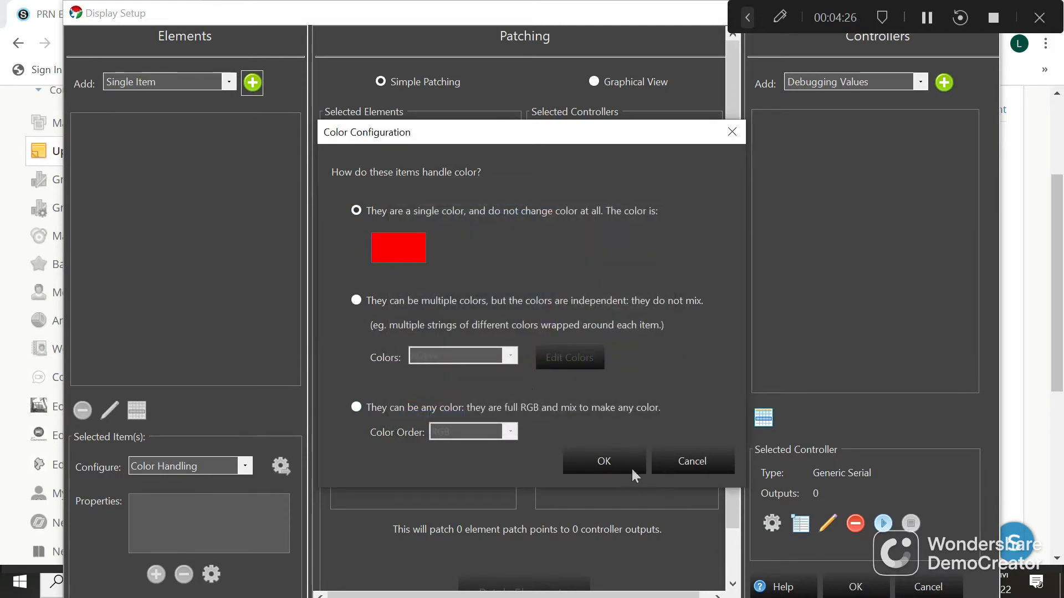
click(603, 461)
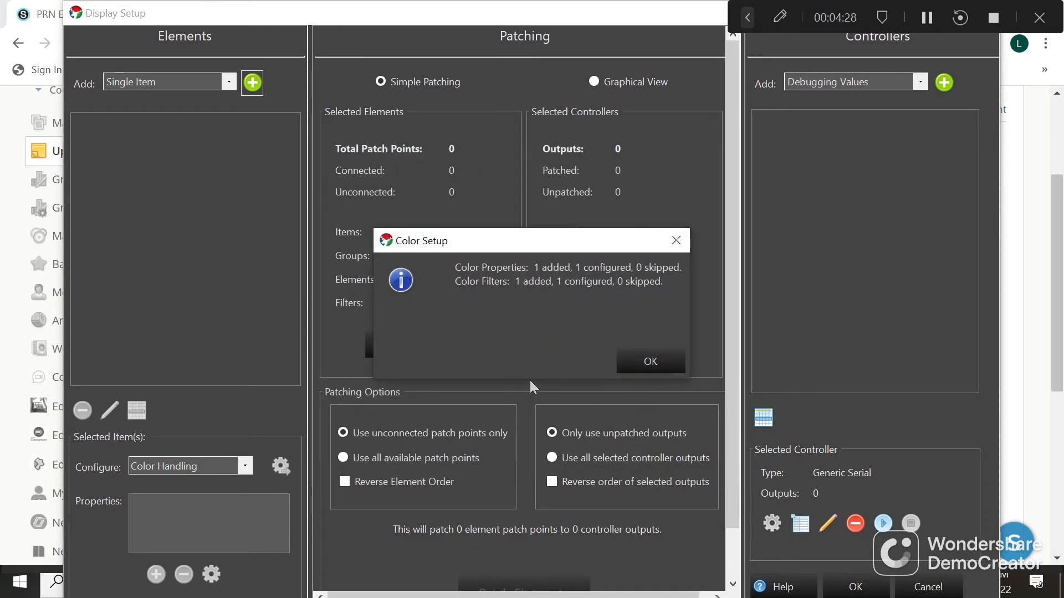
click(650, 361)
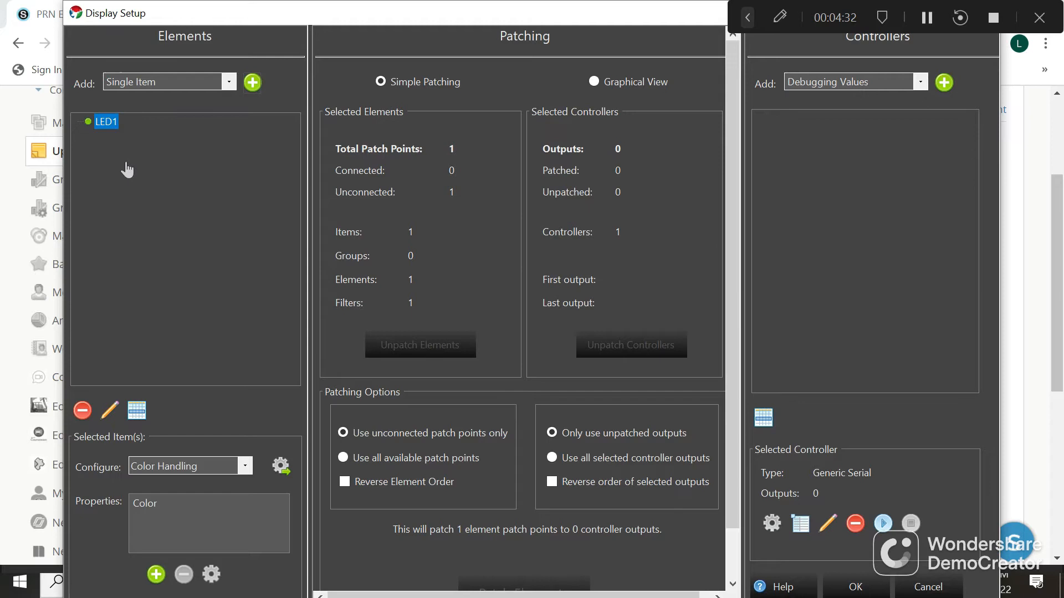
mouse_move(142, 169)
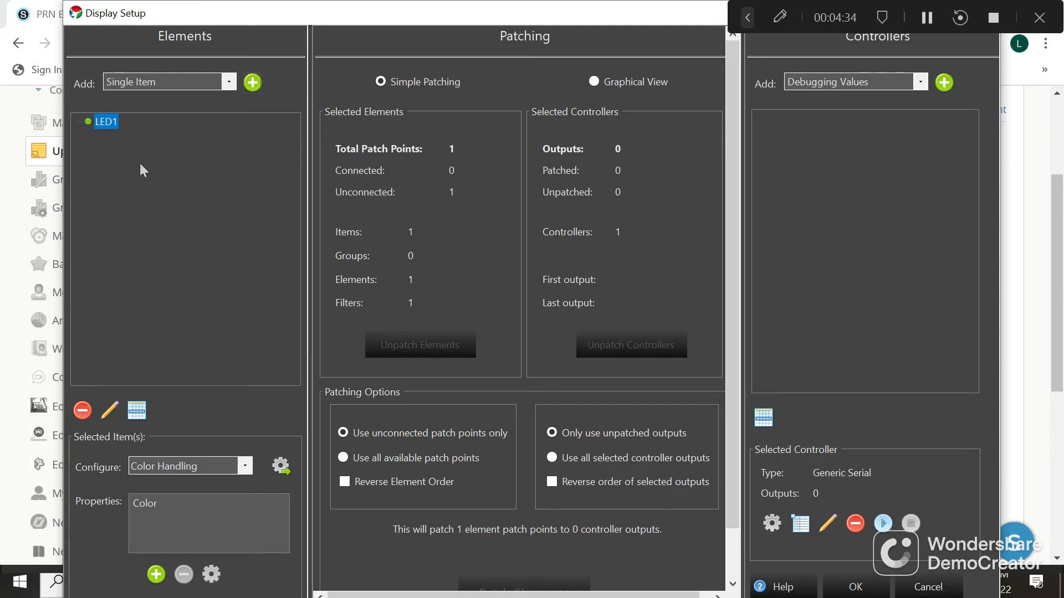
mouse_move(264, 81)
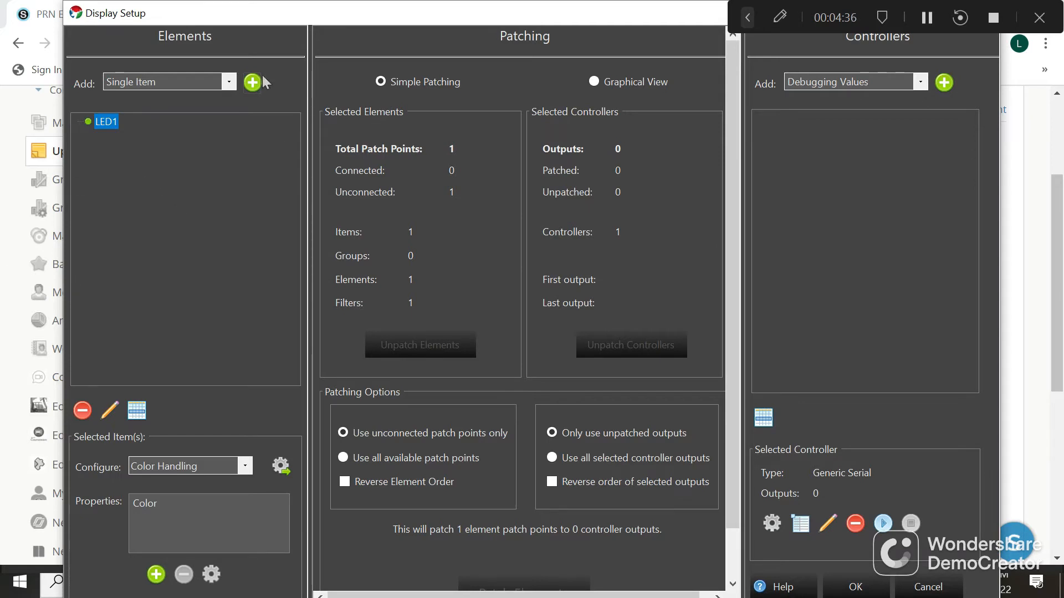
- Add another single-item LED element with no dimming curve and confirm its colour
click(251, 82)
text(LED2)
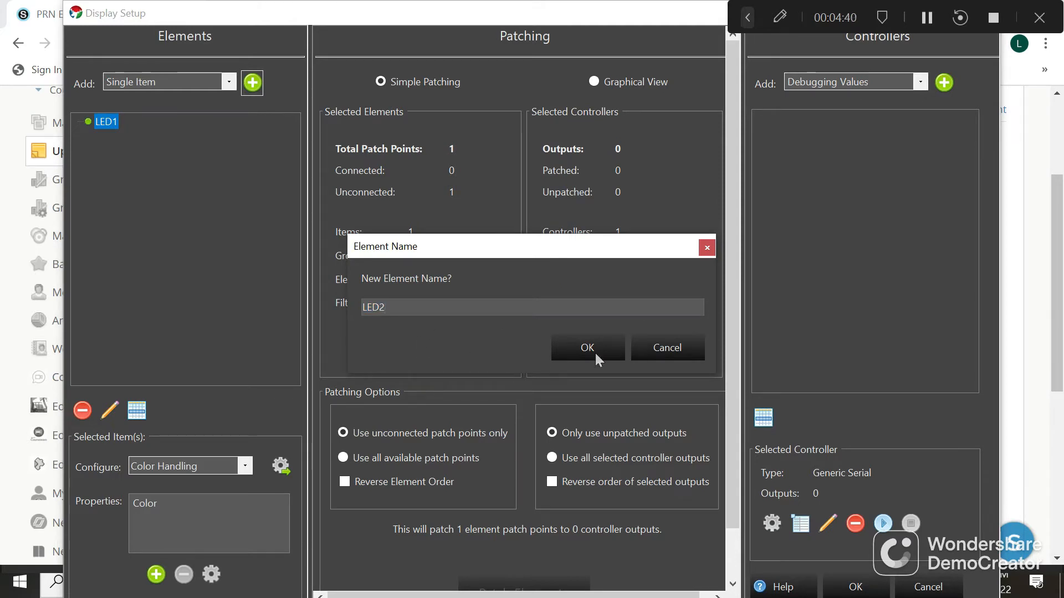
click(586, 347)
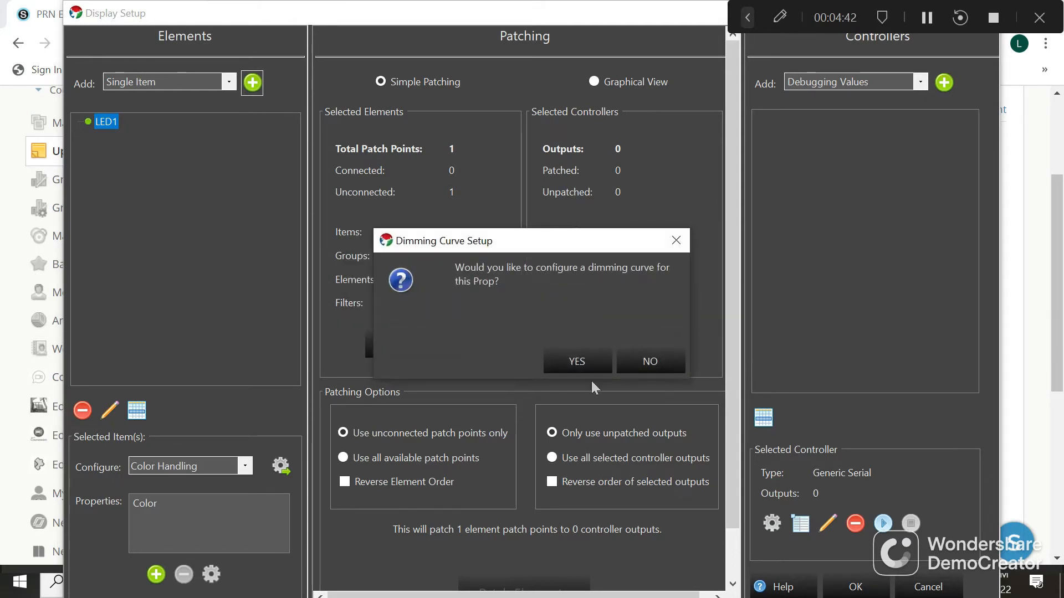
click(649, 361)
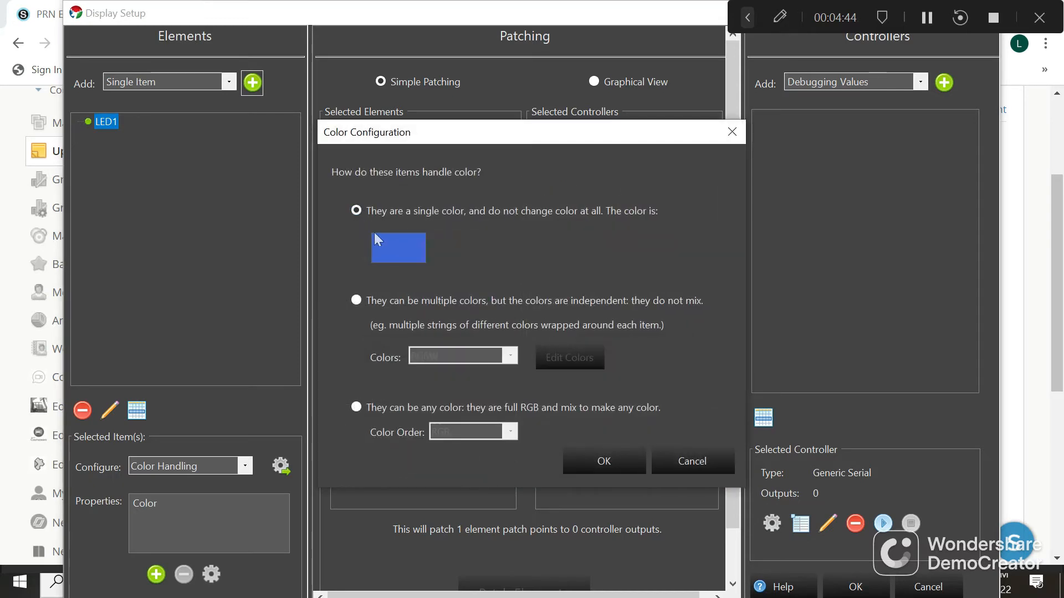
click(398, 247)
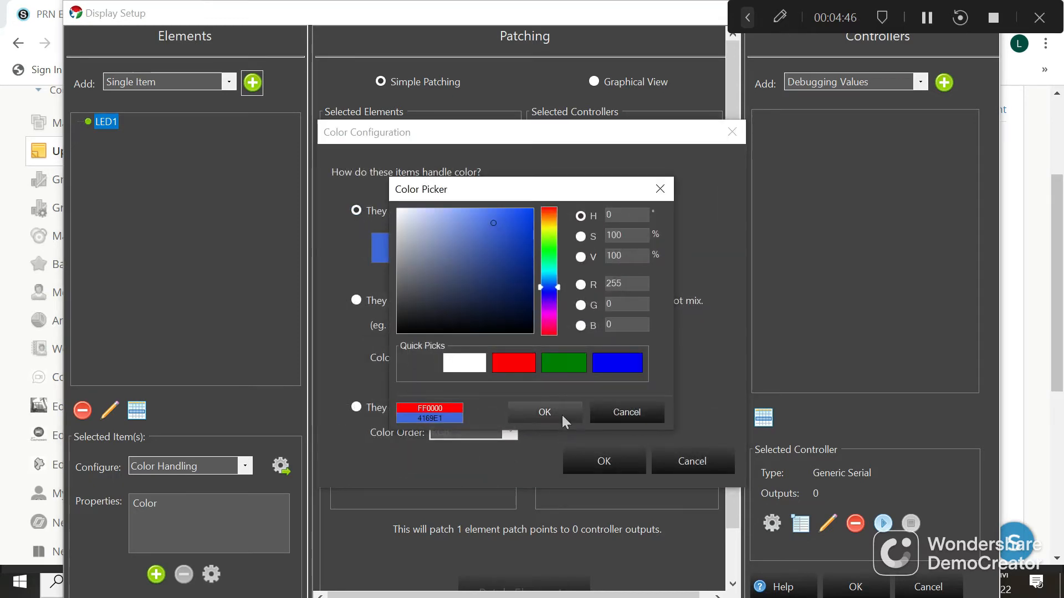
click(543, 413)
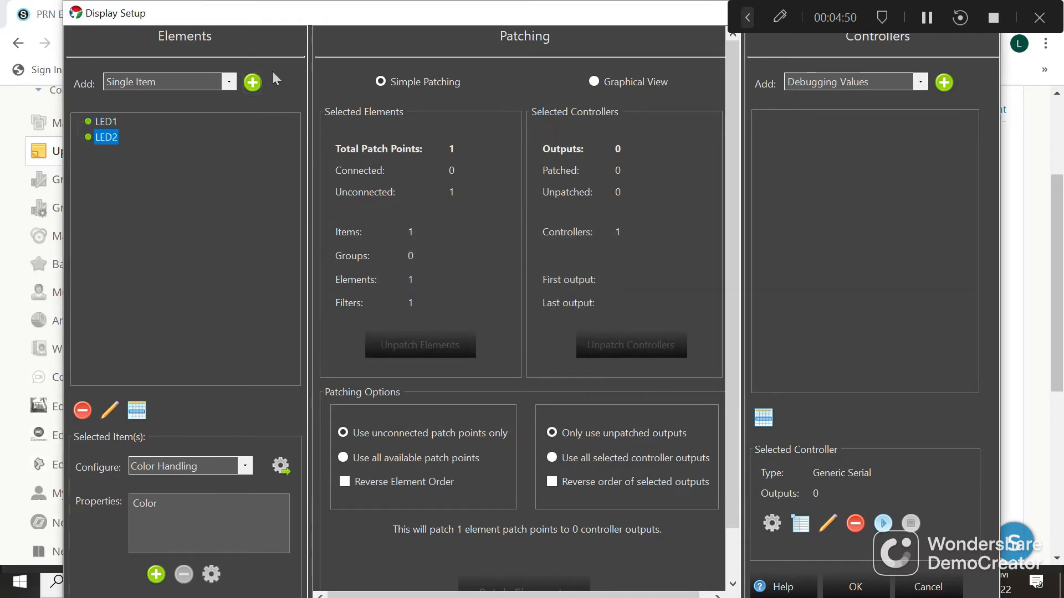
mouse_move(556, 232)
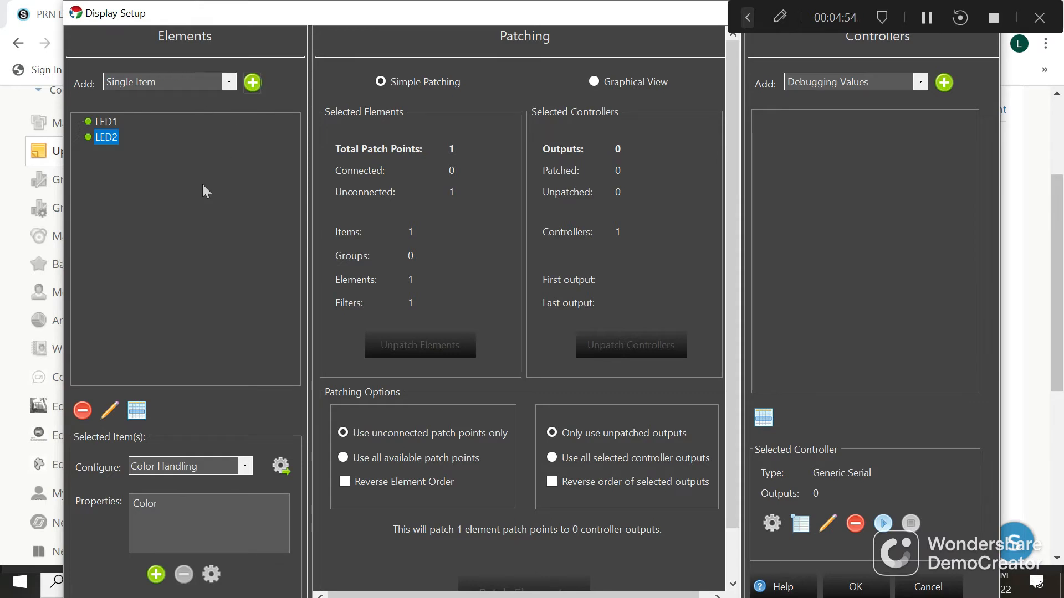
- Add the UPPER and MIDDLE single-item elements, no dimming curve, as single fixed colour red
click(252, 83)
text(UPPE)
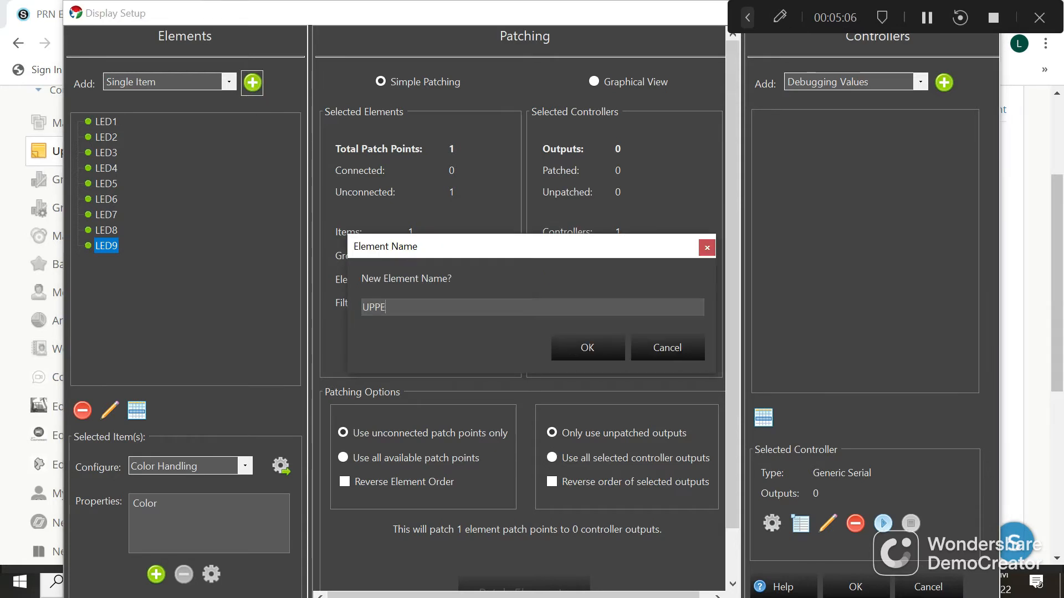
click(586, 347)
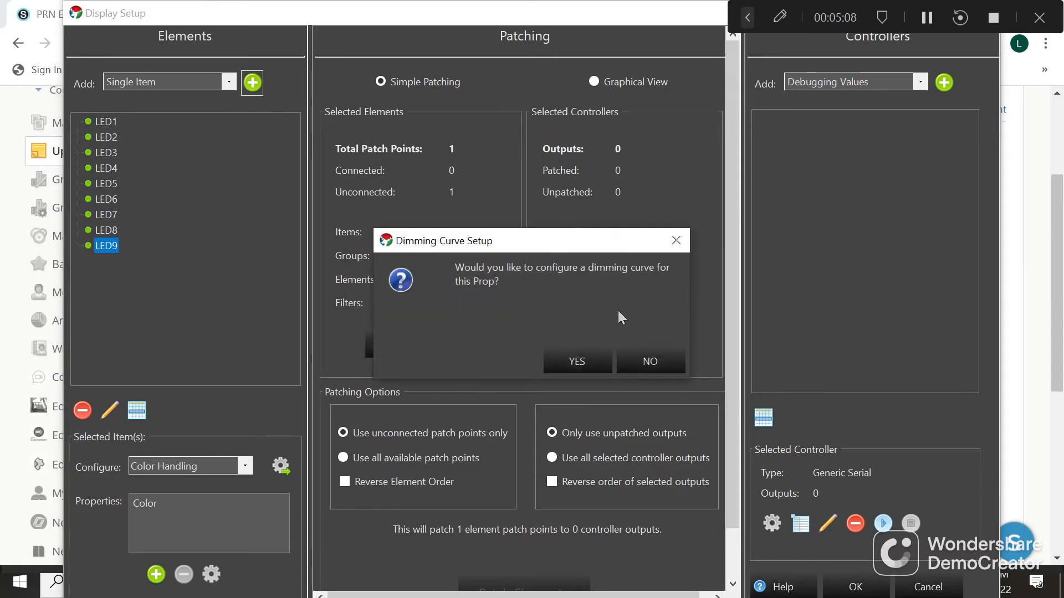
click(649, 362)
text(MI)
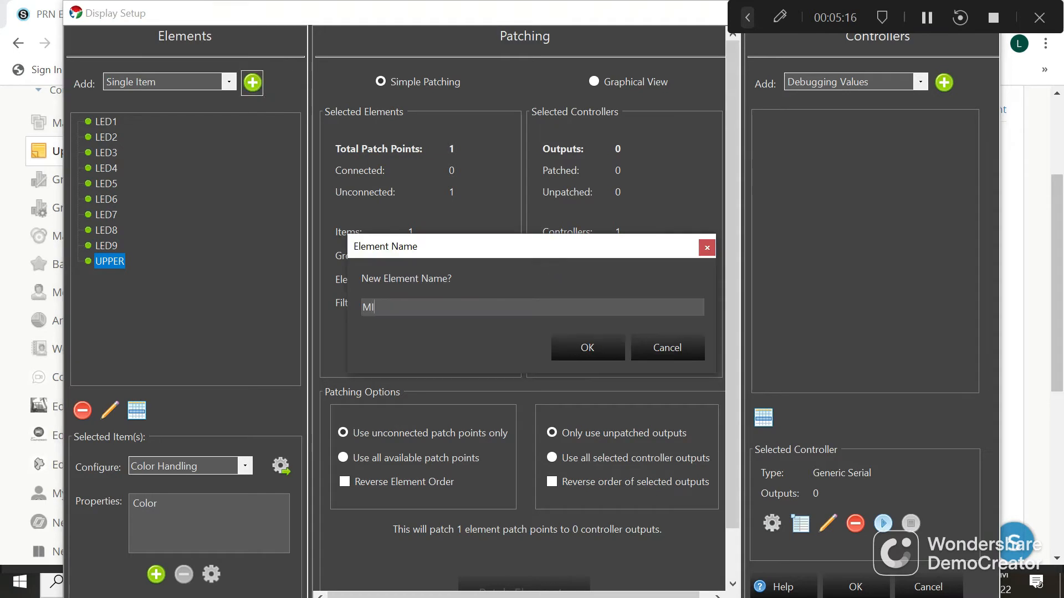
click(586, 347)
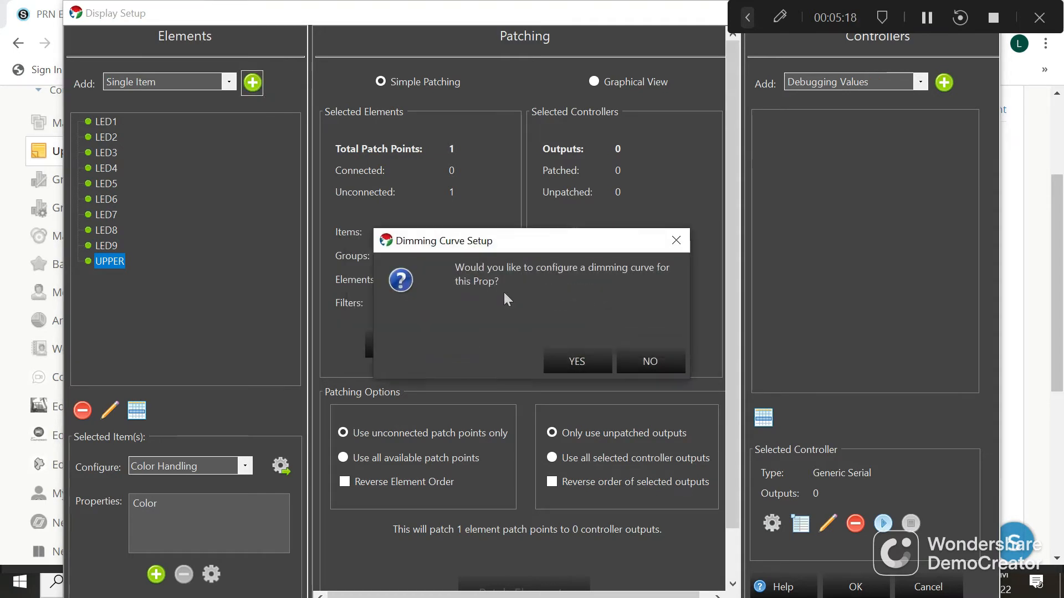
click(648, 361)
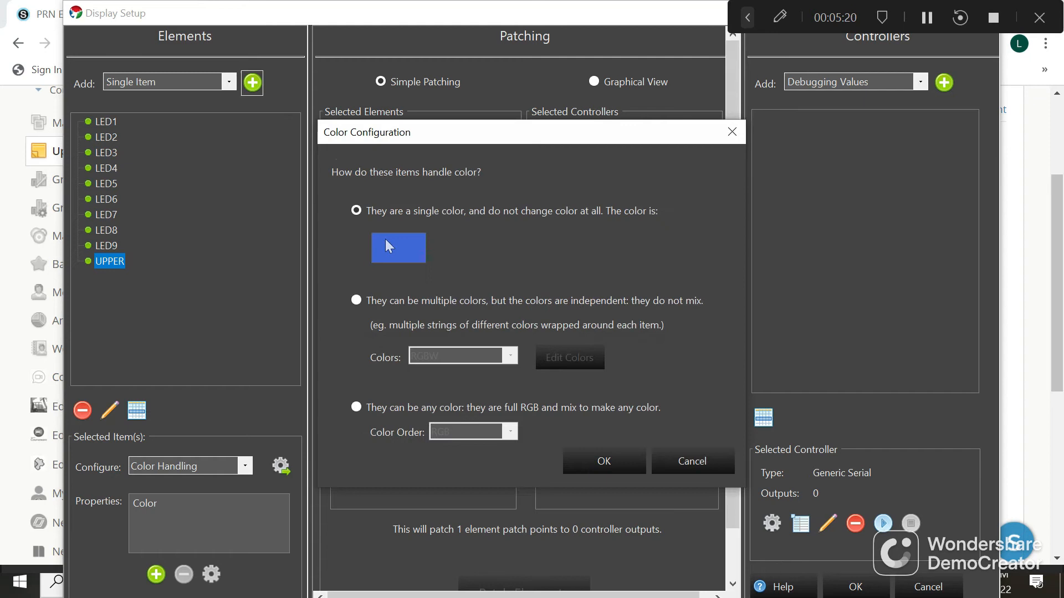
click(398, 247)
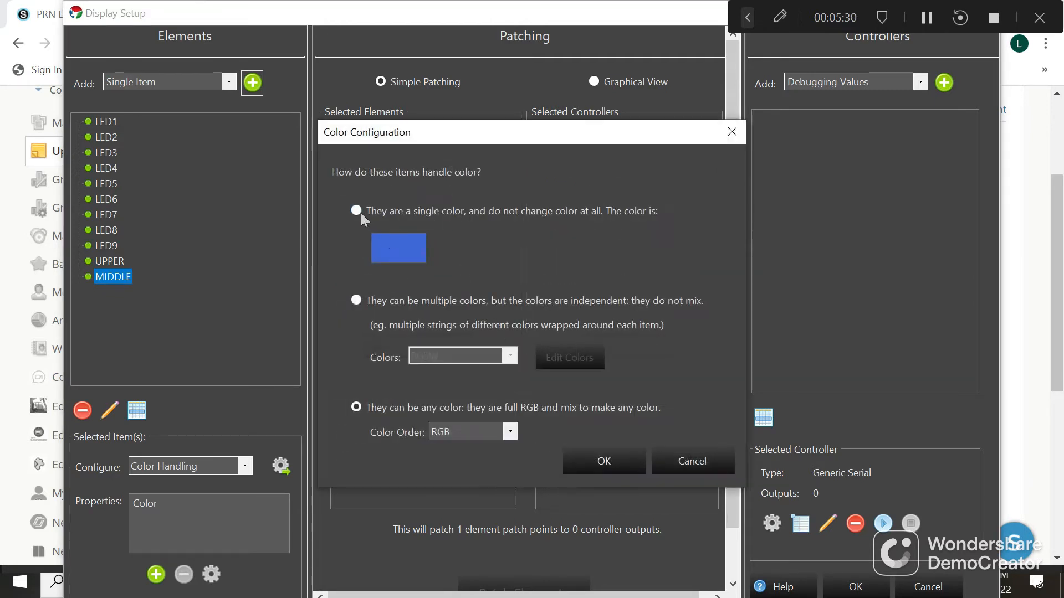
click(398, 248)
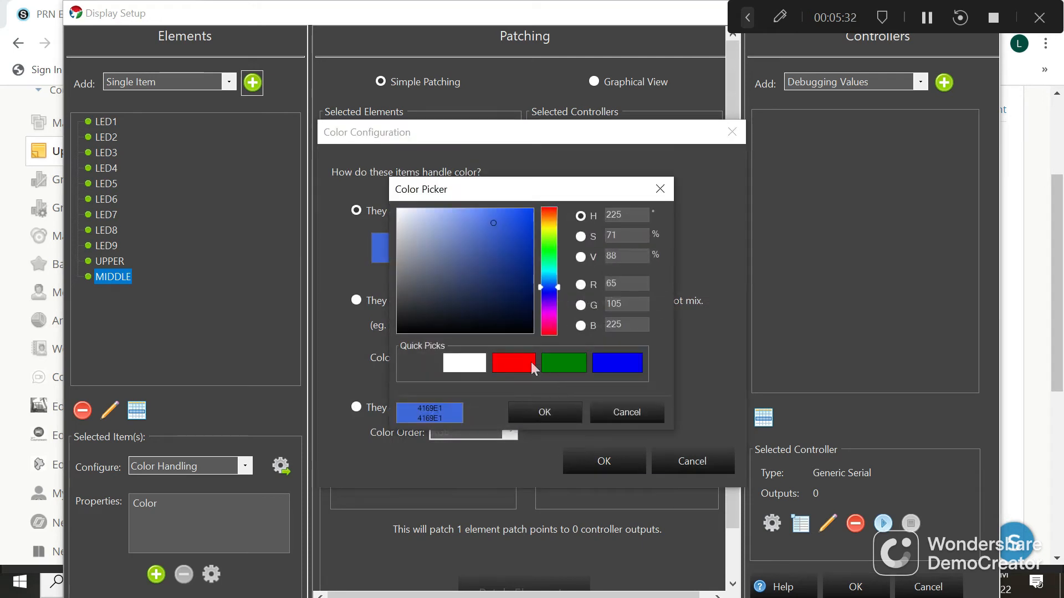
click(543, 412)
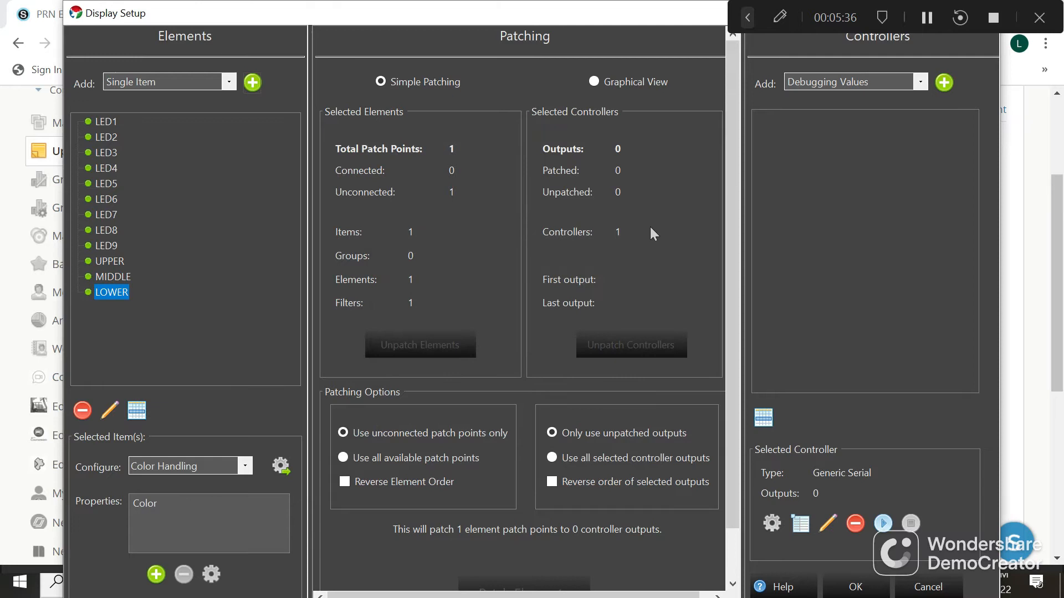
mouse_move(178, 298)
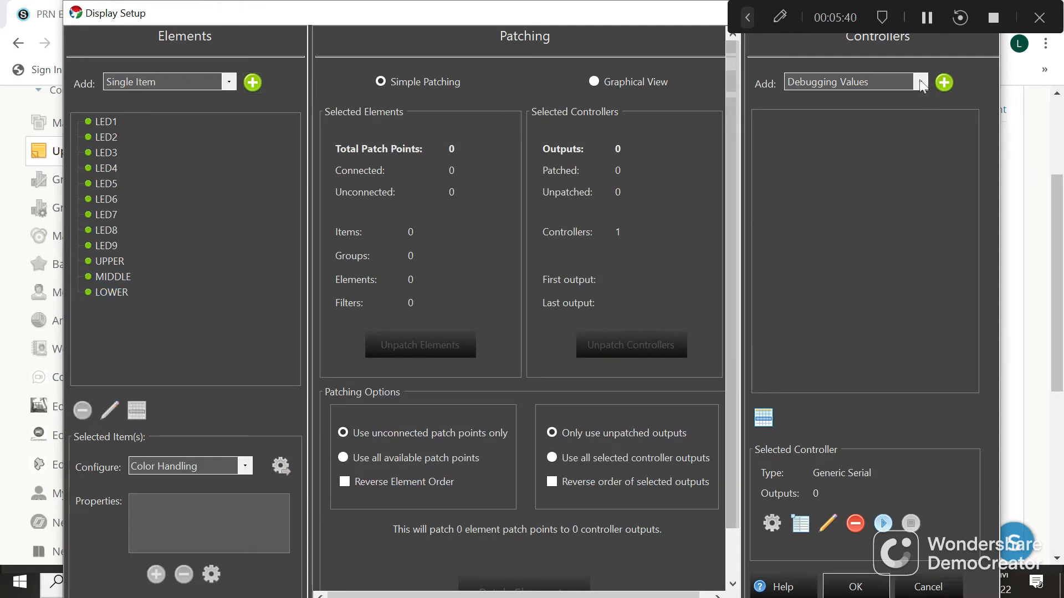
- Add a Generic Serial controller with the default name and 12 outputs
click(920, 81)
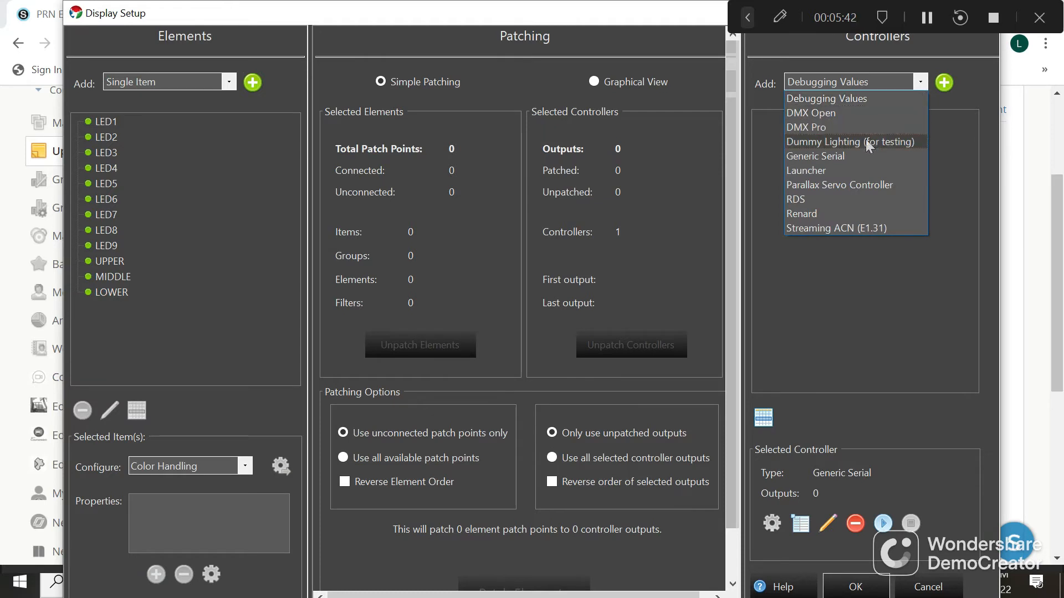
click(815, 156)
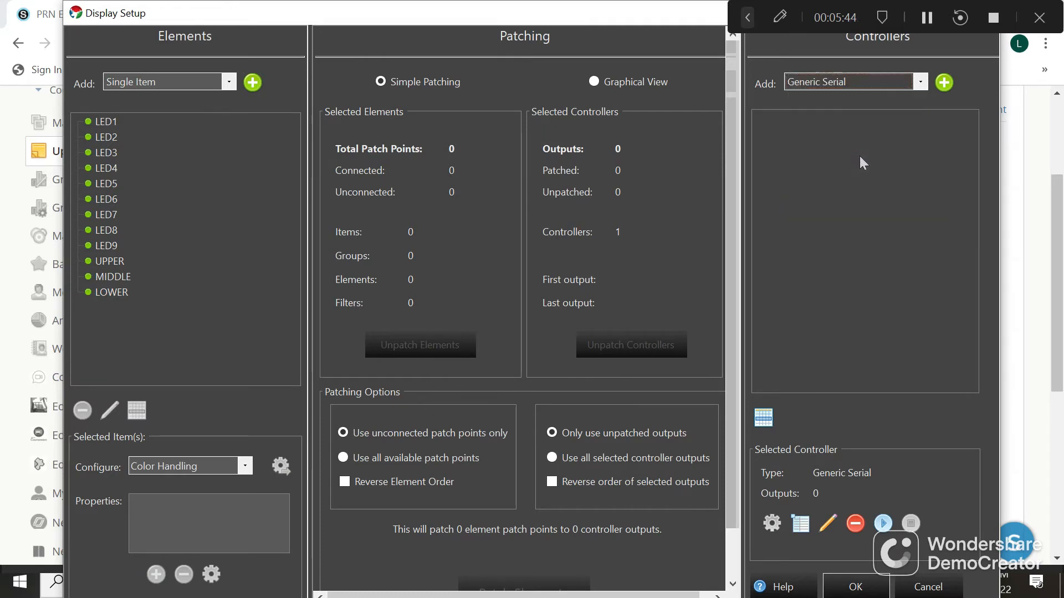
click(942, 82)
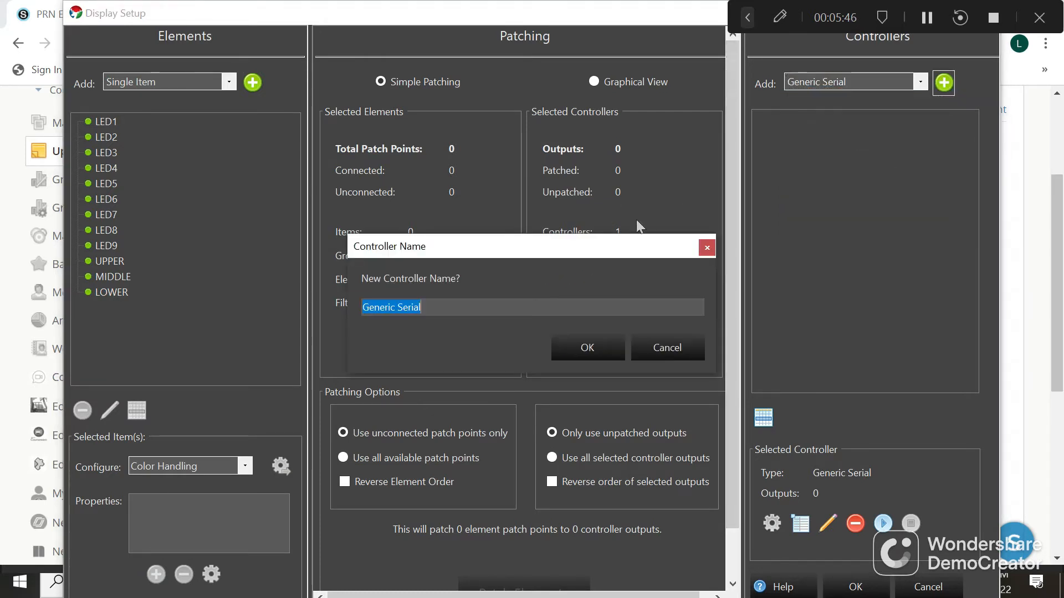
click(586, 346)
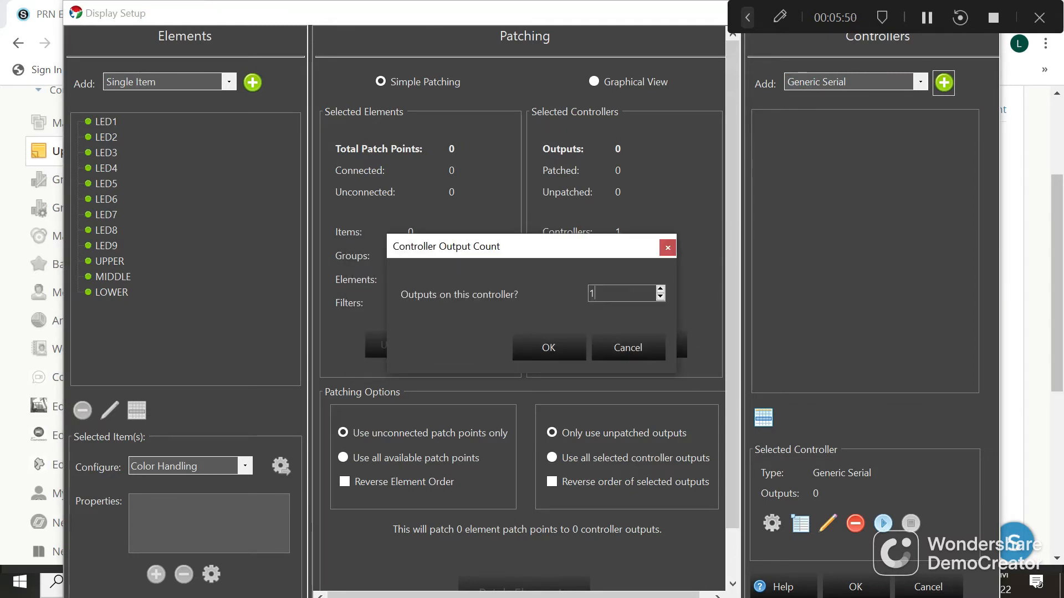
text(12)
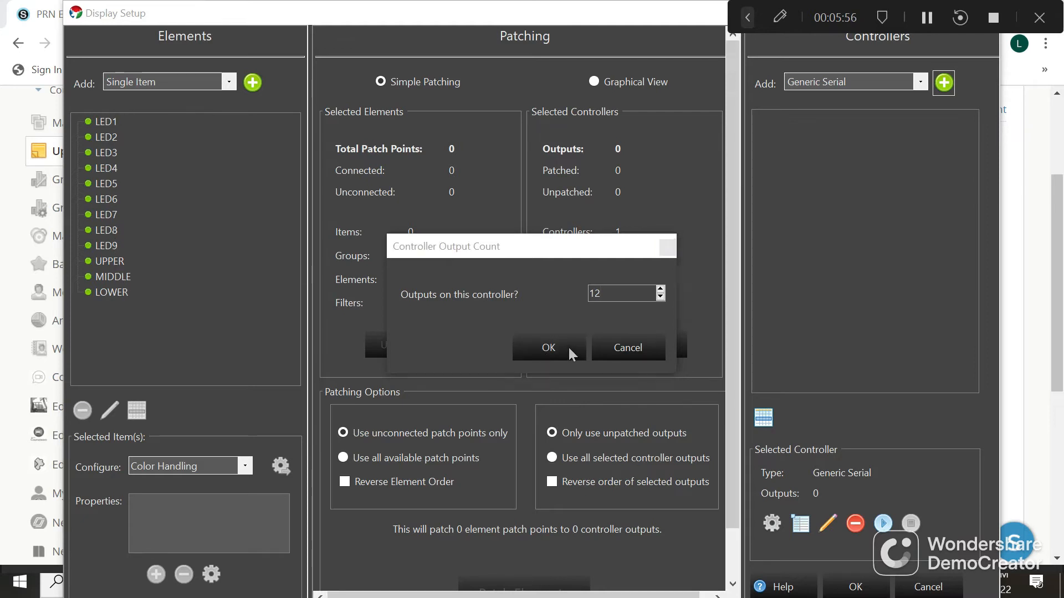
click(547, 347)
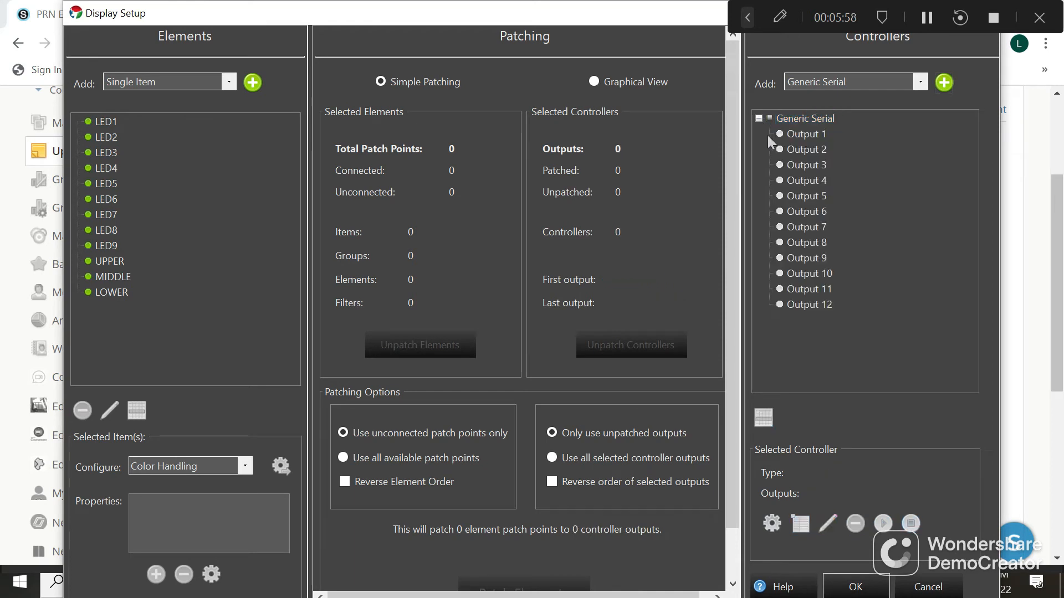
mouse_move(93, 128)
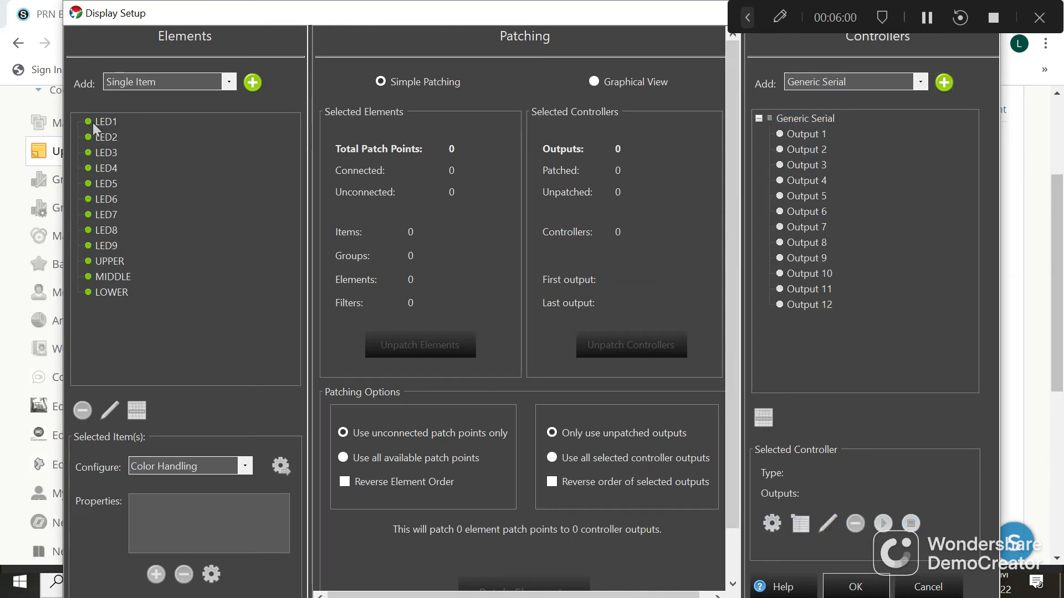
mouse_move(86, 298)
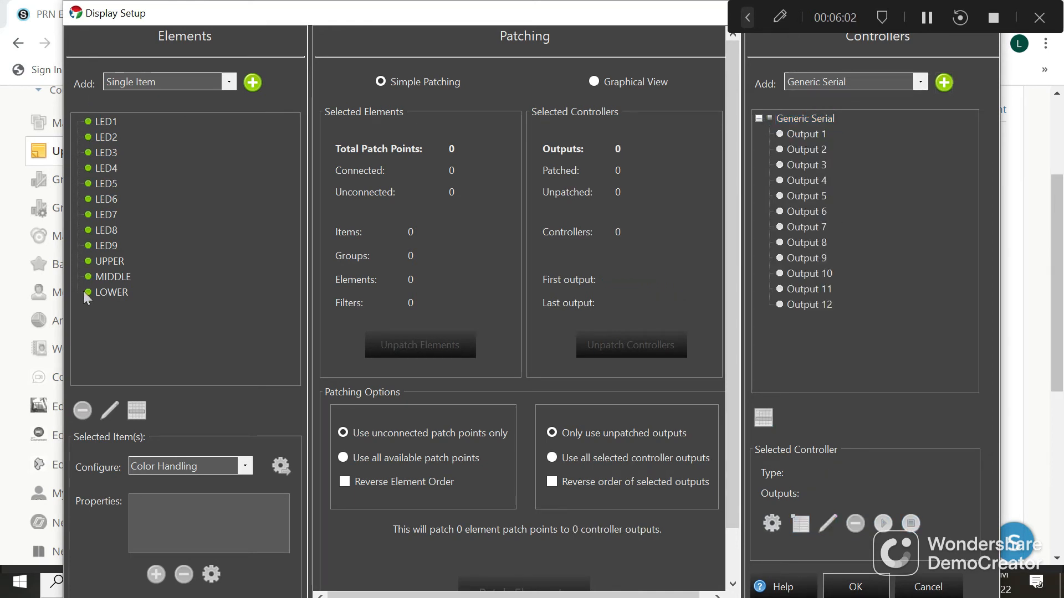
mouse_move(112, 118)
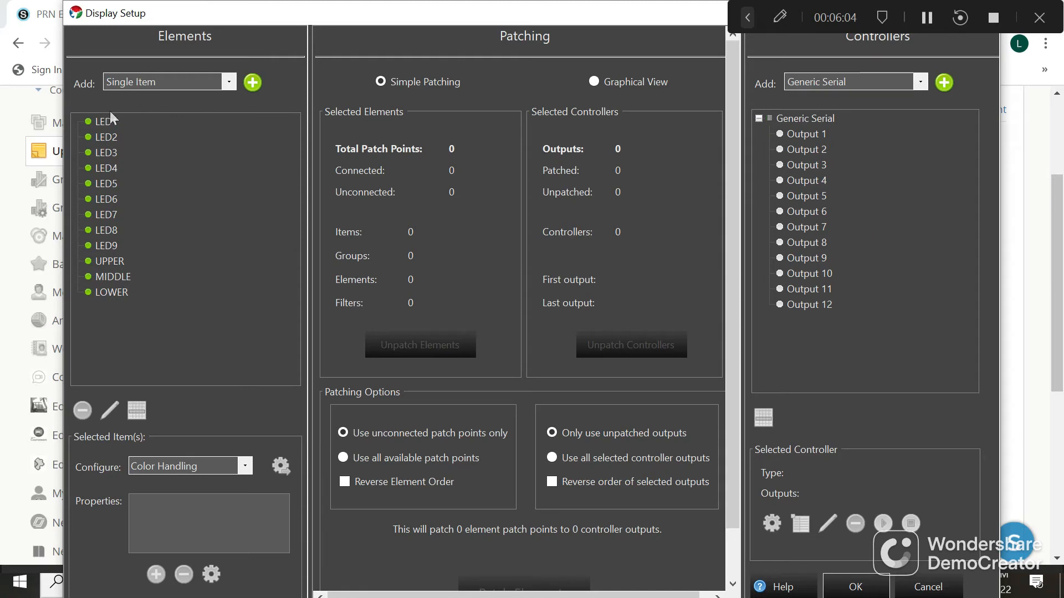
- Patch all twelve elements to outputs 1–12 and show the connections in Graphical View
click(104, 121)
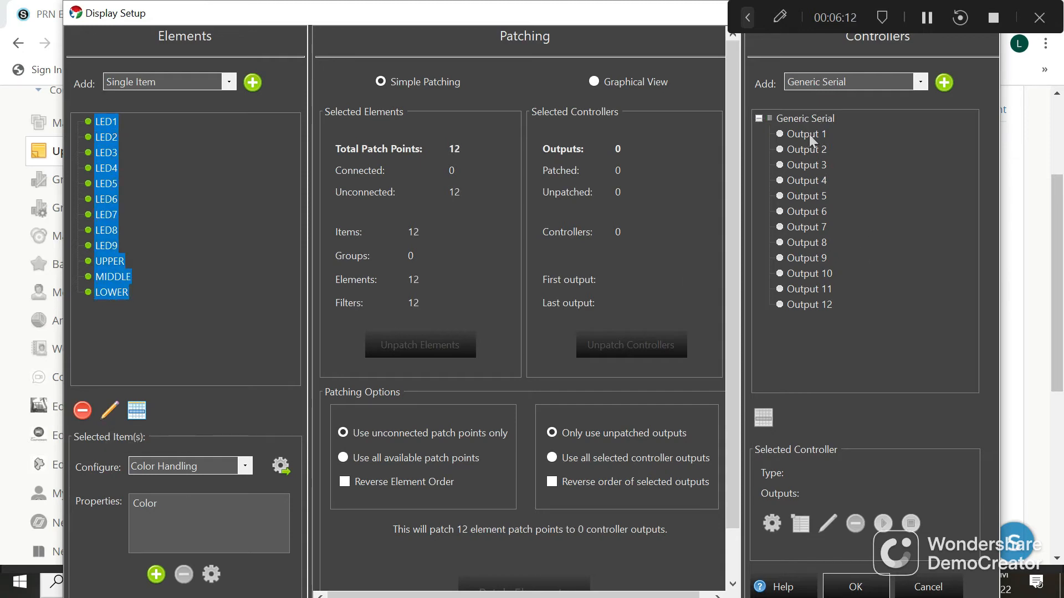
click(806, 134)
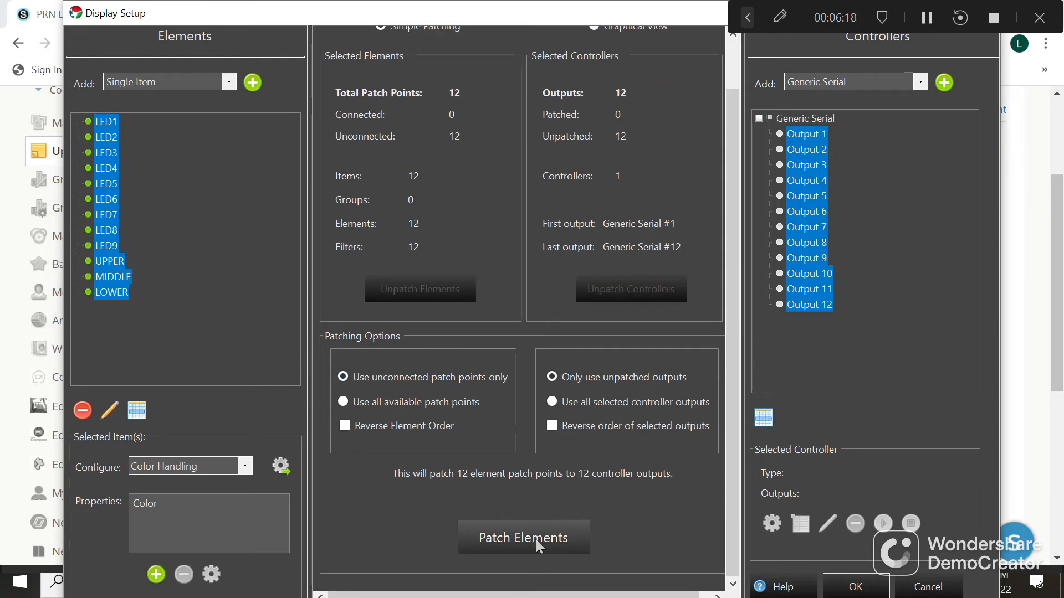
click(523, 538)
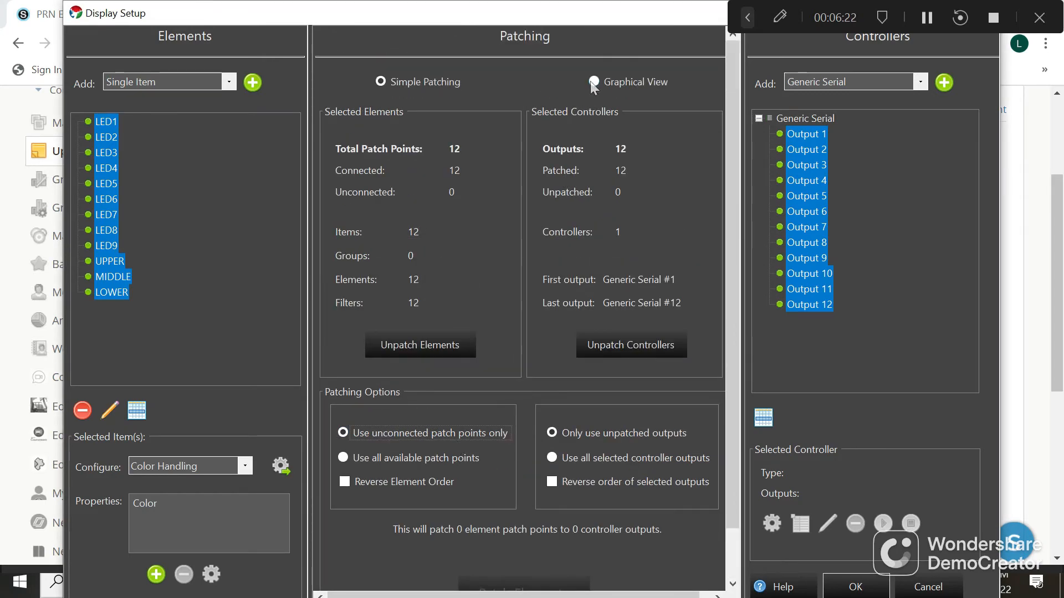
click(593, 81)
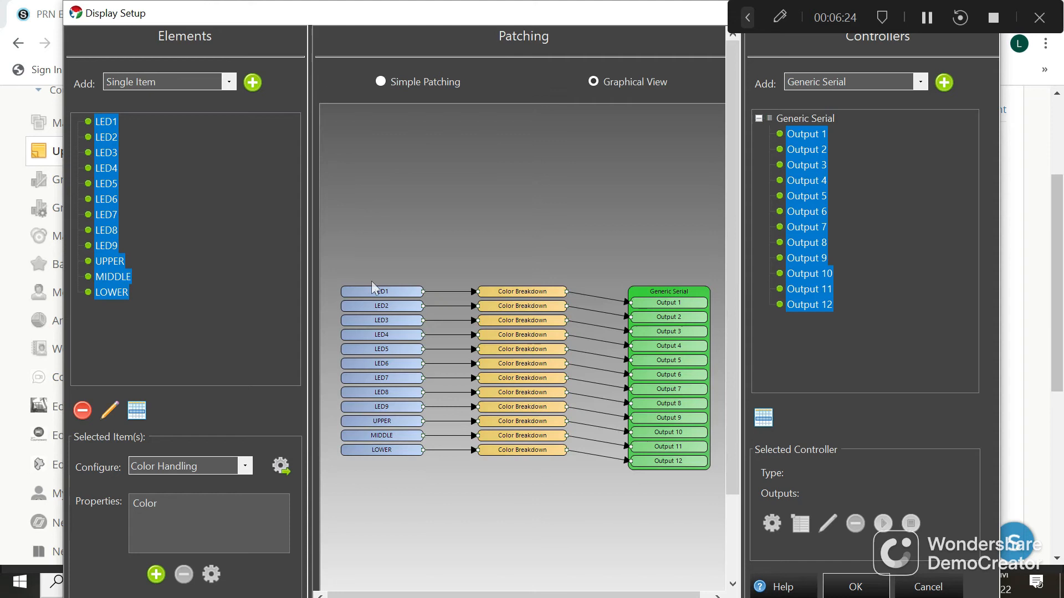
mouse_move(516, 293)
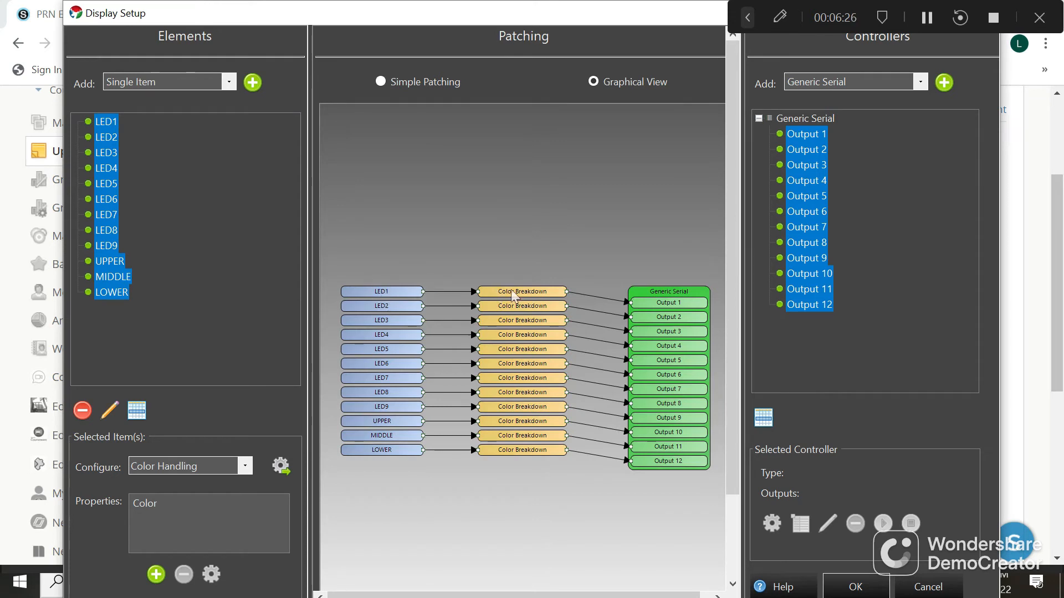
mouse_move(429, 454)
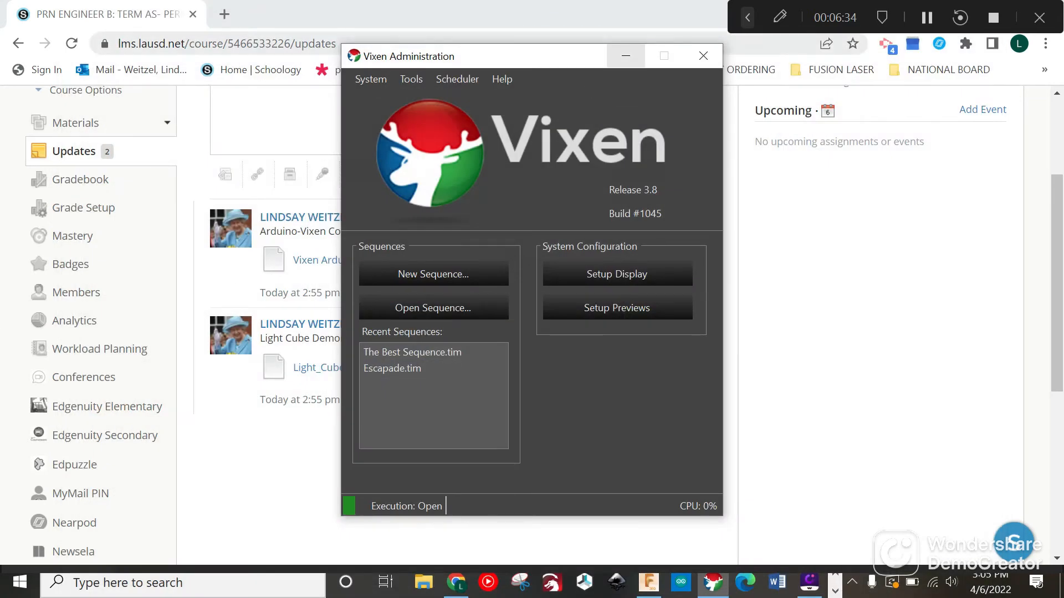
mouse_move(616, 274)
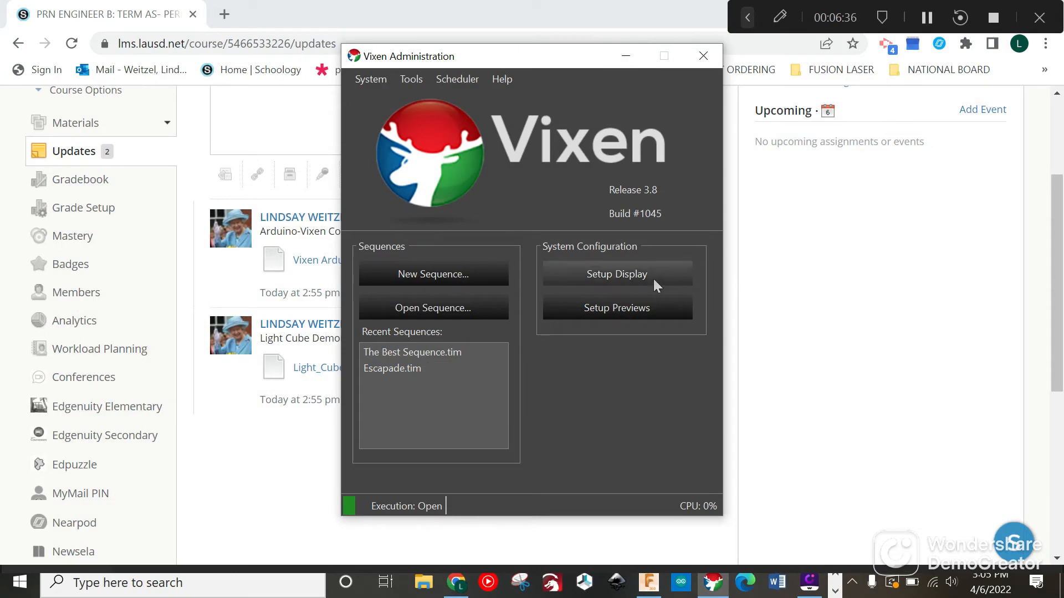
- Configure the Generic Serial controller's port as COM4 at 9600 baud and confirm it
click(617, 274)
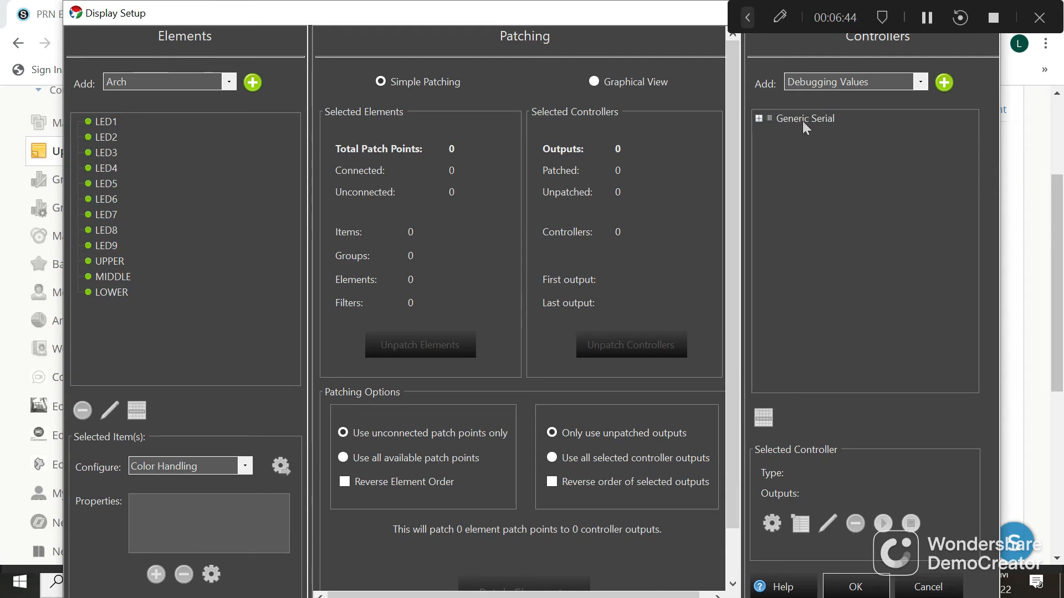
click(805, 118)
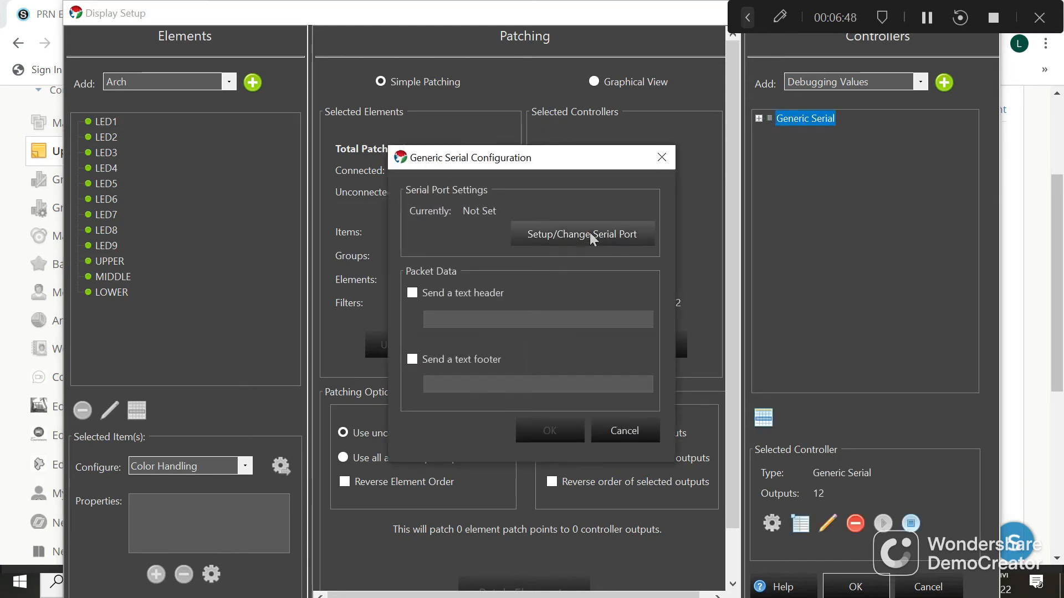
click(581, 234)
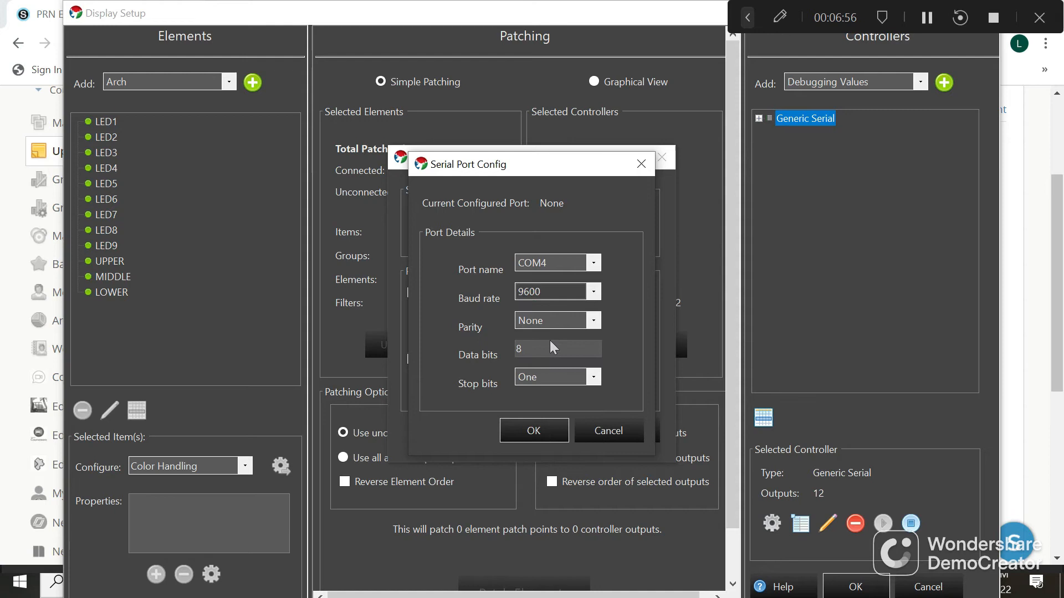
mouse_move(568, 310)
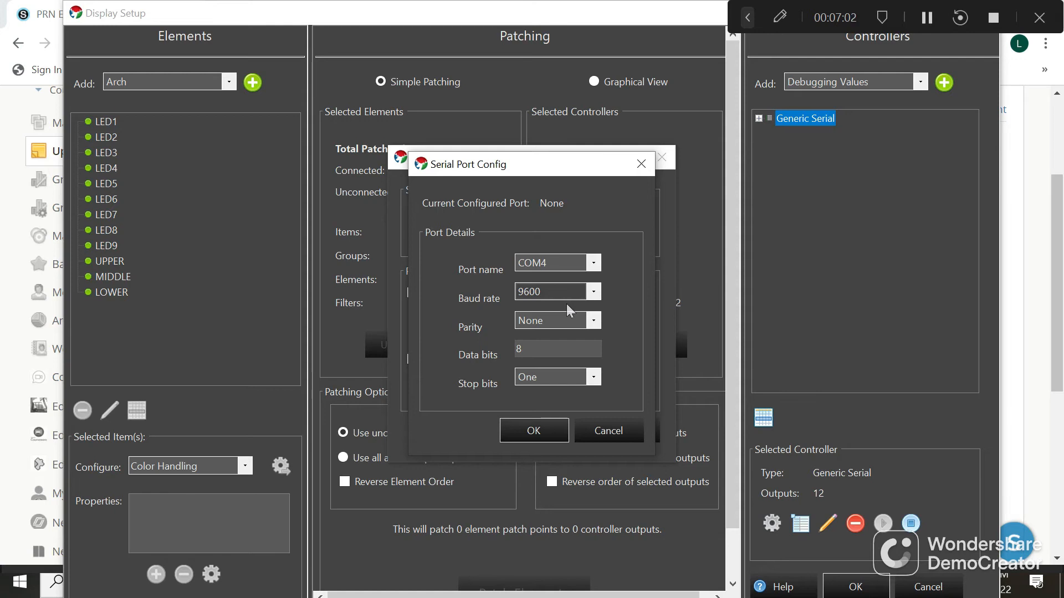
mouse_move(534, 431)
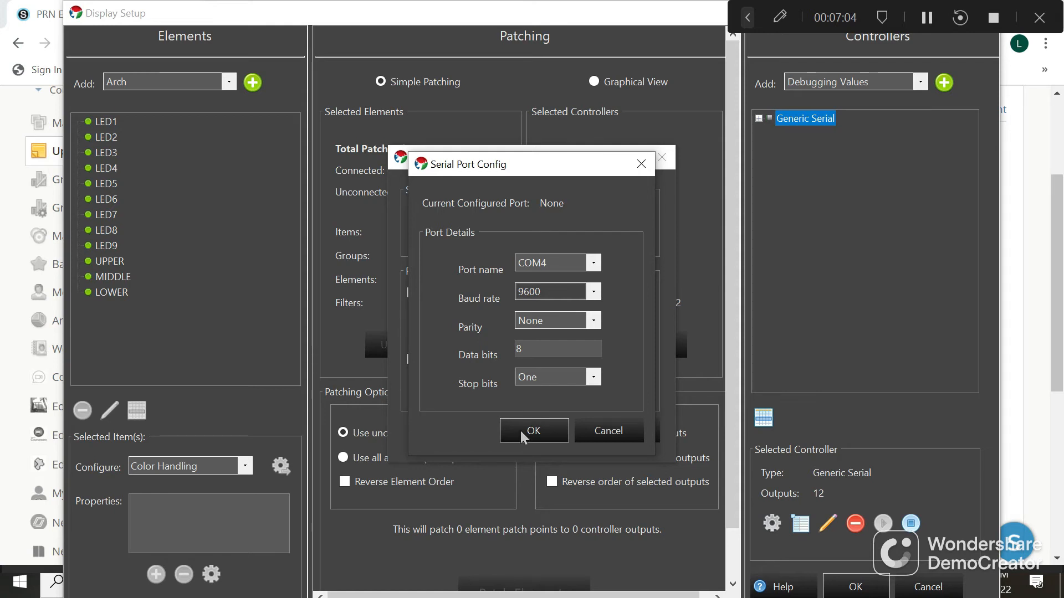
click(533, 431)
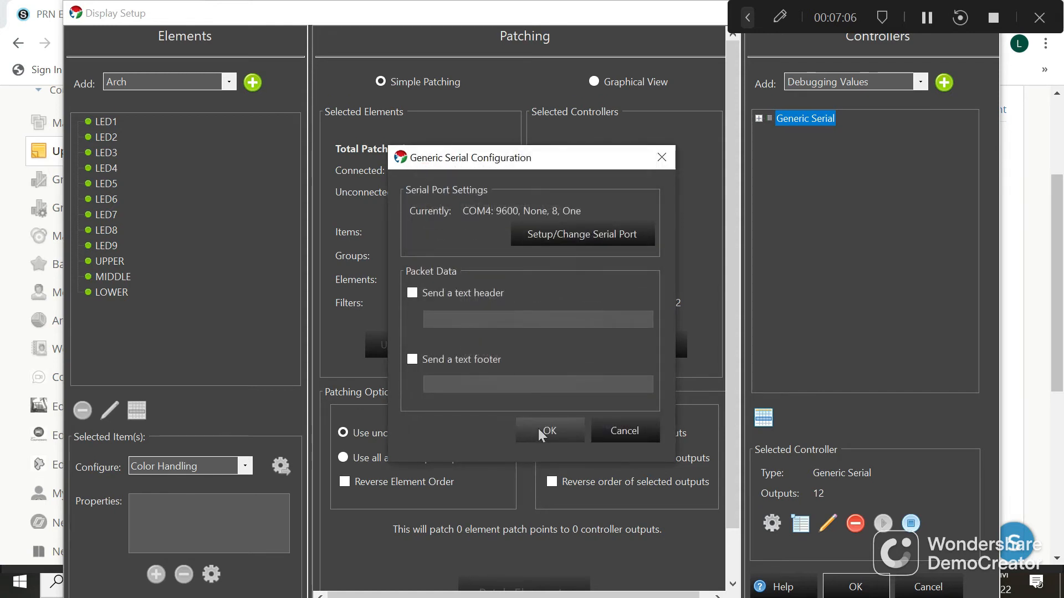
click(549, 431)
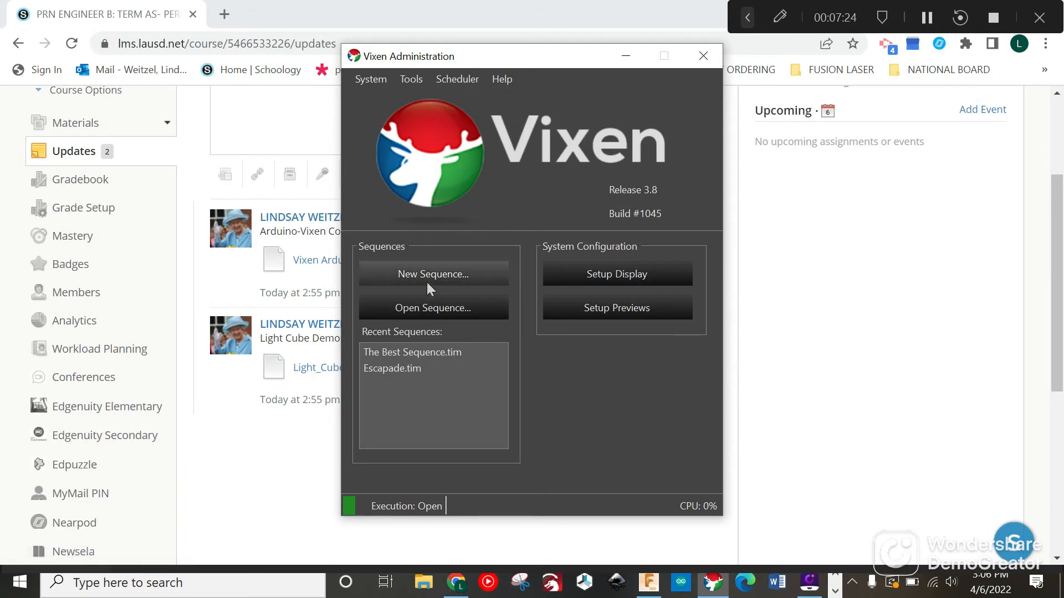
- Create a new sequence, opening the Timed Sequence Editor with the twelve elements
click(434, 274)
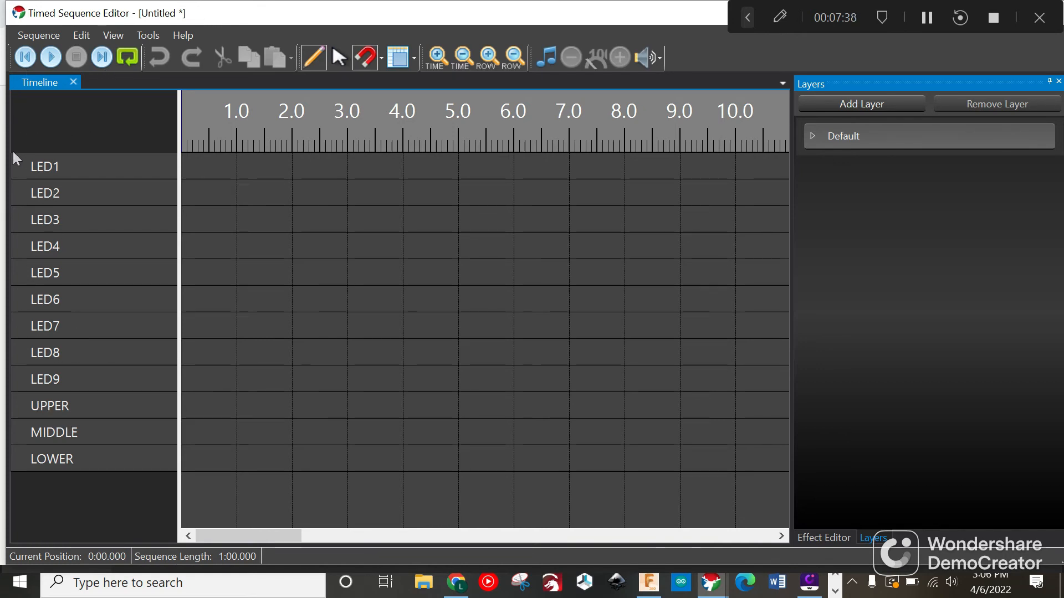
mouse_move(820, 66)
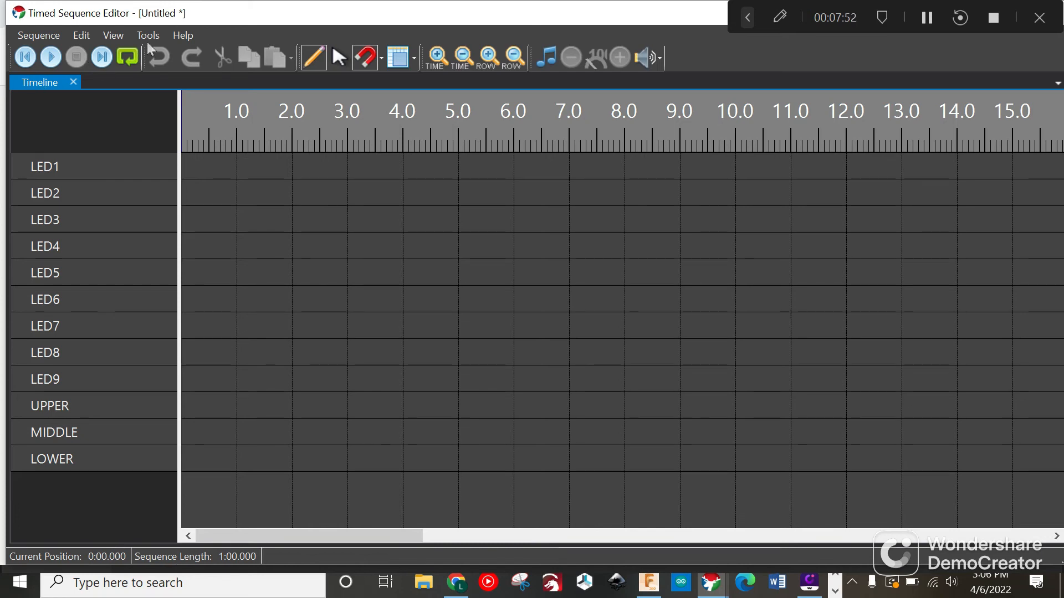
- Associate the audio file 08 - Soul Makossa with the sequence, replacing existing media, and play it
click(148, 36)
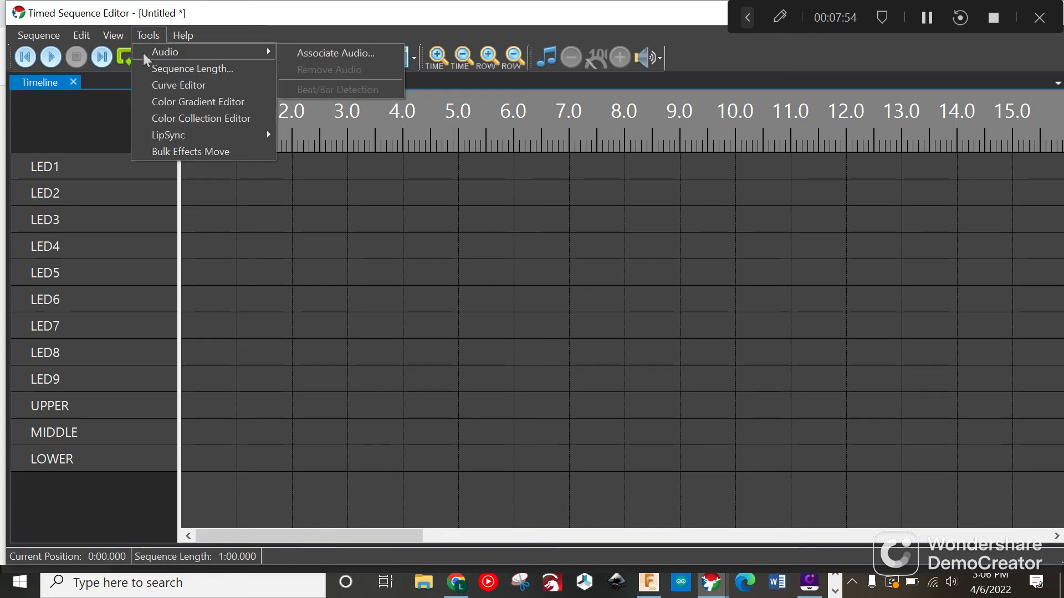
mouse_move(335, 53)
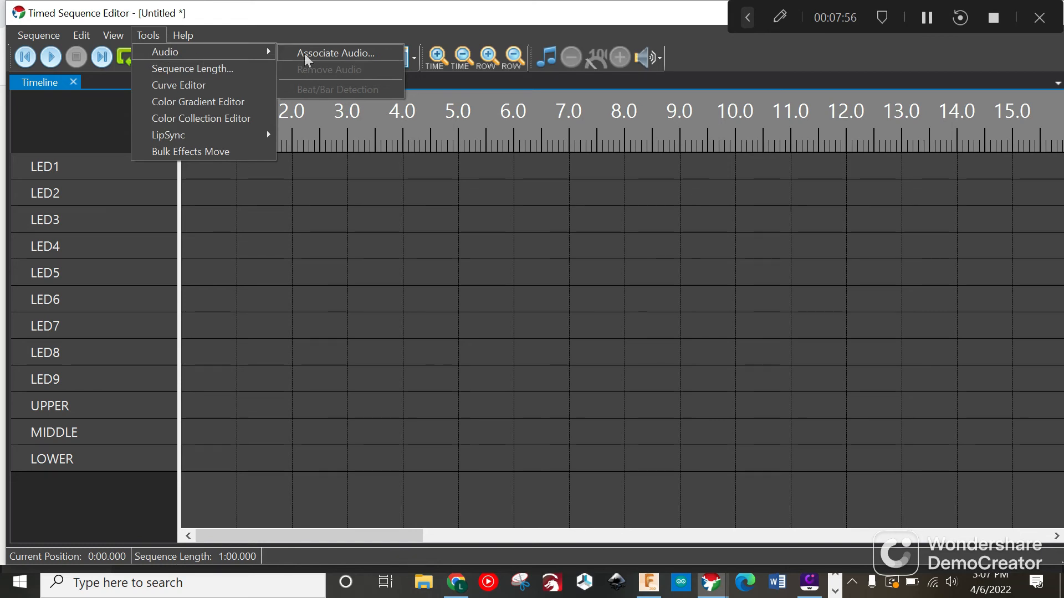
click(334, 53)
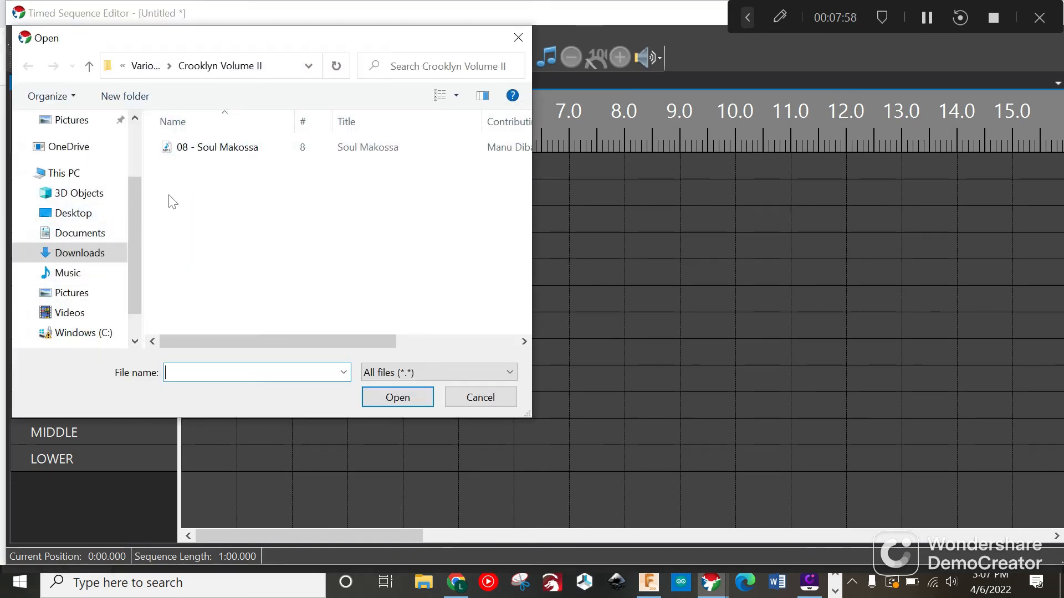
click(79, 253)
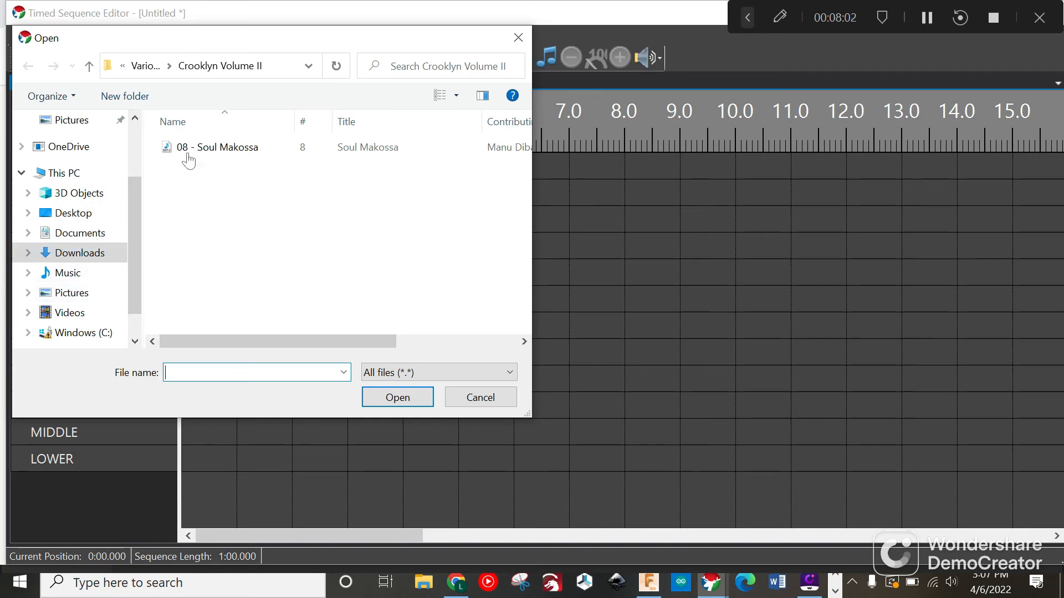
click(218, 147)
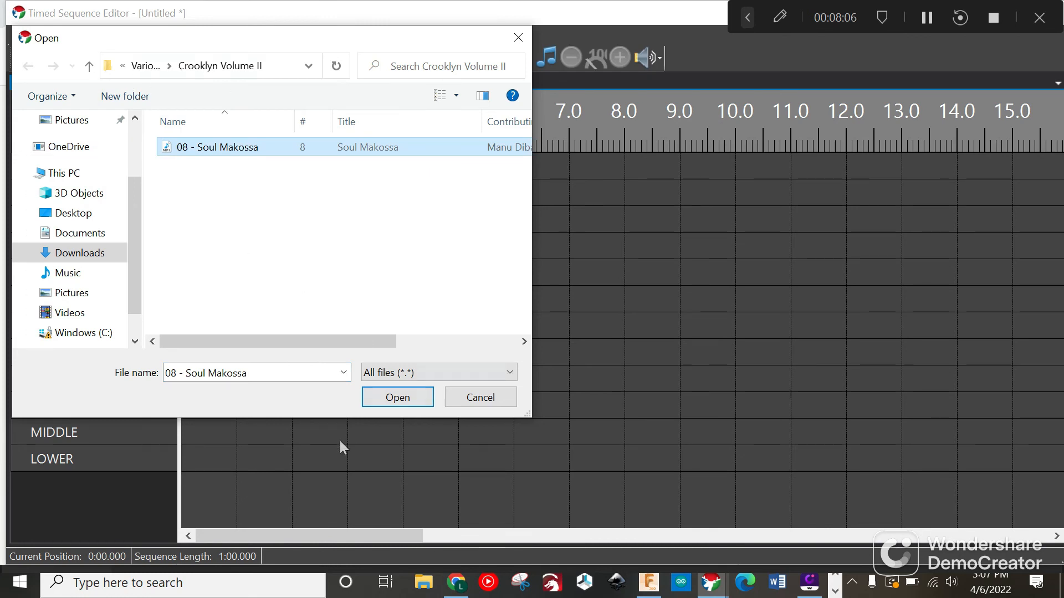
click(397, 397)
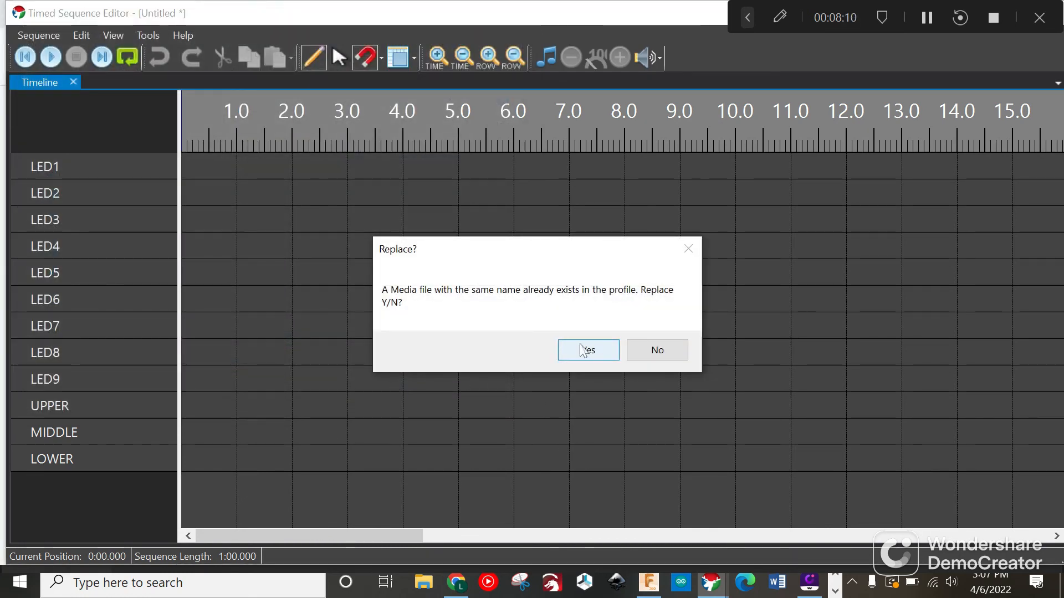
click(588, 350)
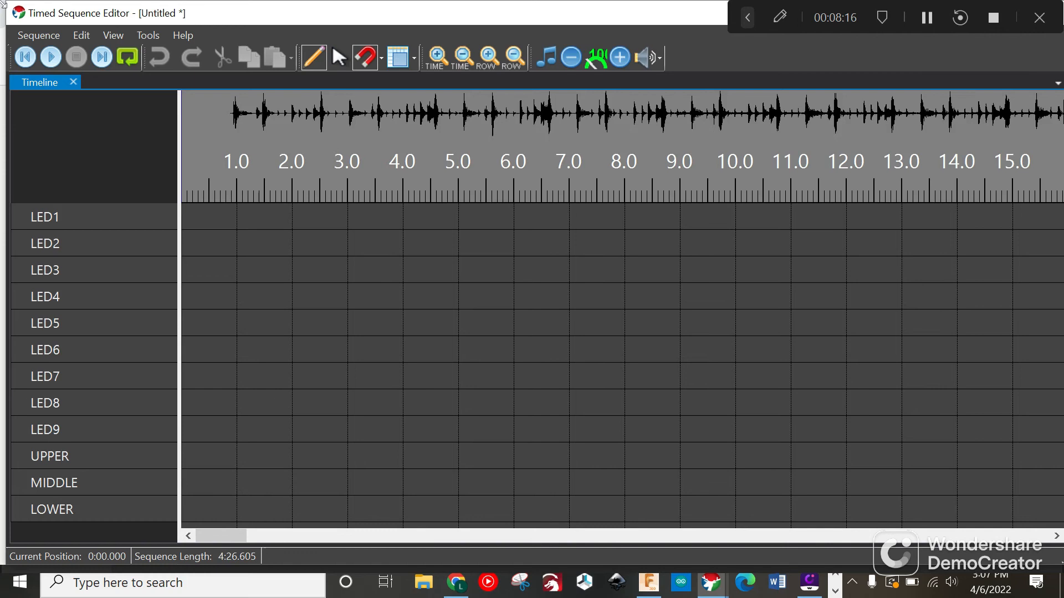
mouse_move(454, 70)
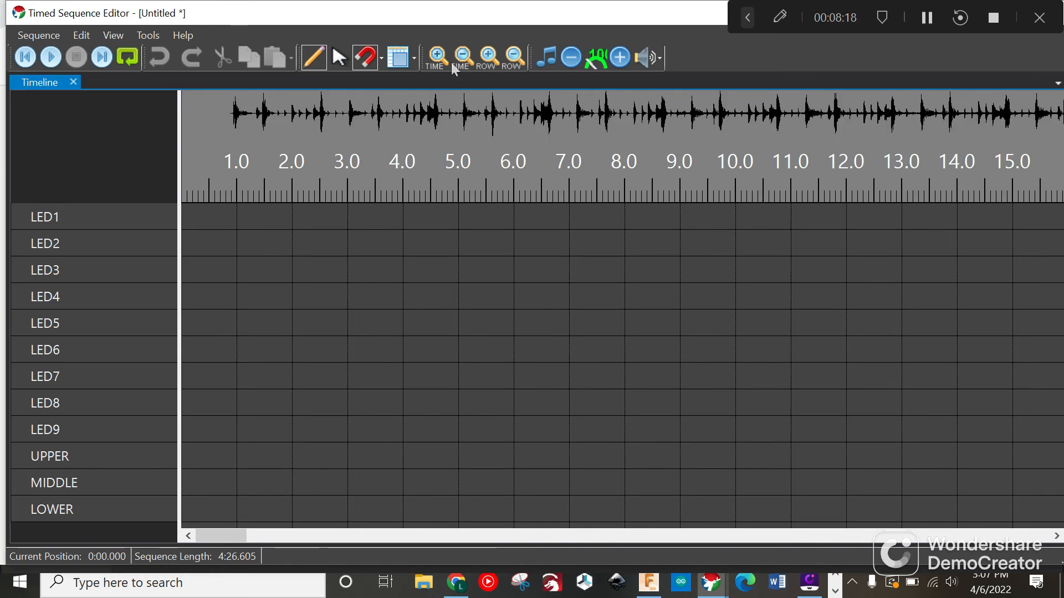
mouse_move(49, 57)
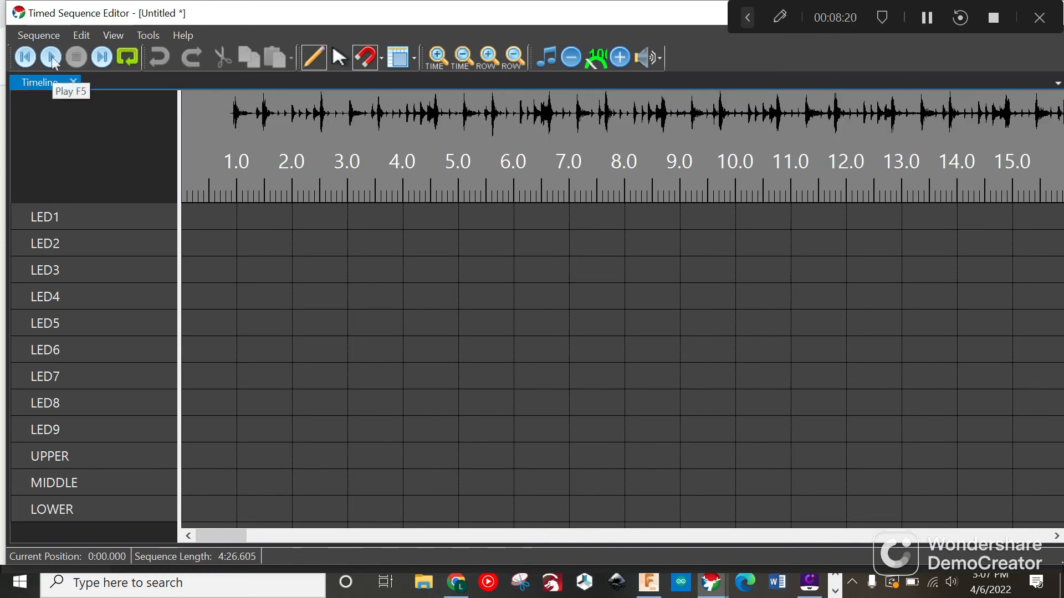
click(51, 56)
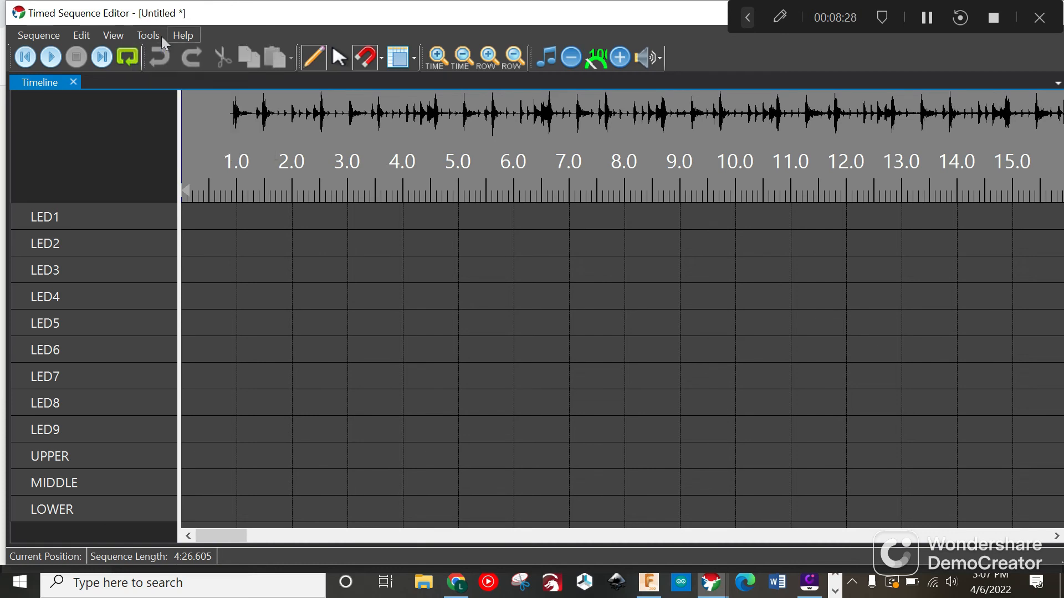
- Run Beat/Bar Detection with Bars and Beat Counts coloured yellow and generate the marks
click(182, 35)
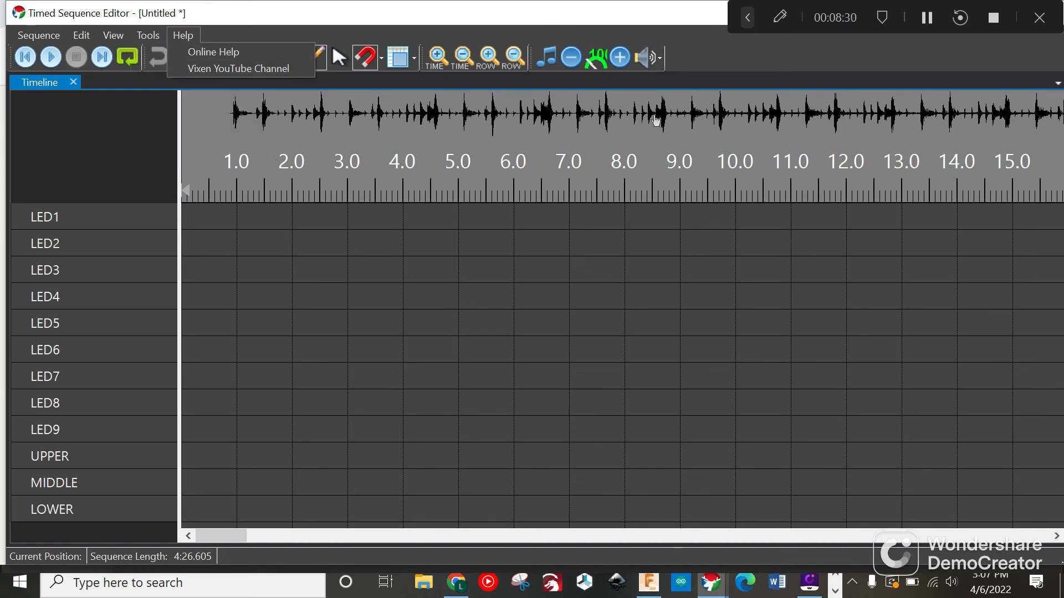
click(147, 34)
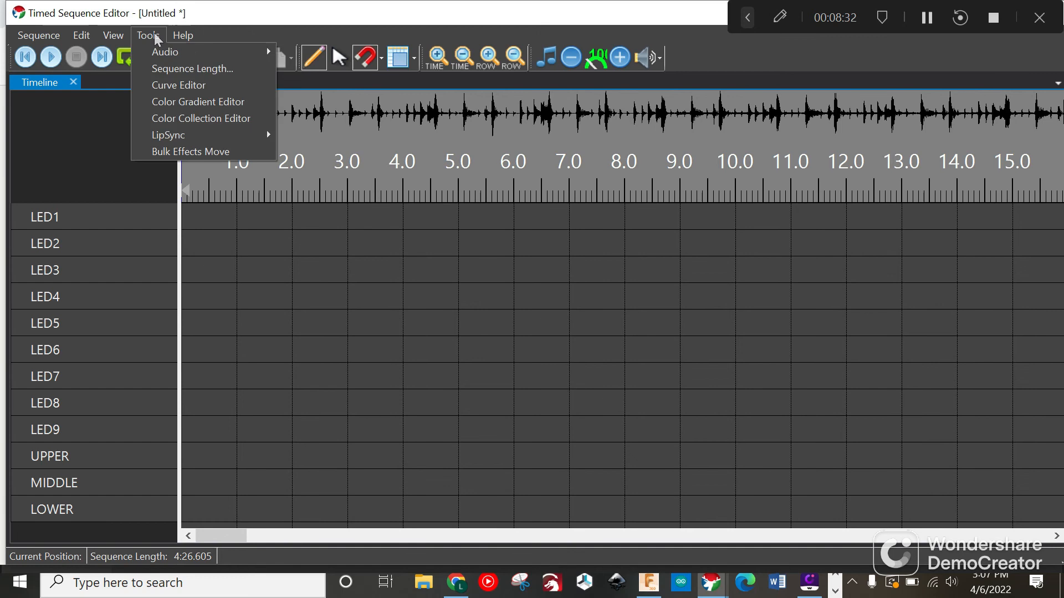
mouse_move(166, 52)
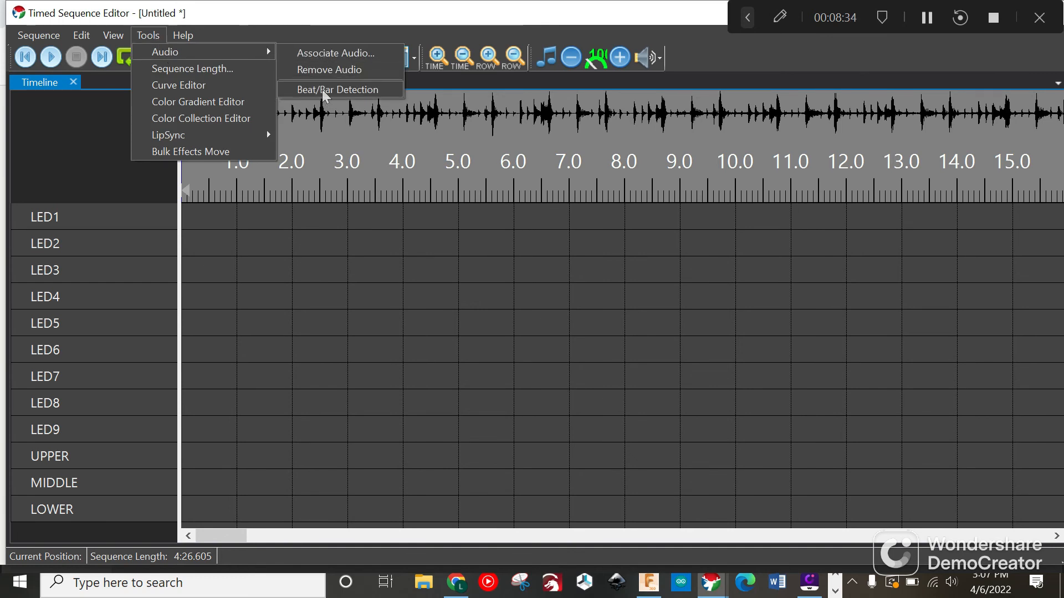
click(338, 89)
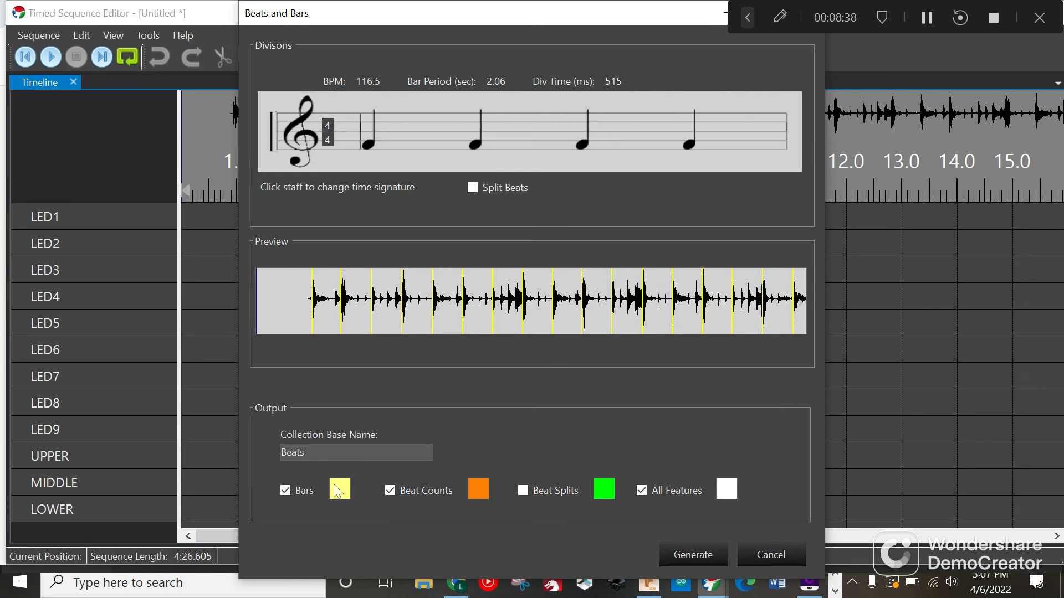
click(339, 489)
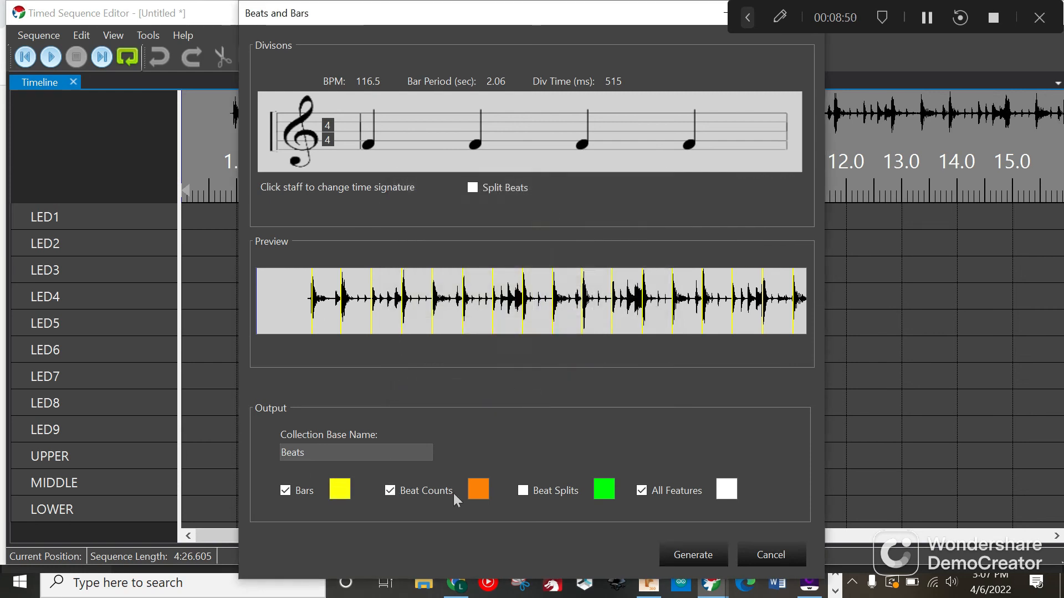
click(725, 488)
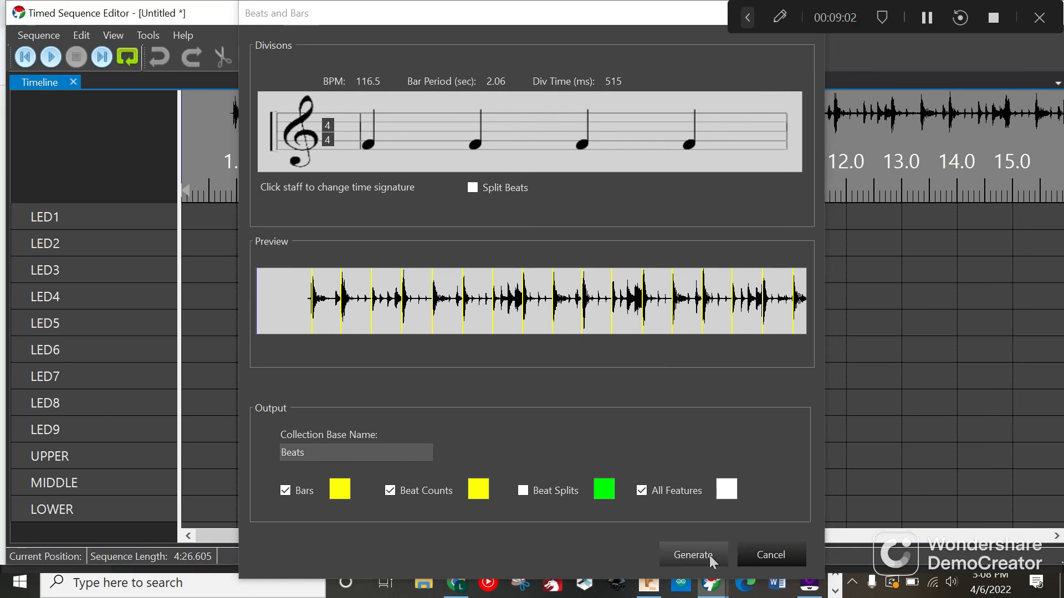
click(691, 554)
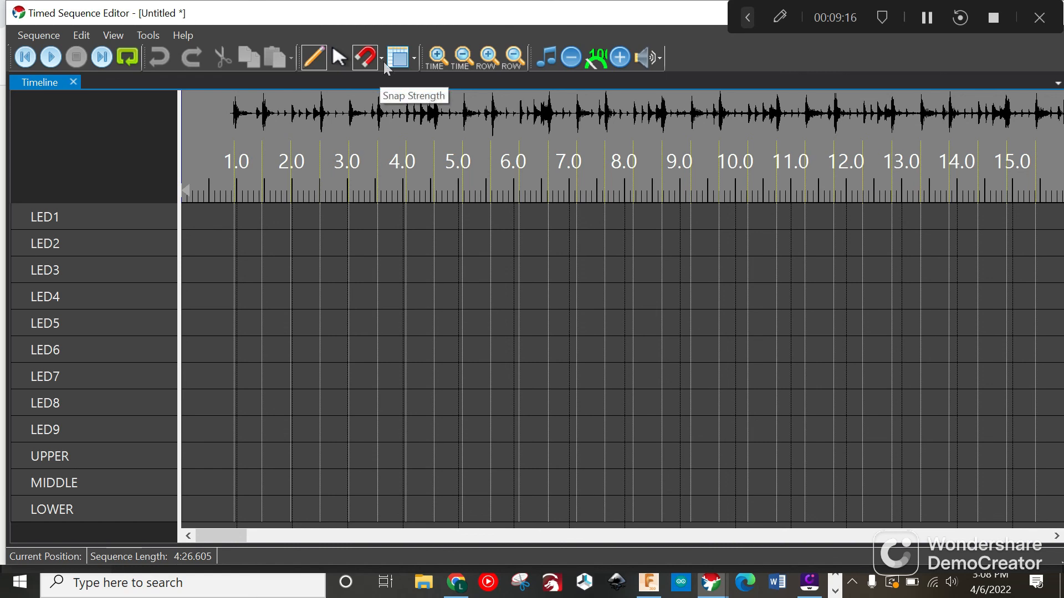
- Zoom the timeline in on time twice to spread the opening beat marks
click(413, 56)
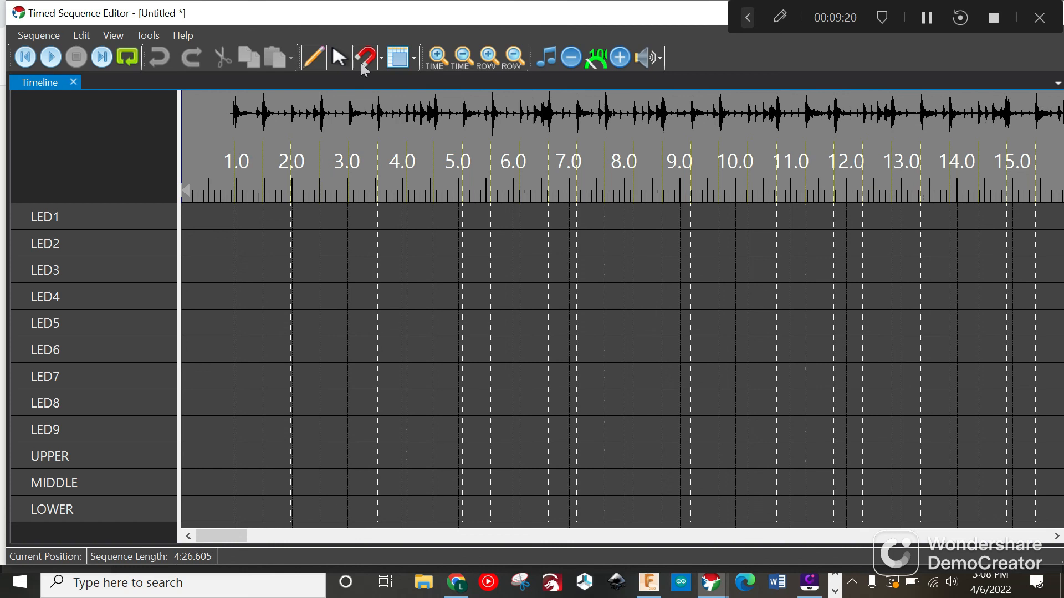
mouse_move(362, 56)
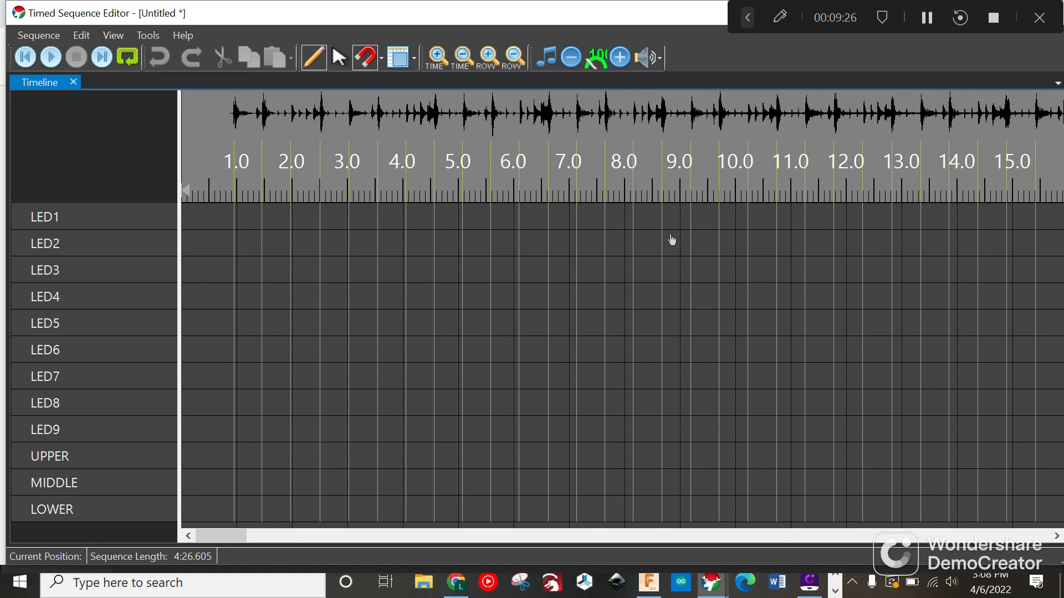
click(436, 56)
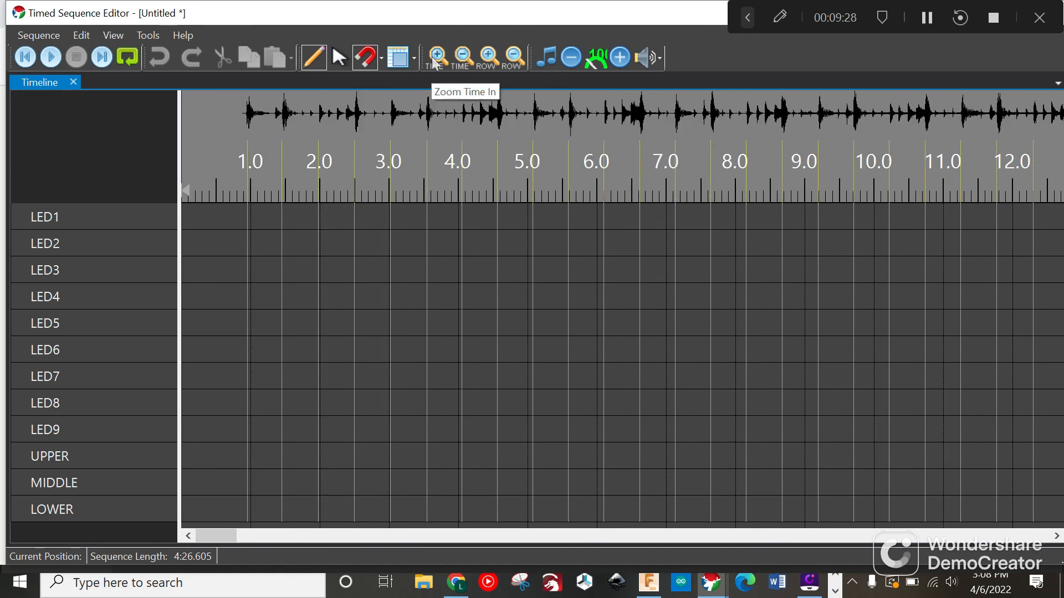
click(436, 56)
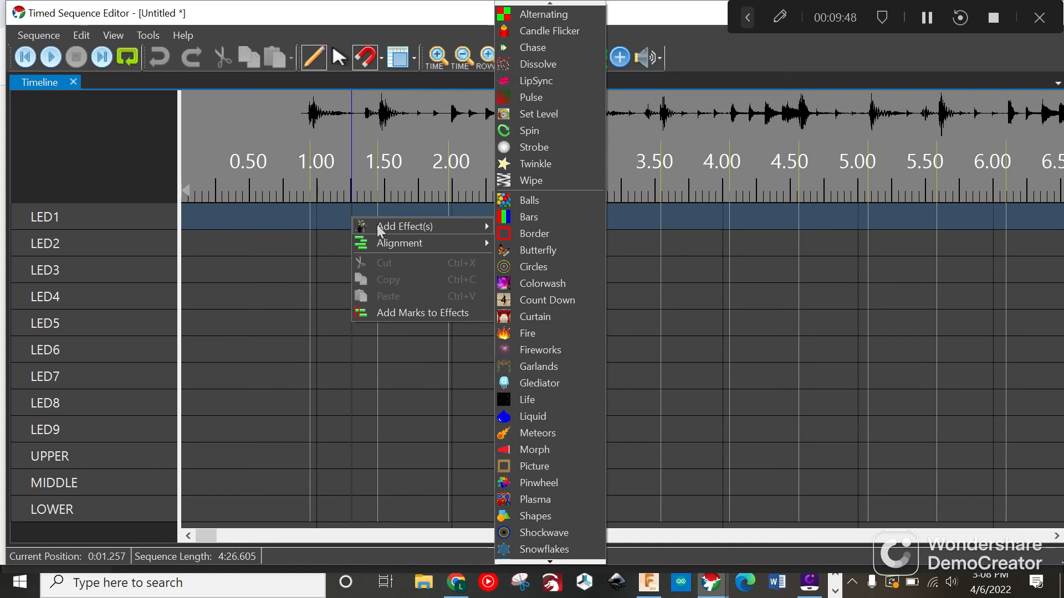
mouse_move(521, 165)
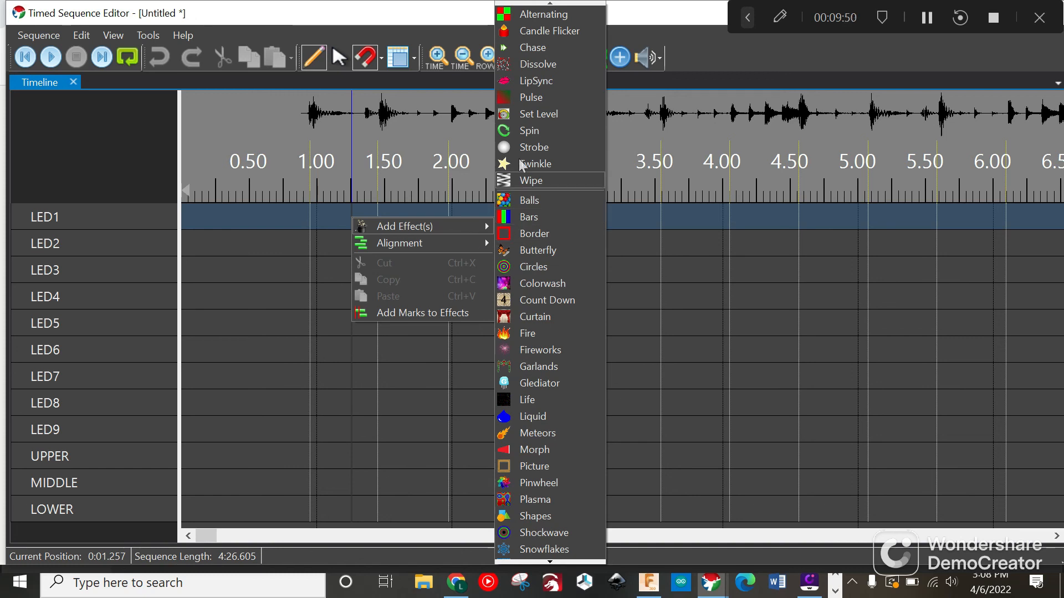
mouse_move(536, 122)
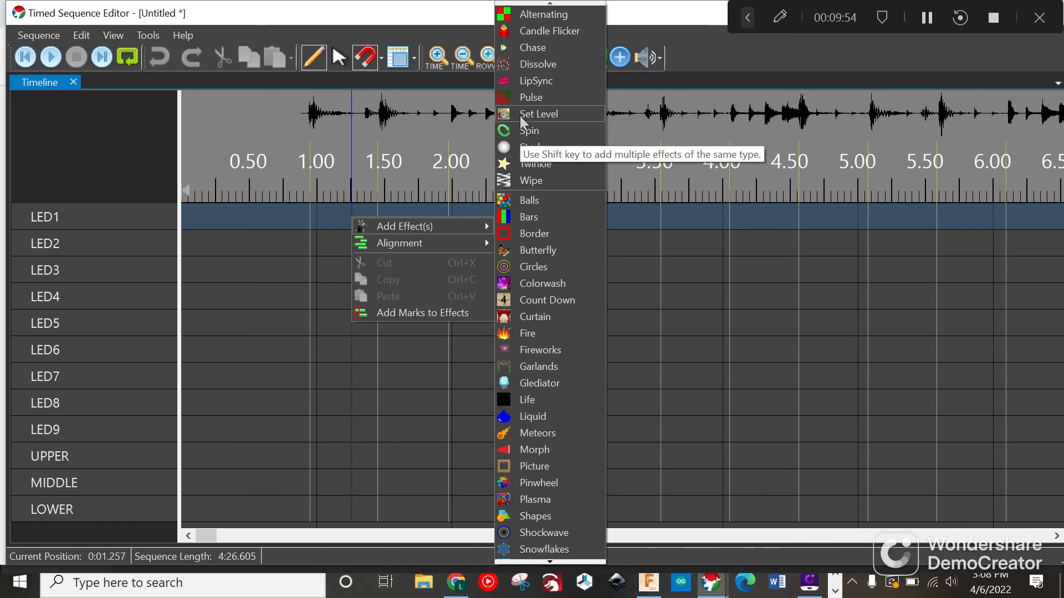
- Add a Set Level effect to LED1 and drag it to start at the beat near 0.95 s
click(539, 113)
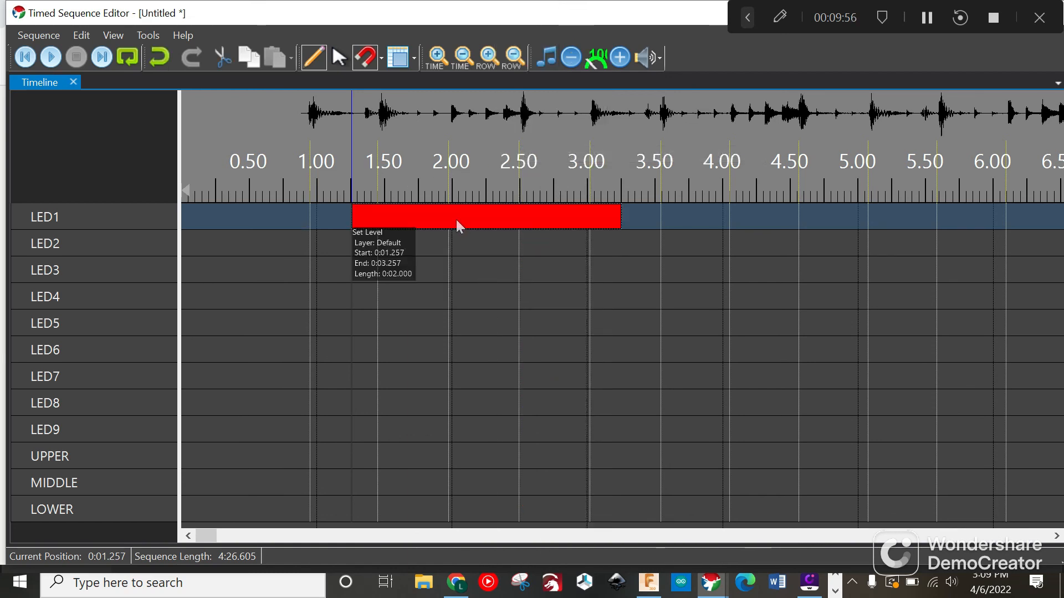
drag(486, 216, 410, 218)
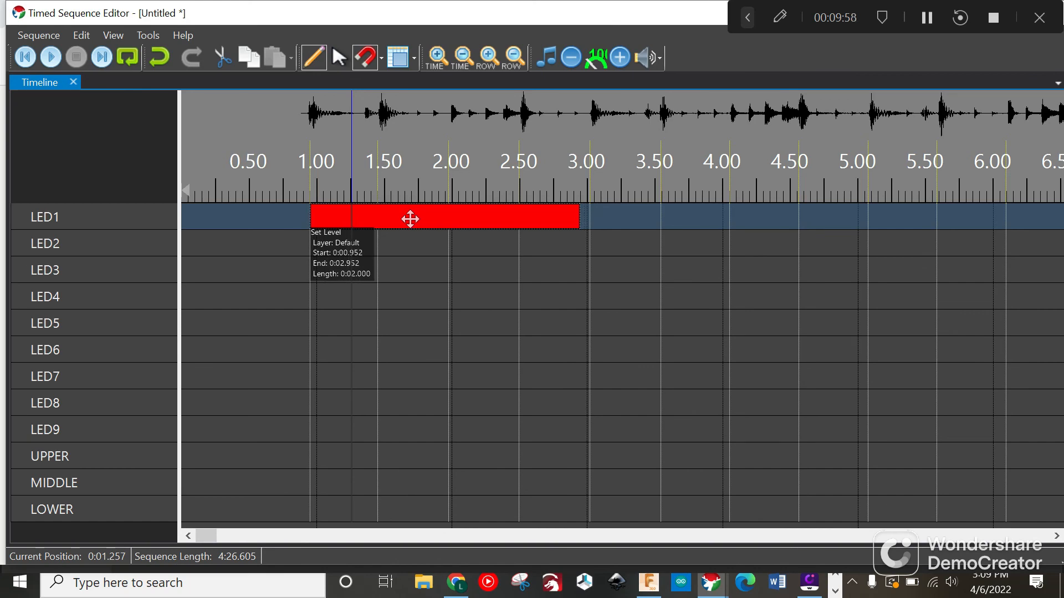